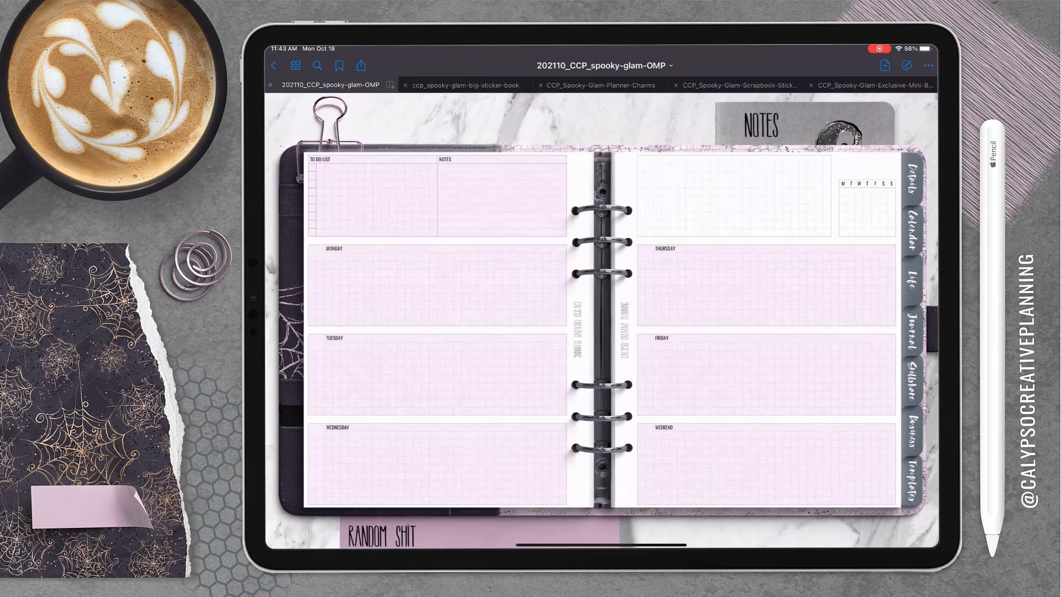
# Copy the floral torn-paper sticker from the scrapbook stickers and paste it at the page's top right
pyautogui.click(737, 86)
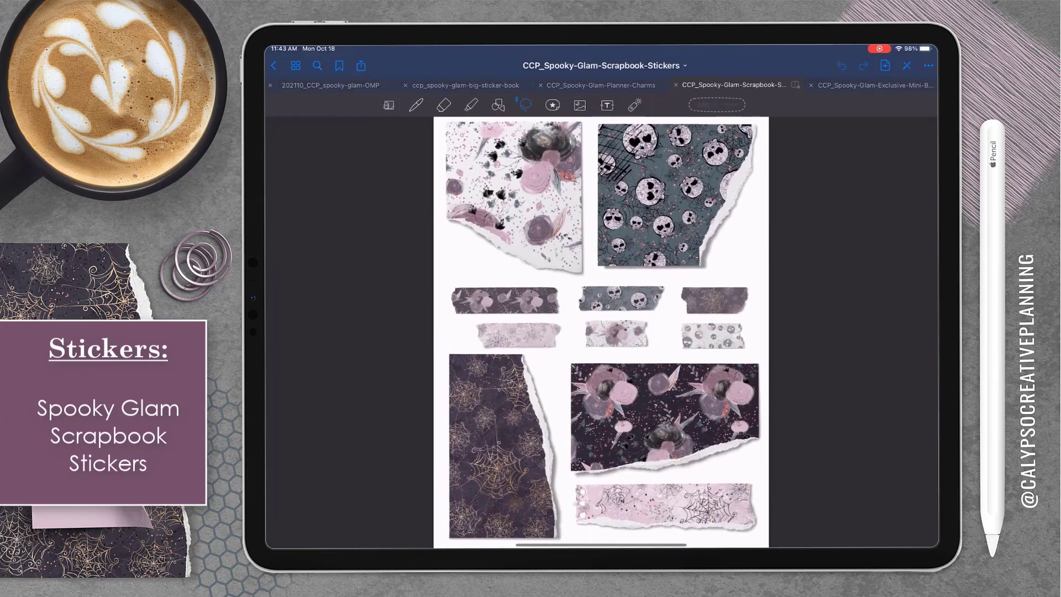
pyautogui.click(330, 85)
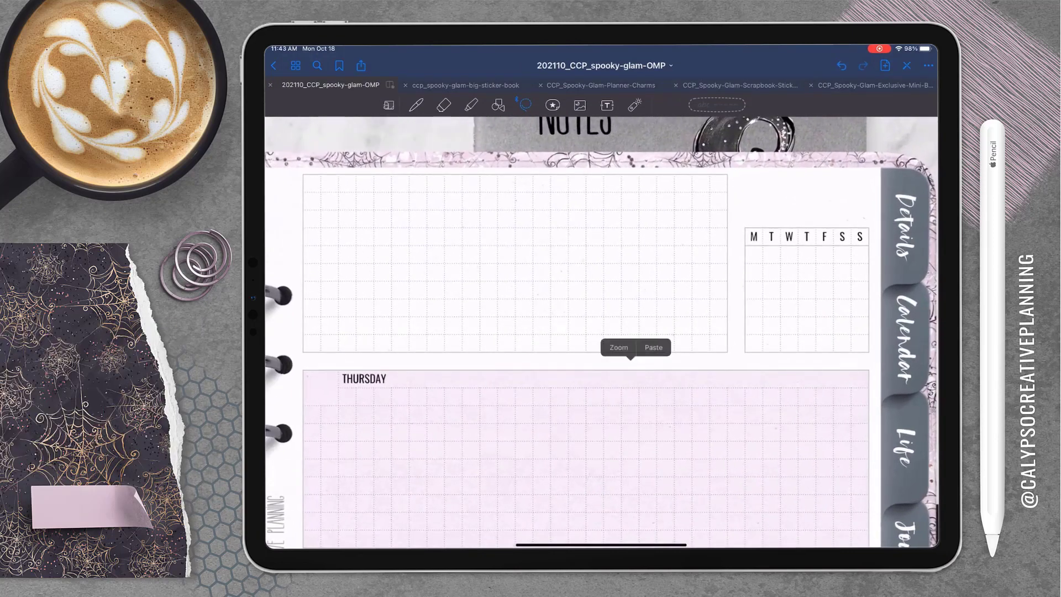
pyautogui.click(653, 347)
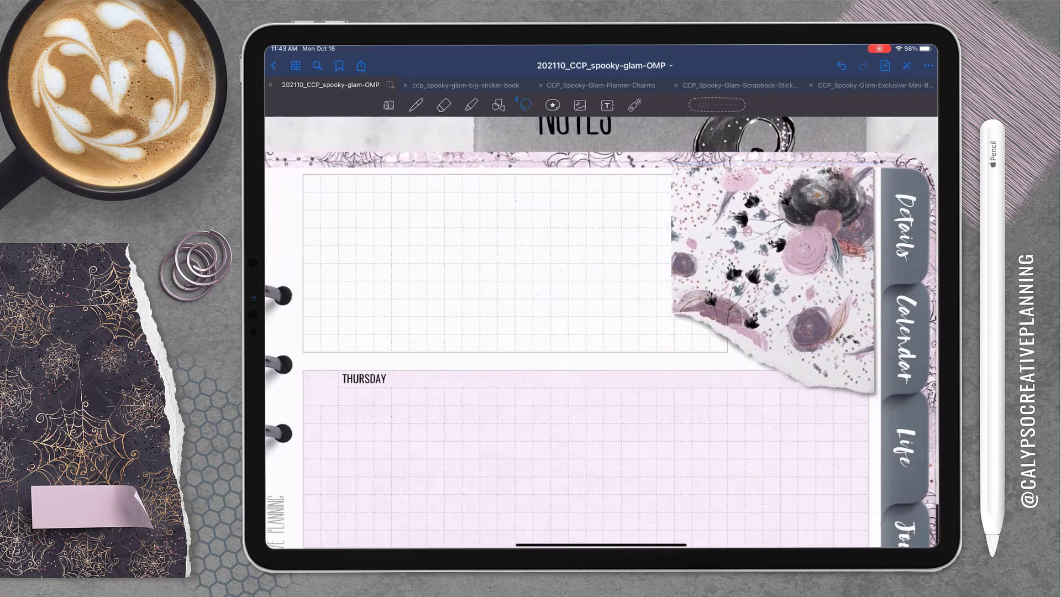
# Bring a mauve square from the big sticker book and set it onto the torn paper
pyautogui.click(465, 85)
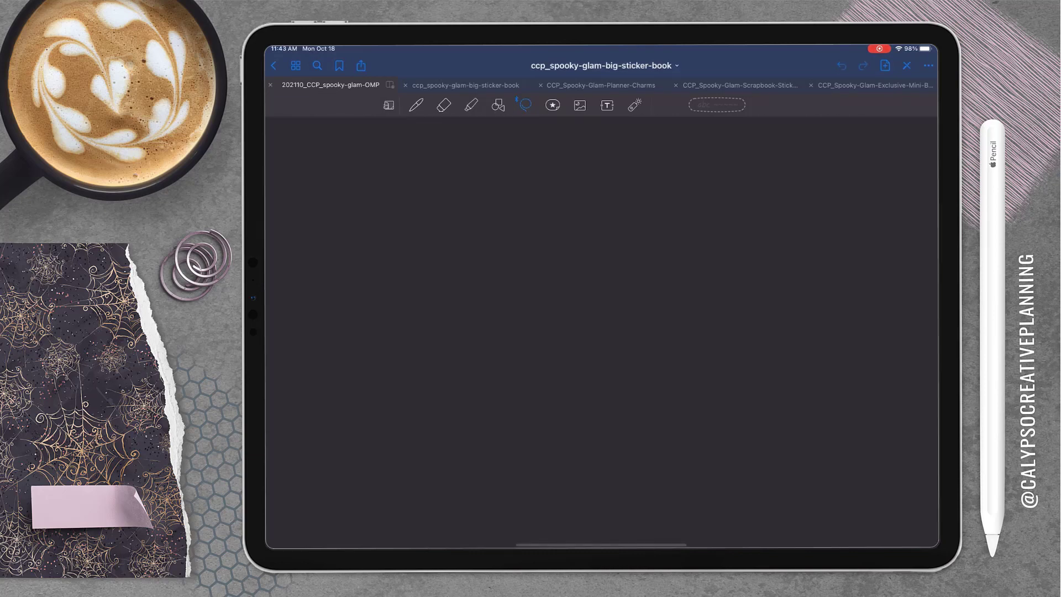
pyautogui.click(463, 86)
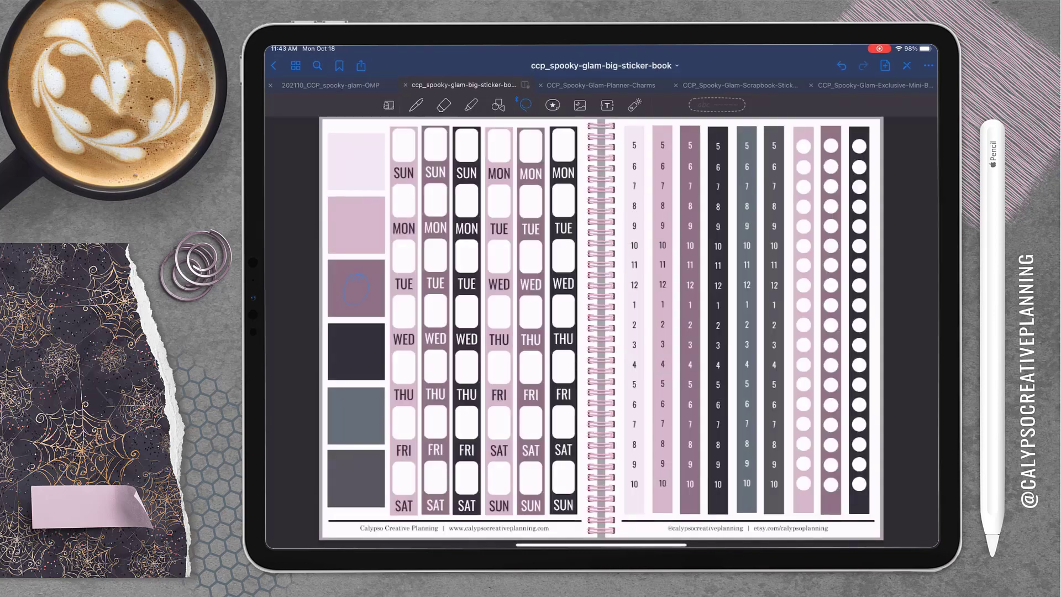
pyautogui.click(329, 85)
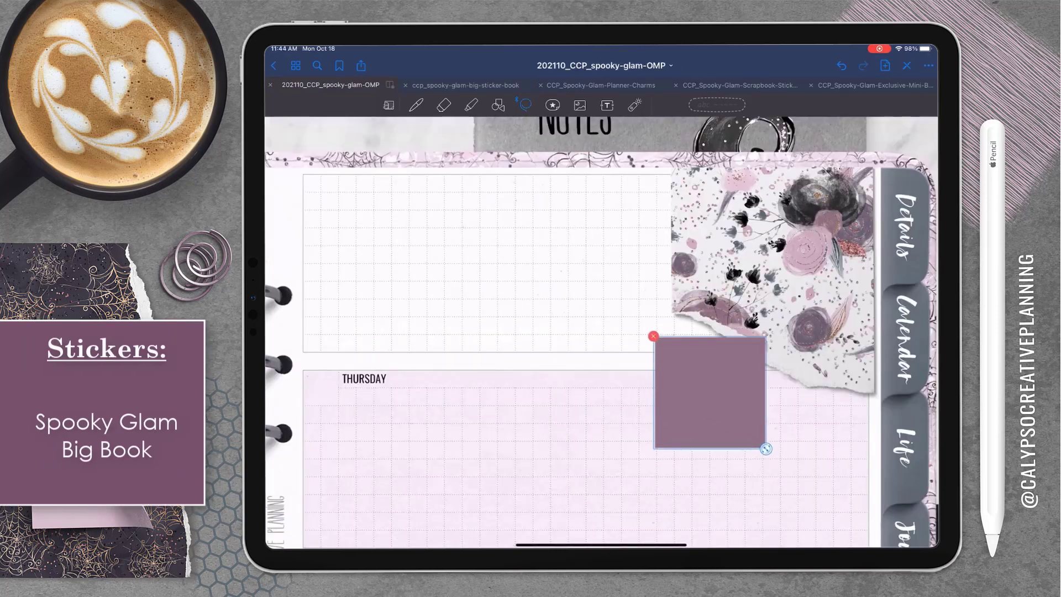
pyautogui.moveTo(710, 393); pyautogui.dragTo(755, 233)
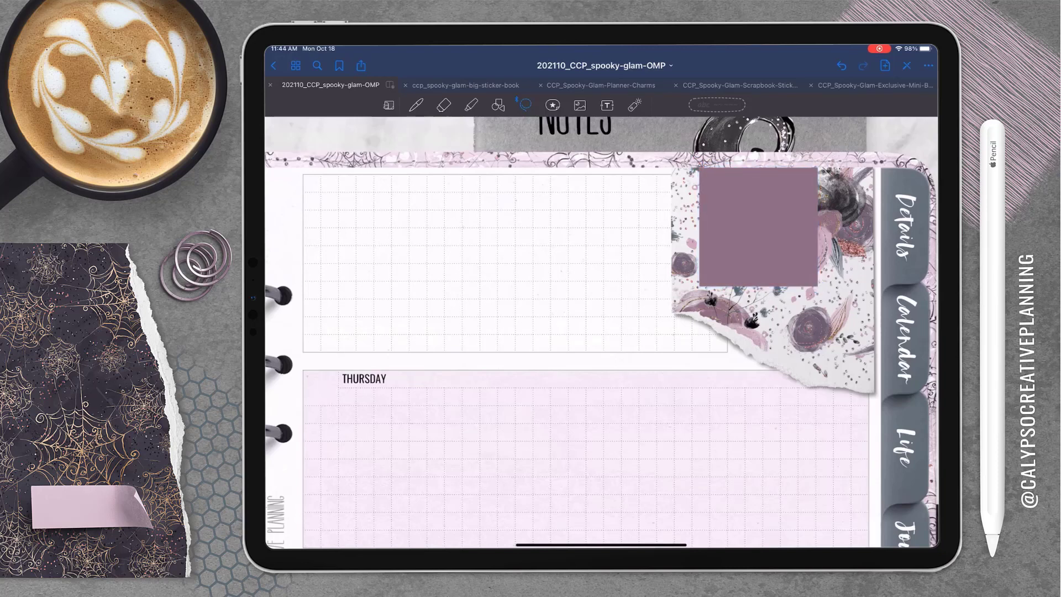
# Add the October 2021 mini calendar sticker over the mauve square
pyautogui.click(869, 85)
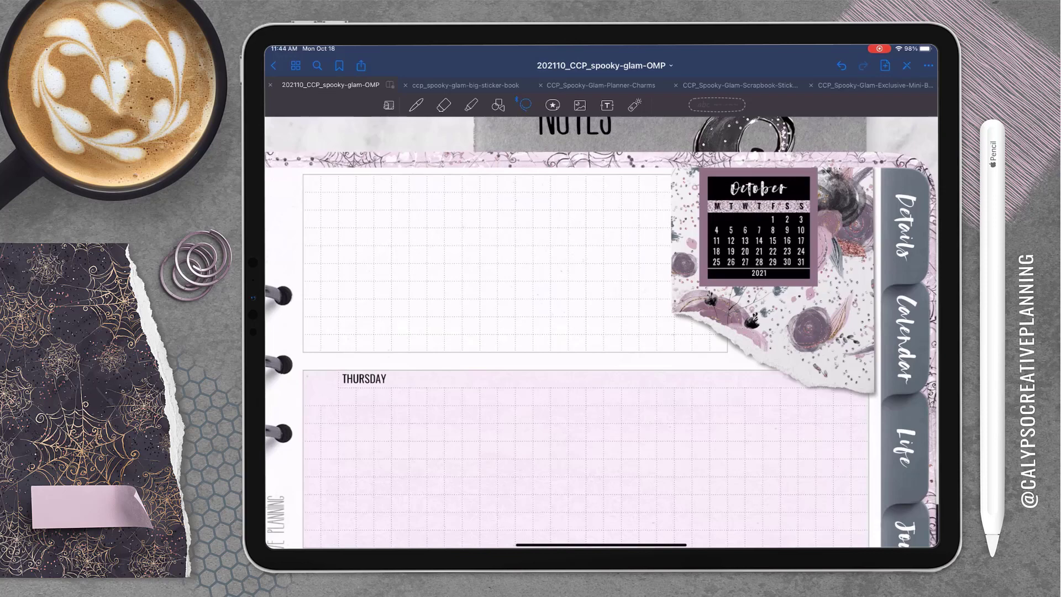
pyautogui.click(736, 85)
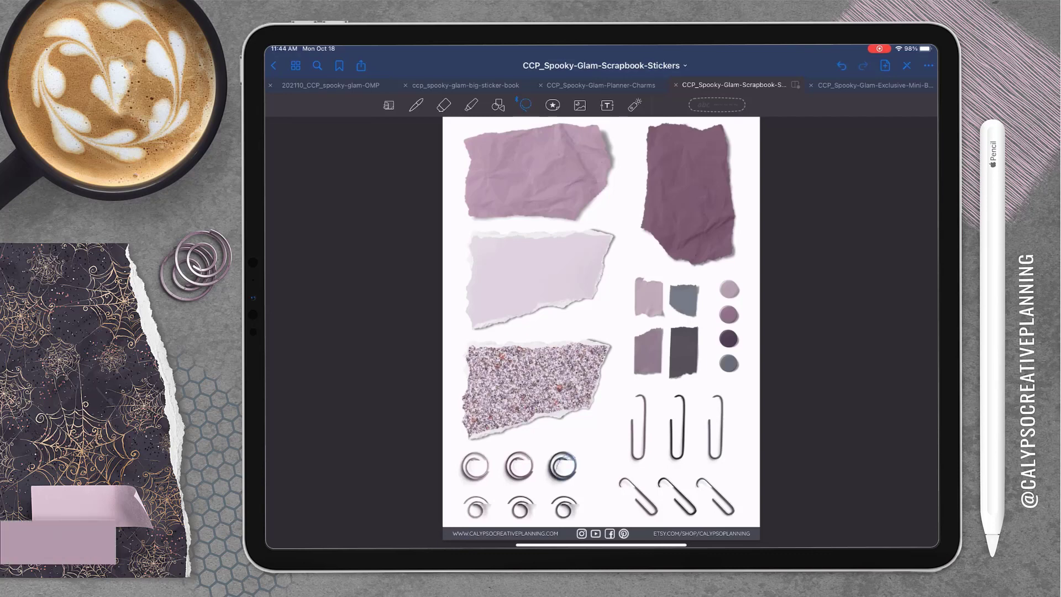
# Browse the scrapbook stickers and open the Spooky Glam Accessories sticker document alongside the planner
pyautogui.click(560, 467)
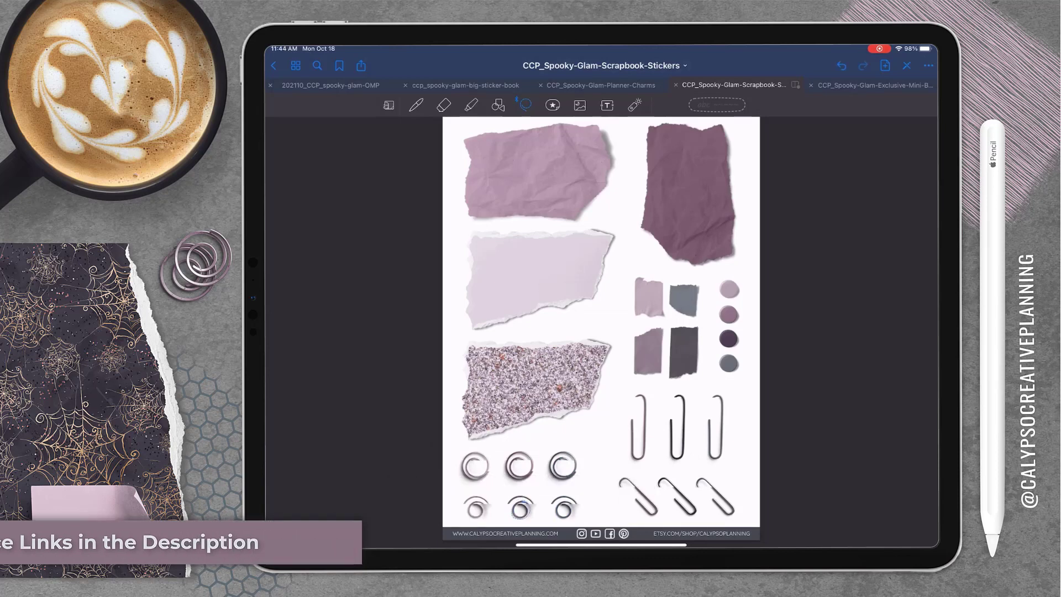
pyautogui.click(331, 85)
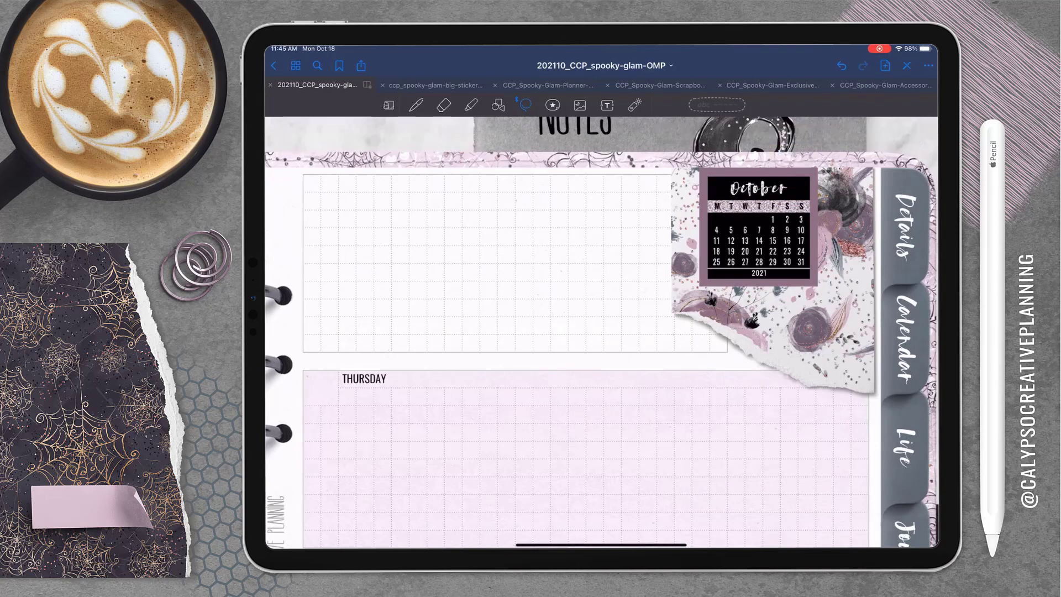
pyautogui.click(653, 85)
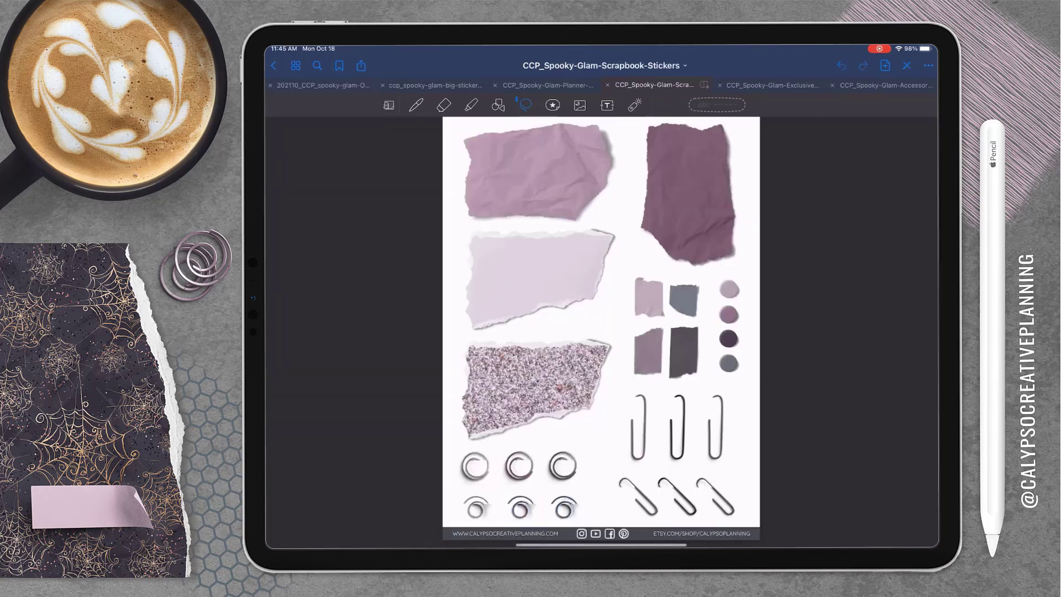
pyautogui.click(322, 85)
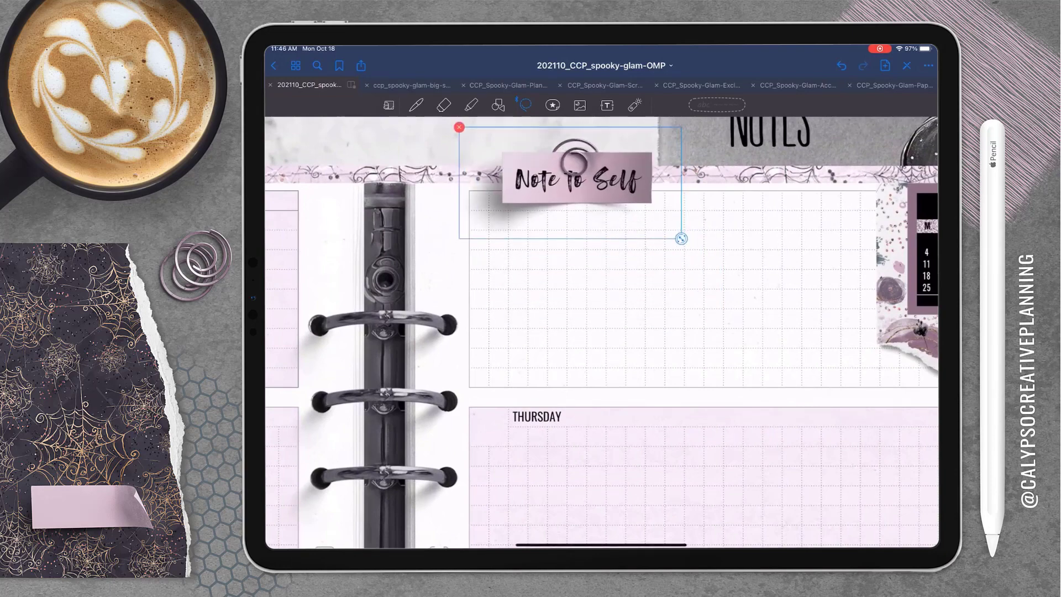
# Drag the Note to Self paper note onto the top-left edge of the right page's notes box
pyautogui.moveTo(577, 179); pyautogui.dragTo(564, 192)
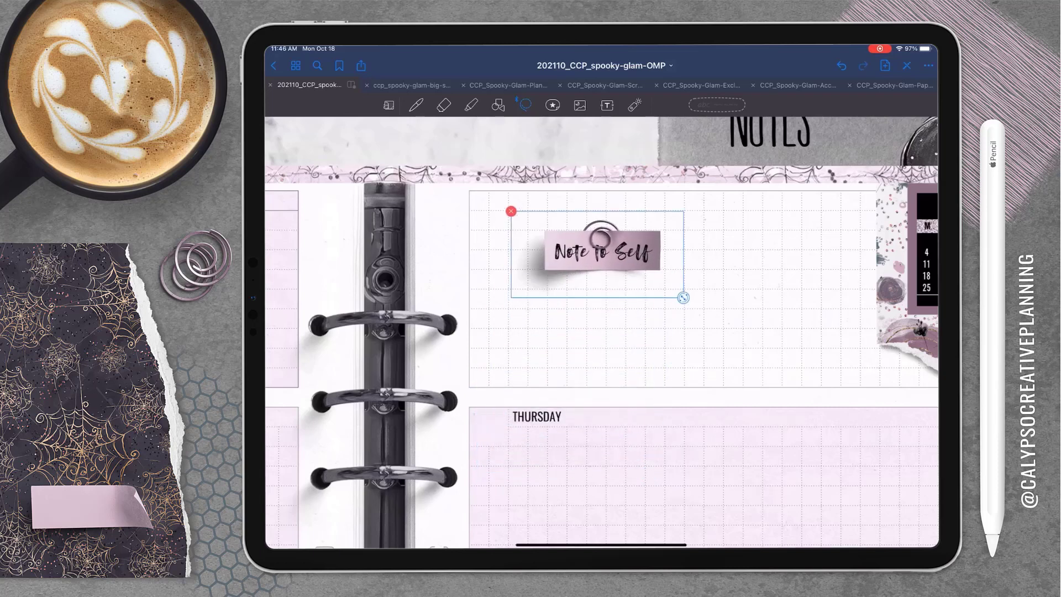
pyautogui.moveTo(602, 251); pyautogui.dragTo(552, 210)
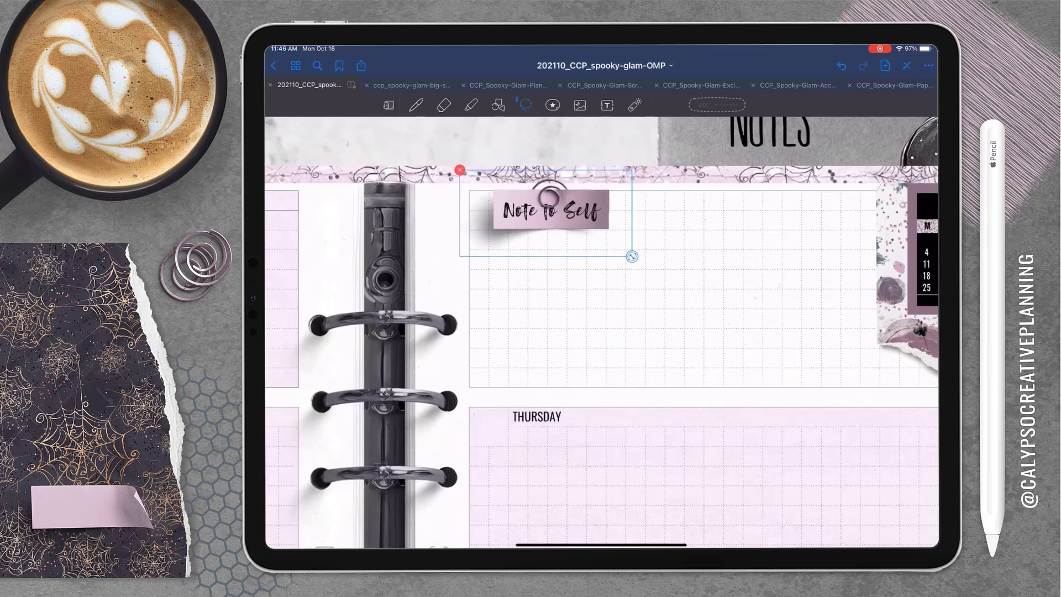
pyautogui.moveTo(549, 210); pyautogui.dragTo(547, 204)
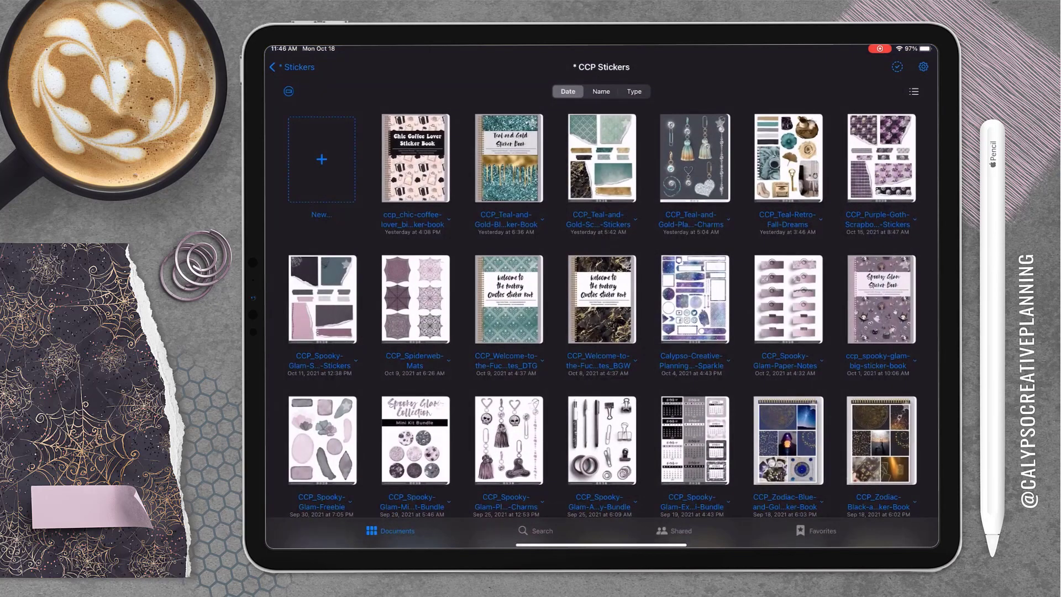
# Copy the long floral washi strip from the Mini Kit Bundle's page 2 and paste it atop each day box
pyautogui.doubleClick(414, 441)
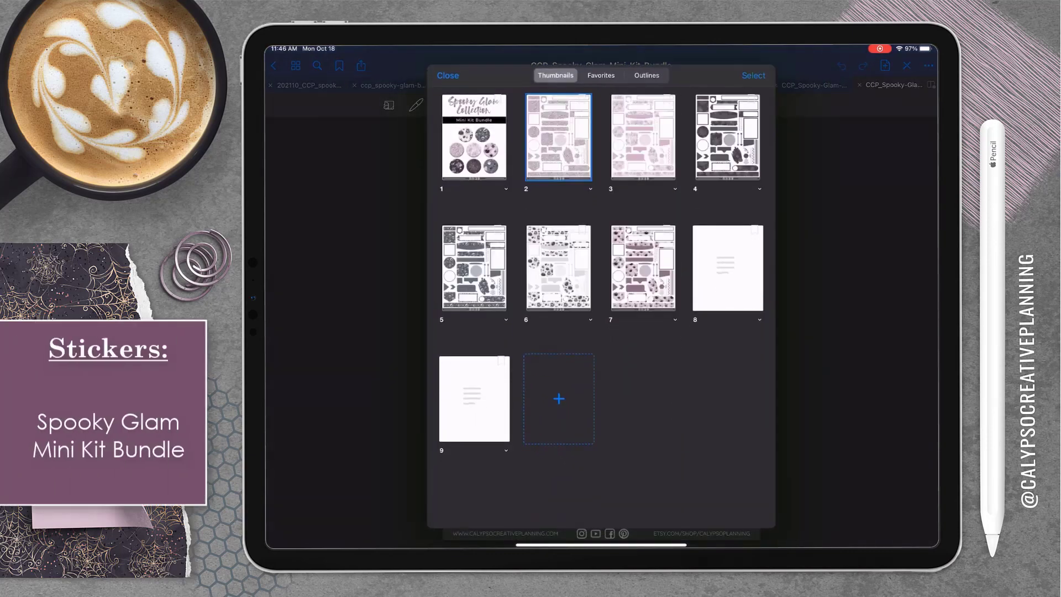
pyautogui.click(557, 135)
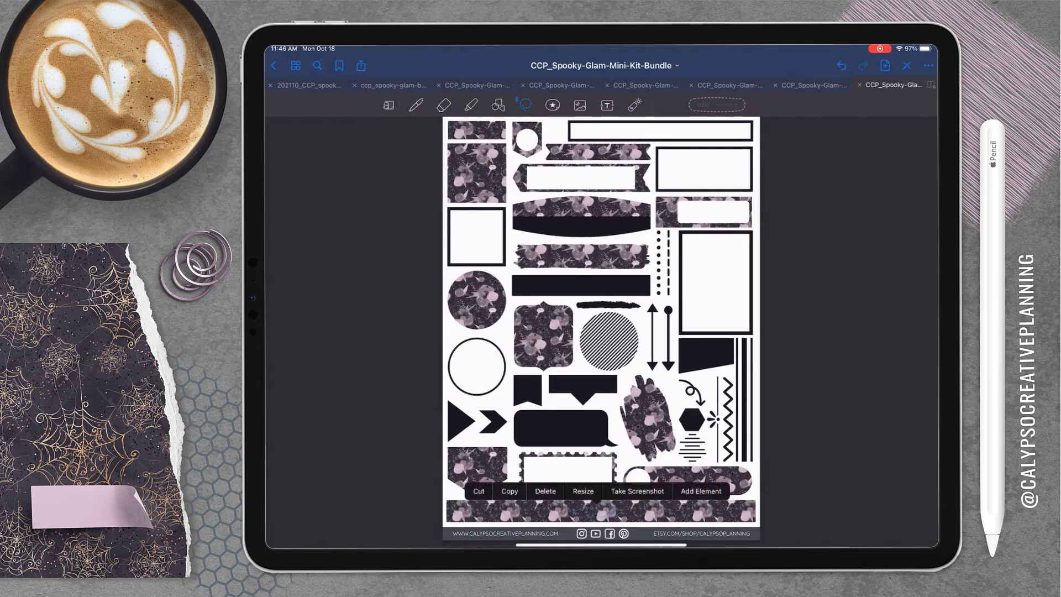
pyautogui.click(306, 85)
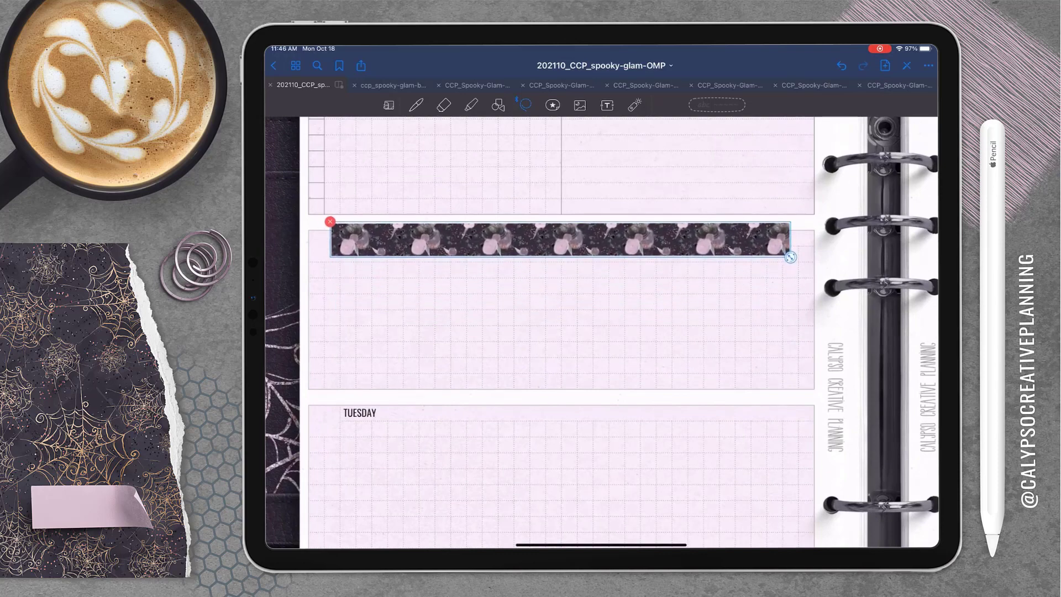
pyautogui.click(578, 105)
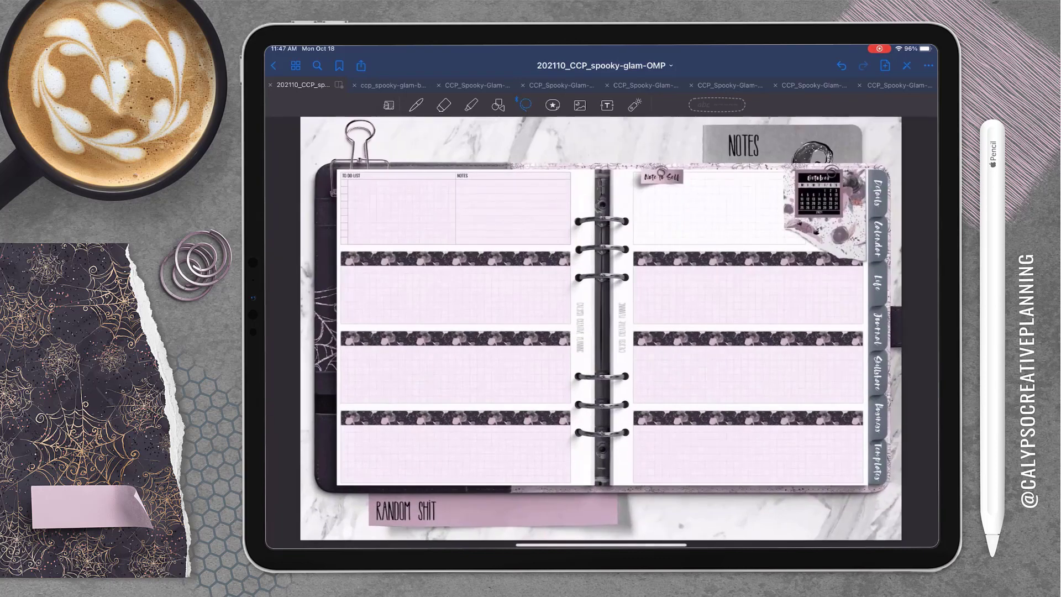
# Copy the six Monday–Weekend paper notes and paste them down the planner's left page
pyautogui.click(808, 85)
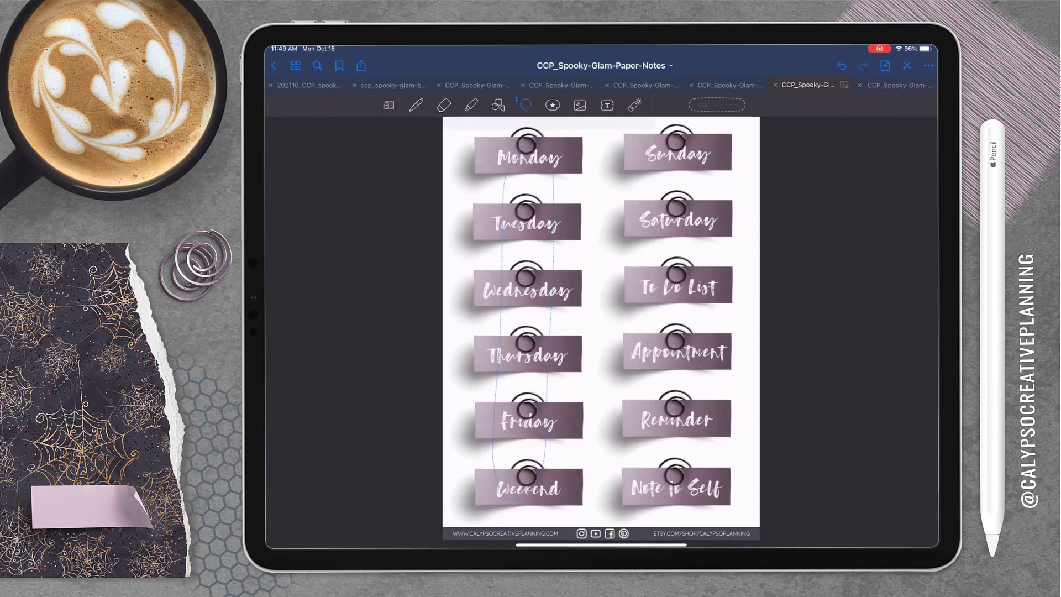
pyautogui.click(306, 85)
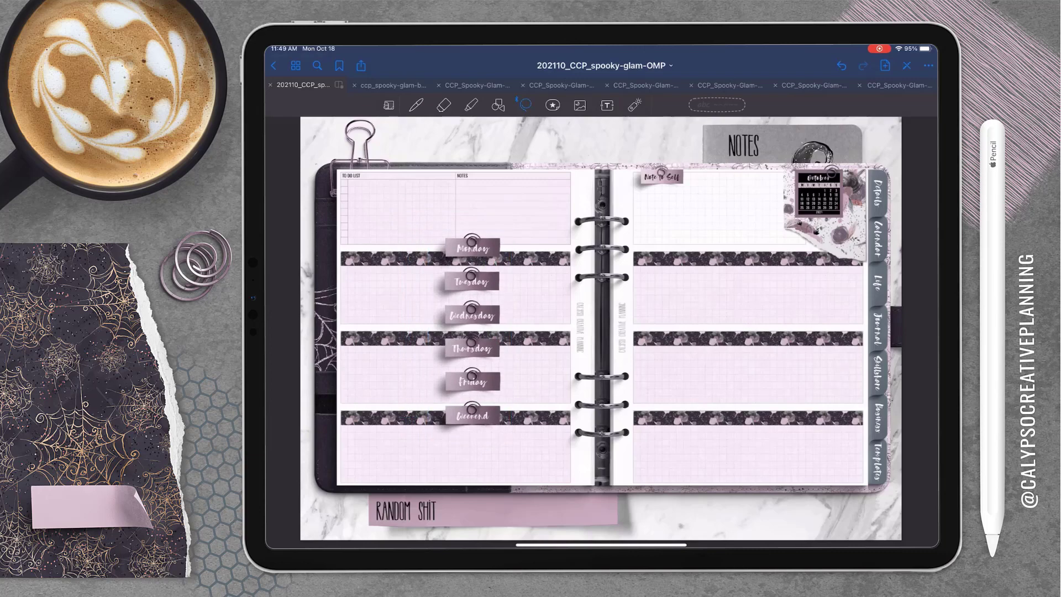
pyautogui.click(384, 85)
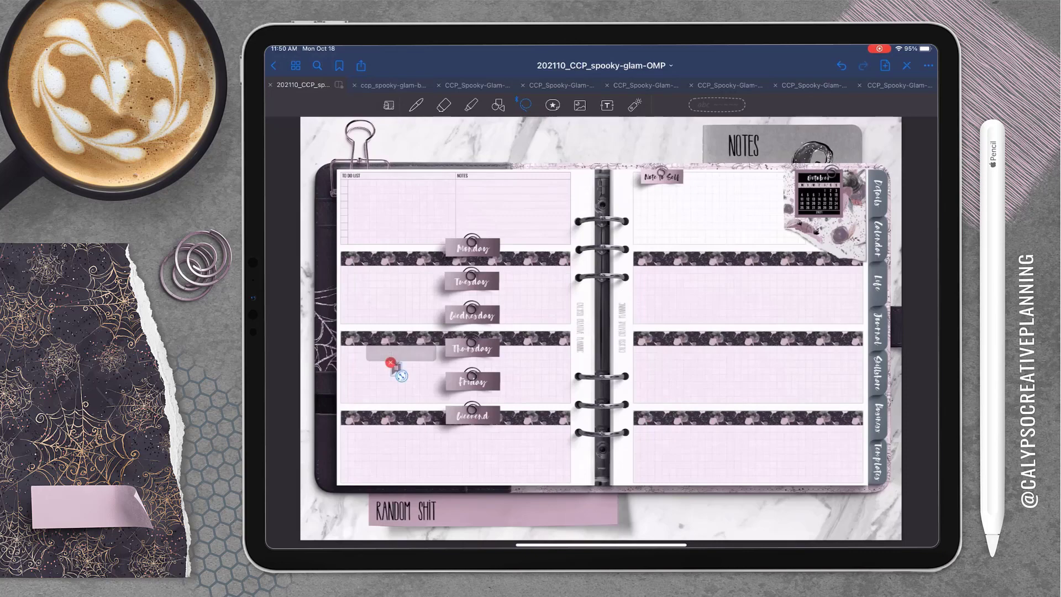
# Copy the number flags from the big sticker book, put flag 18 under Monday's strip and shift the Monday label left
pyautogui.click(391, 85)
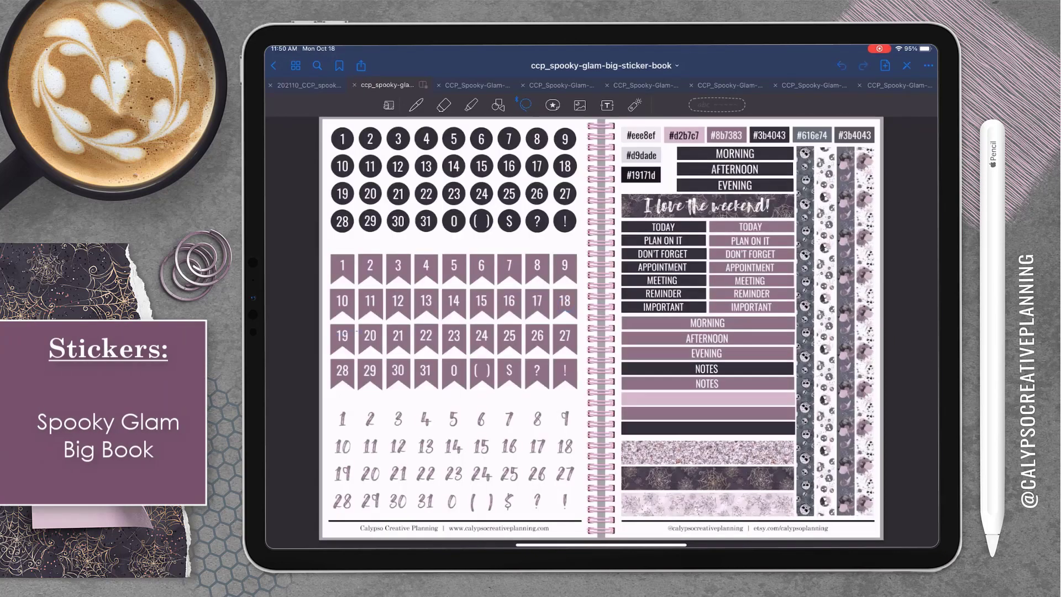
pyautogui.click(406, 335)
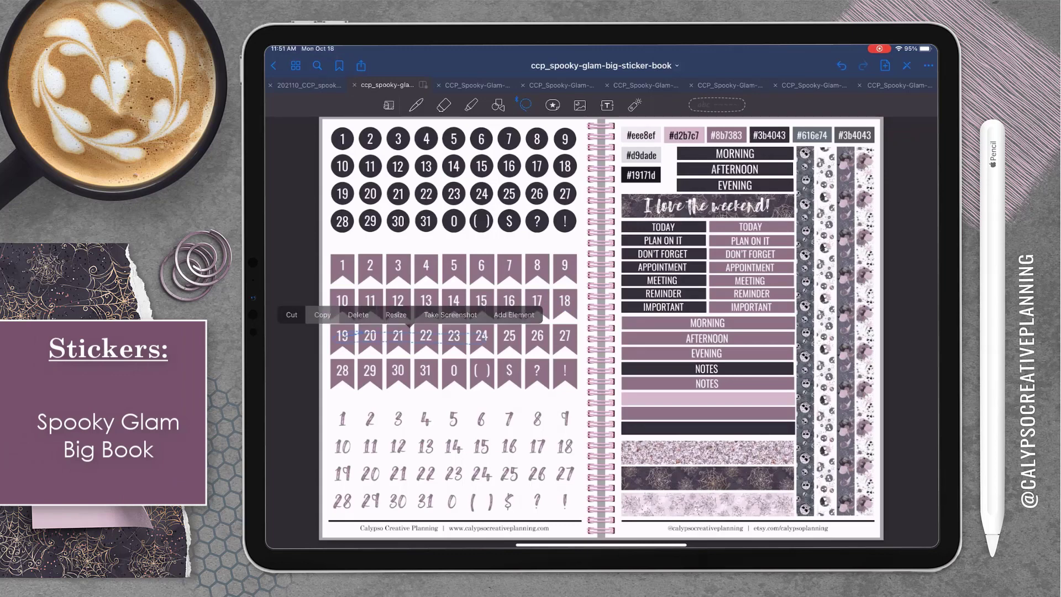
pyautogui.click(306, 86)
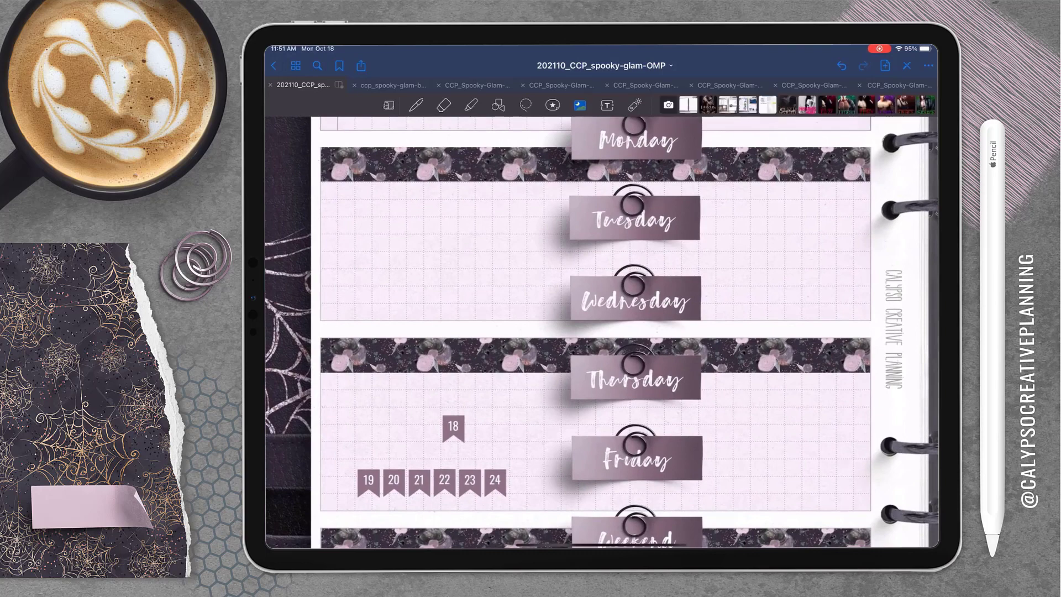
pyautogui.moveTo(453, 426); pyautogui.dragTo(338, 197)
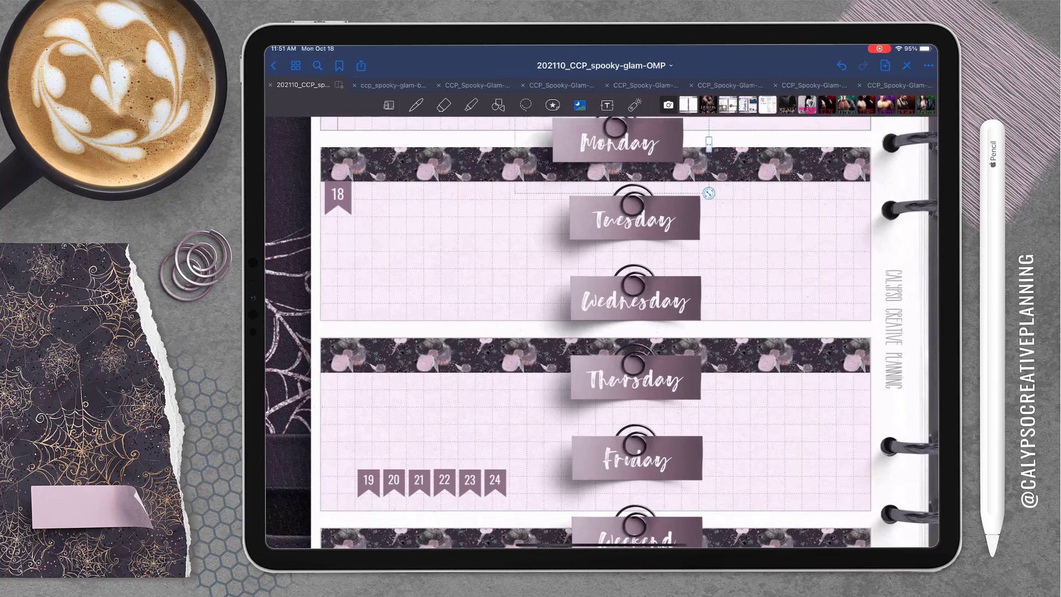
pyautogui.moveTo(615, 140); pyautogui.dragTo(416, 169)
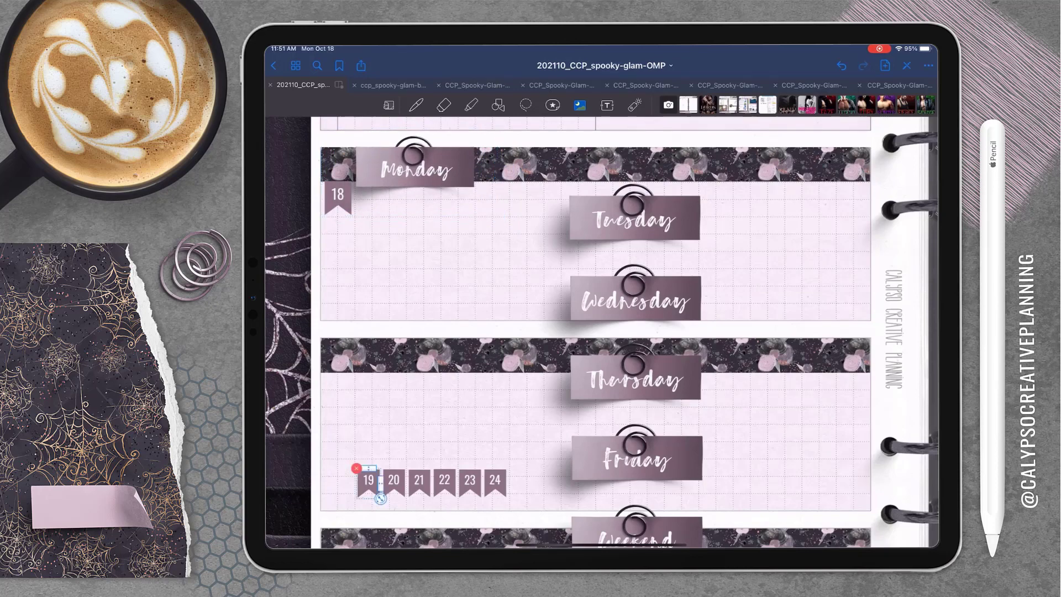
# Gather flags 19–24 under Monday and move flag 19 onto the Tuesday box
pyautogui.moveTo(370, 478); pyautogui.dragTo(347, 432)
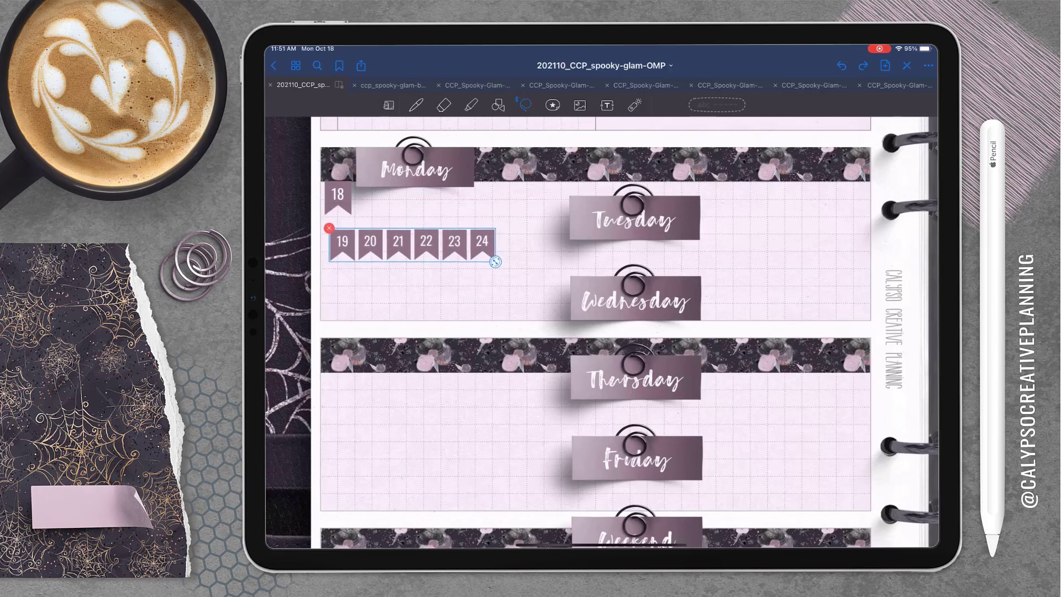
pyautogui.moveTo(412, 242); pyautogui.dragTo(412, 192)
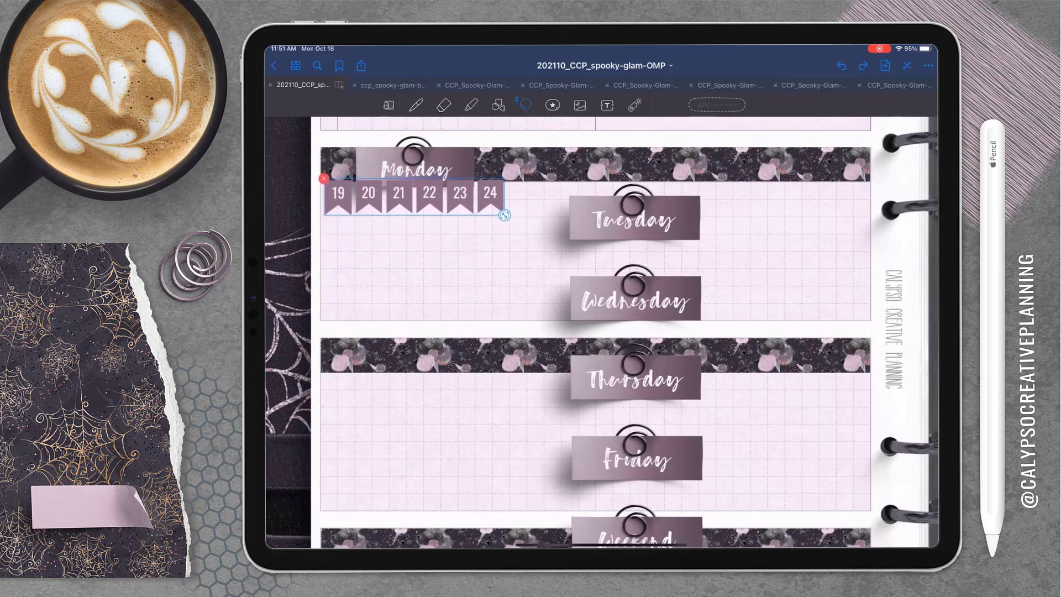
pyautogui.moveTo(412, 193); pyautogui.dragTo(434, 280)
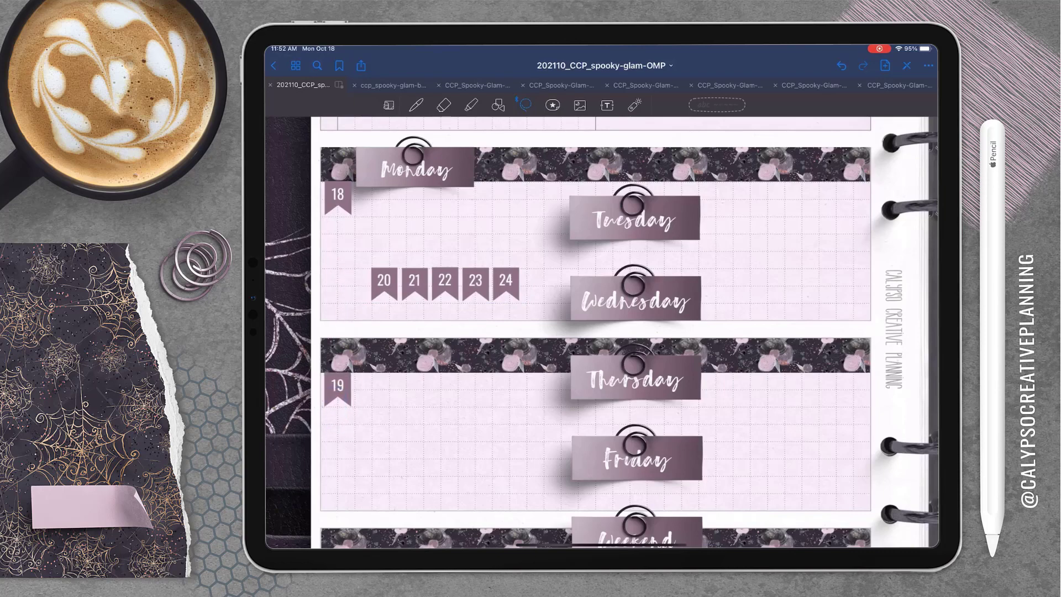
# Place date flags 21, 22, 23 and 24 onto their day rows across the spread
pyautogui.scroll(-3)
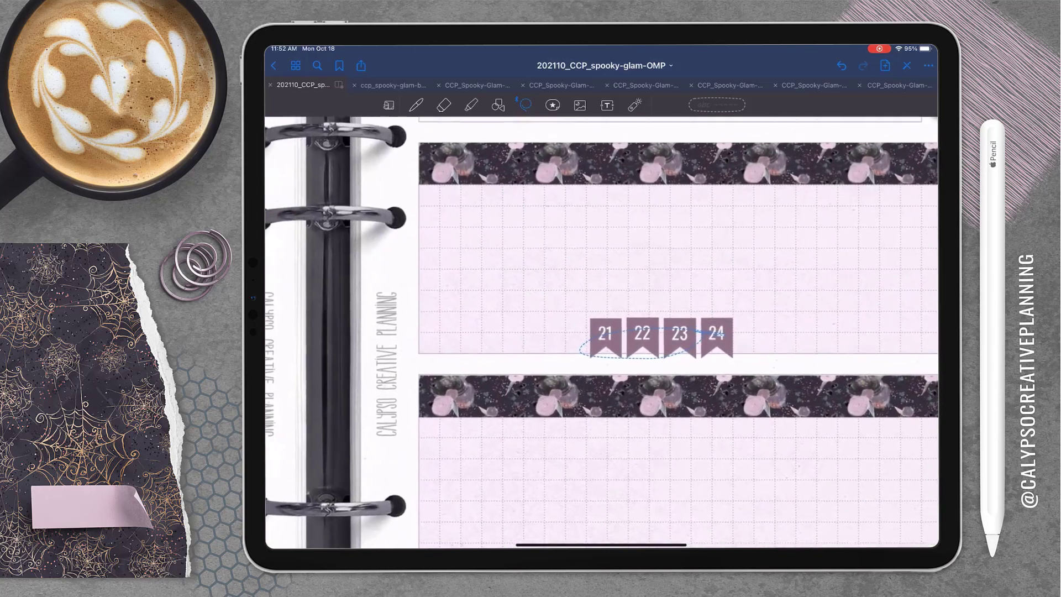
pyautogui.moveTo(606, 335); pyautogui.dragTo(436, 200)
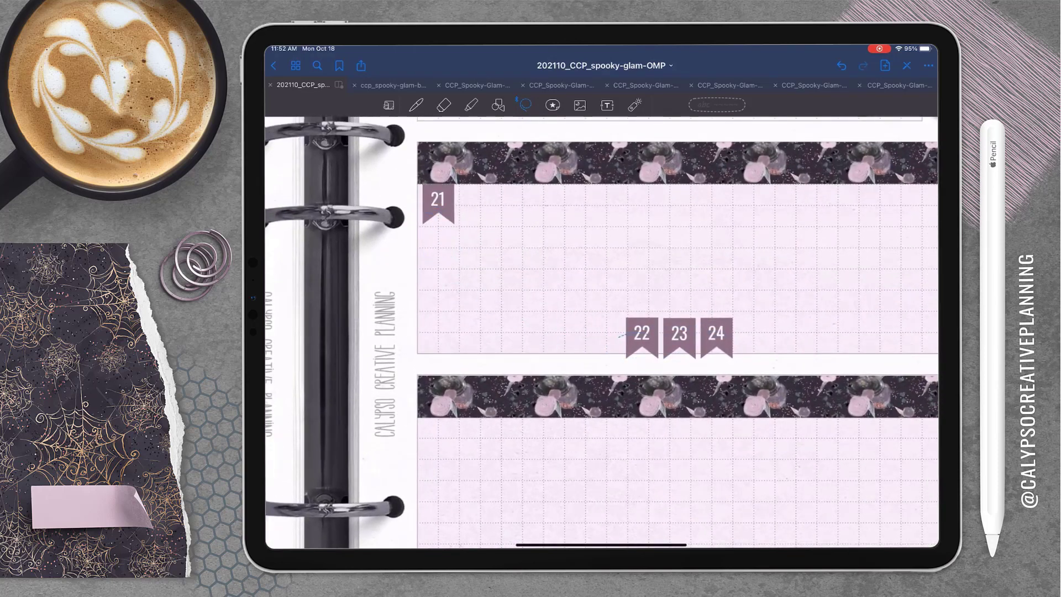
pyautogui.moveTo(639, 331); pyautogui.dragTo(439, 437)
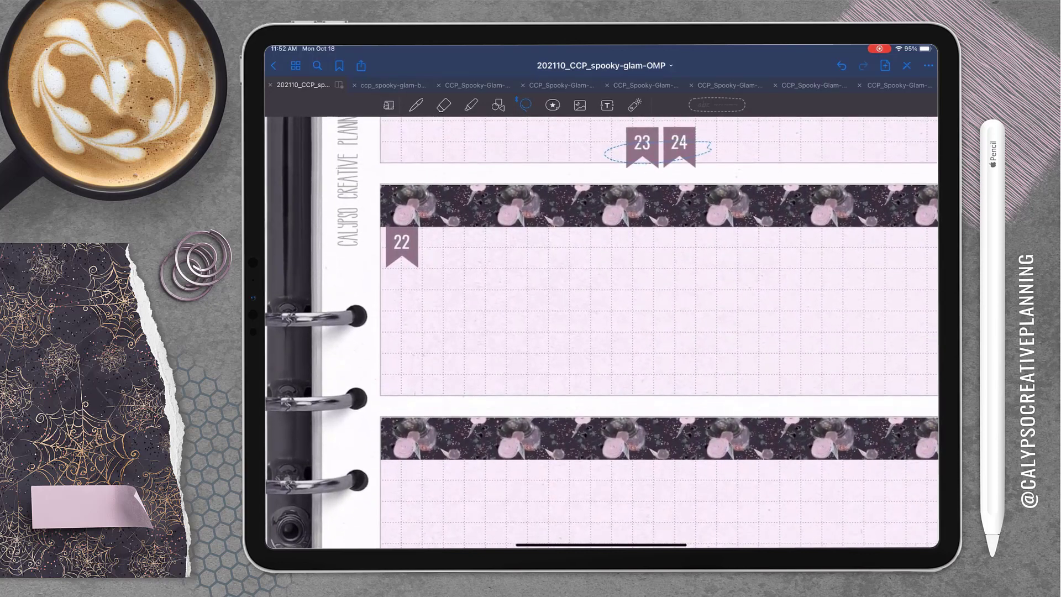
pyautogui.scroll(-3)
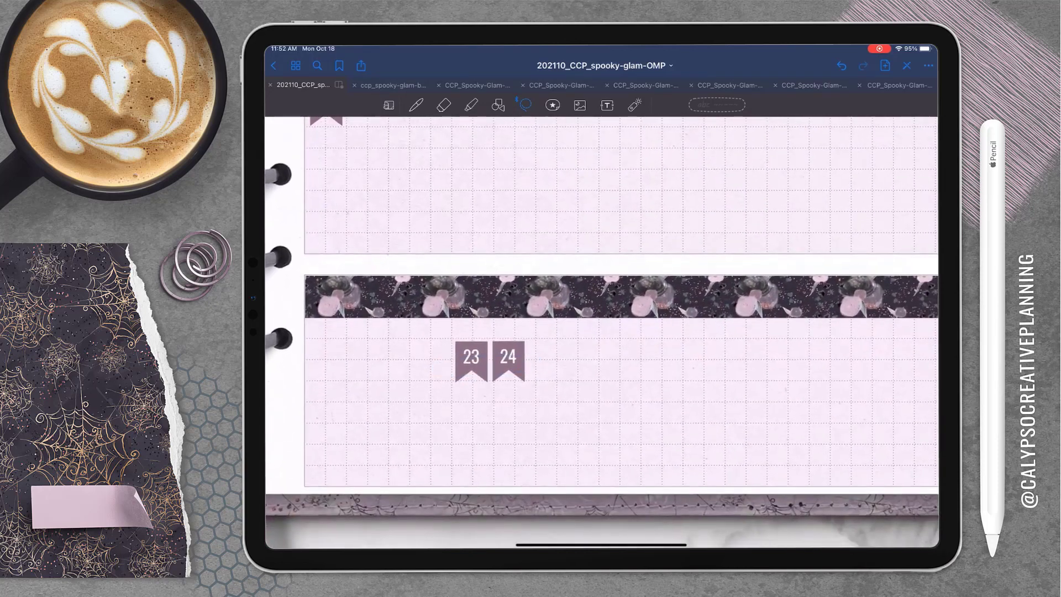
pyautogui.moveTo(471, 359); pyautogui.dragTo(325, 334)
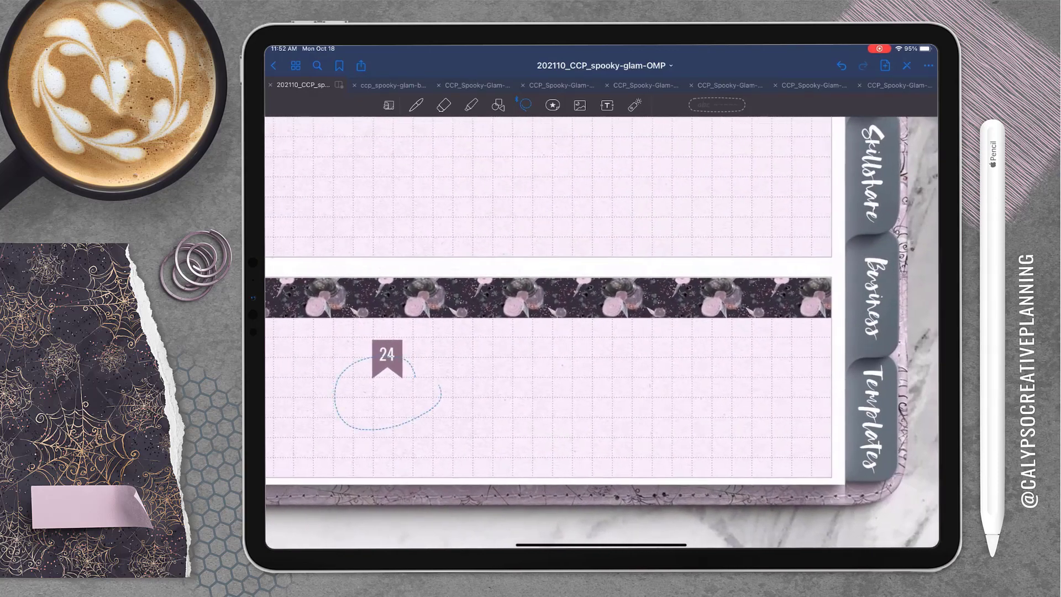
pyautogui.moveTo(386, 358); pyautogui.dragTo(809, 331)
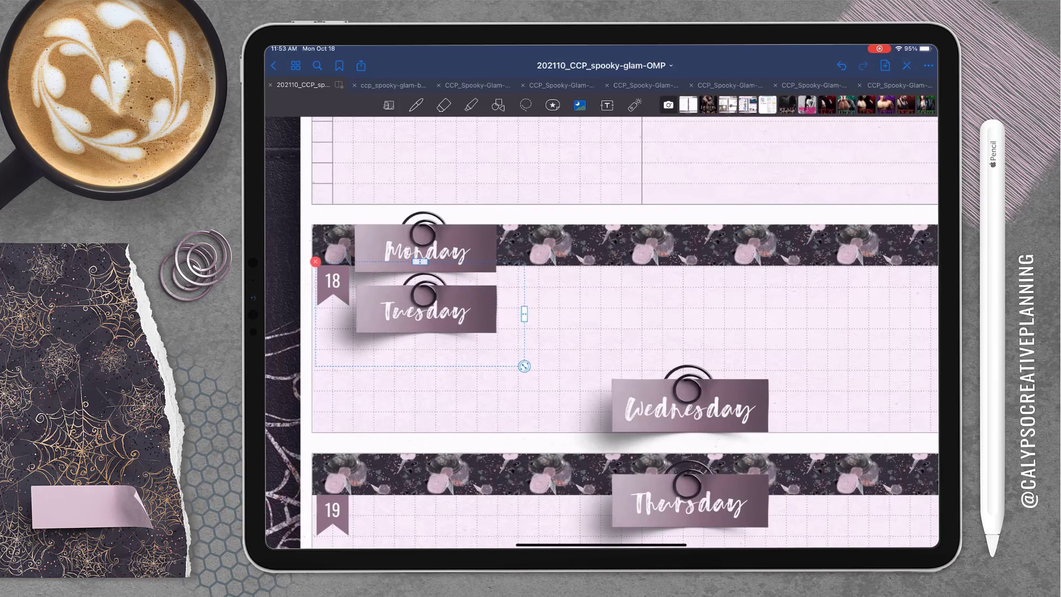
# Clip the Thursday, Friday and Weekend labels onto the washi strips of their day rows
pyautogui.scroll(-3)
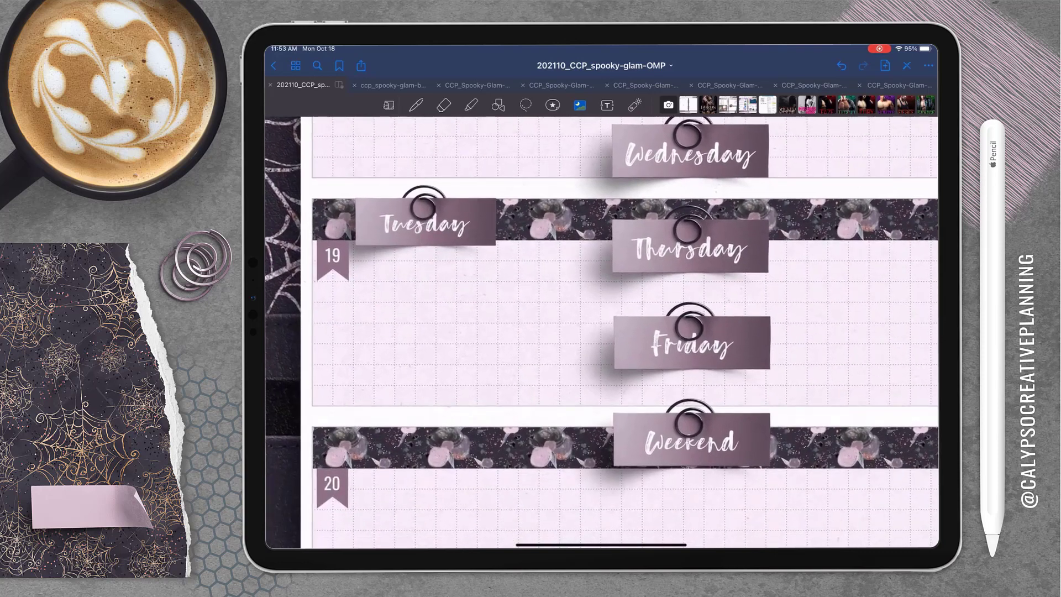
pyautogui.moveTo(689, 149); pyautogui.dragTo(426, 451)
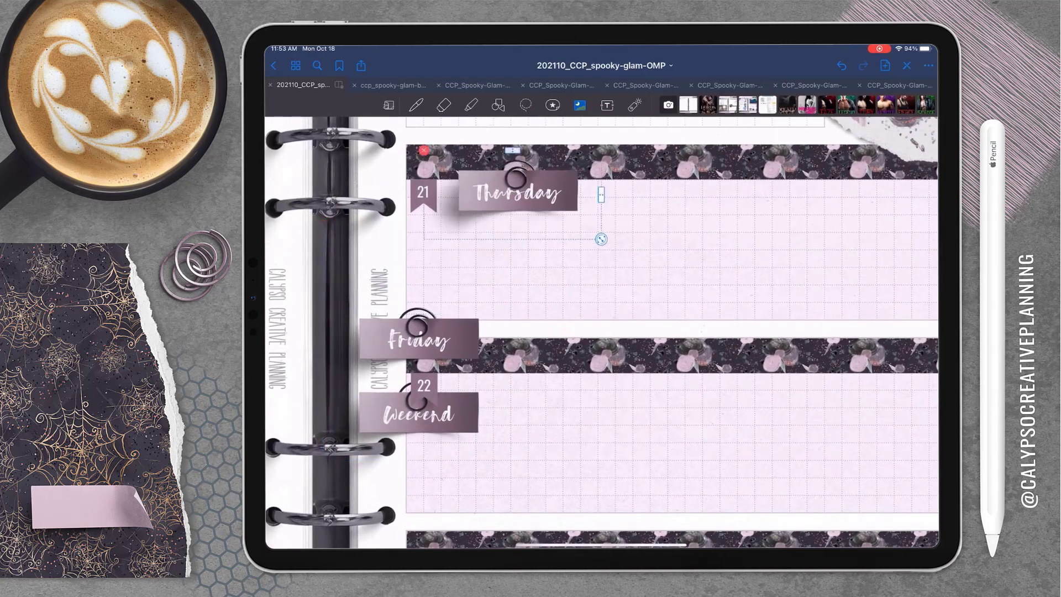
pyautogui.moveTo(518, 191); pyautogui.dragTo(501, 163)
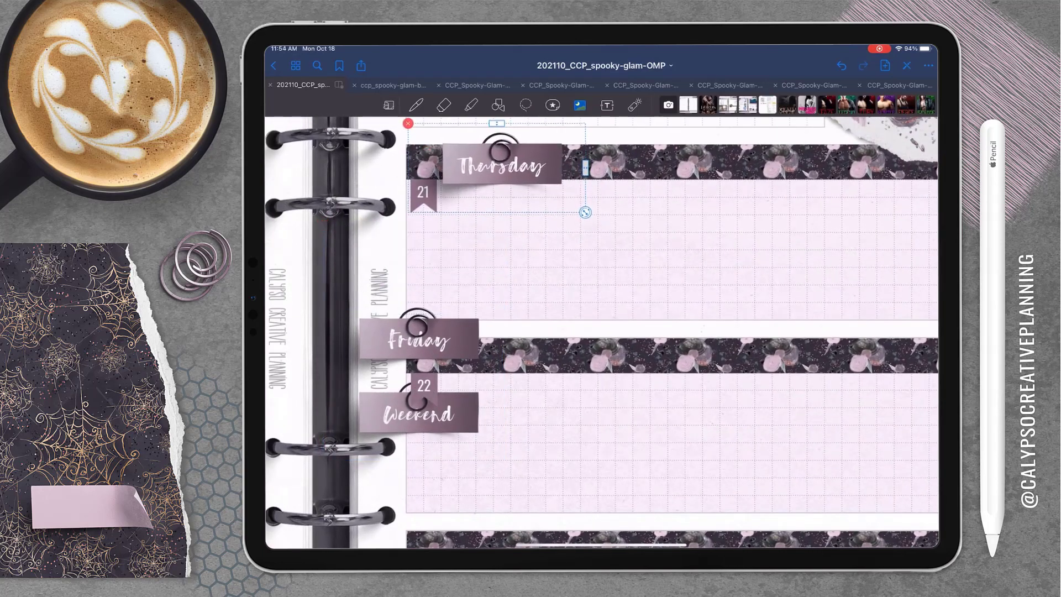
pyautogui.moveTo(416, 409); pyautogui.dragTo(777, 417)
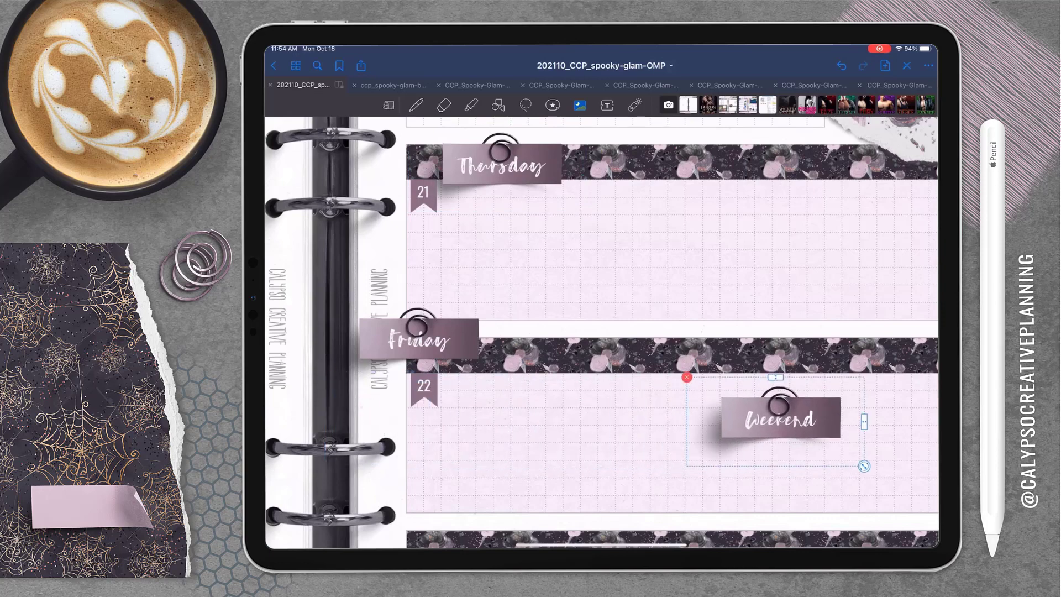
pyautogui.moveTo(778, 417); pyautogui.dragTo(501, 354)
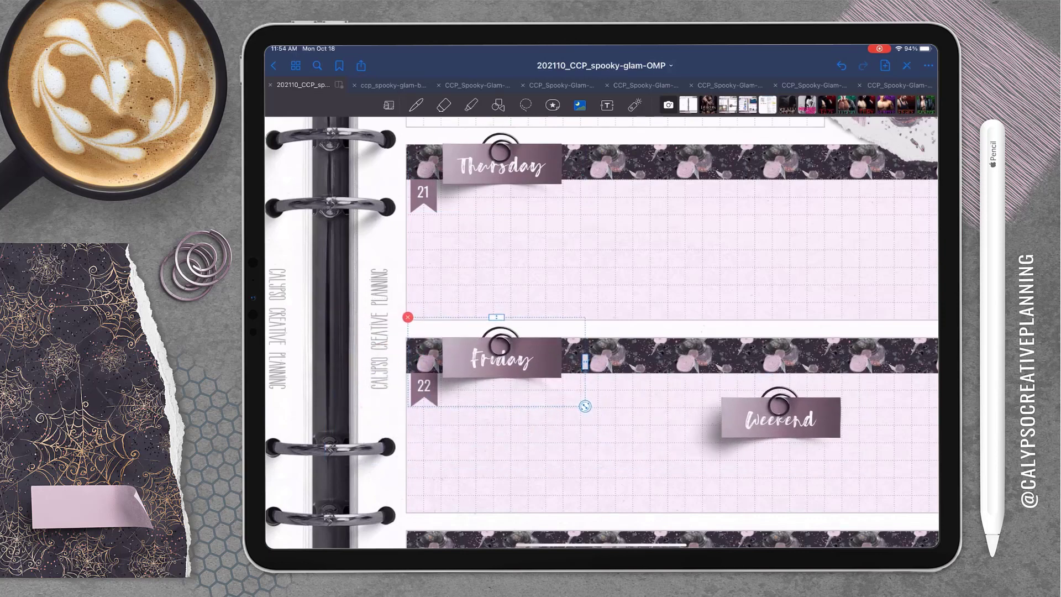
pyautogui.scroll(-3)
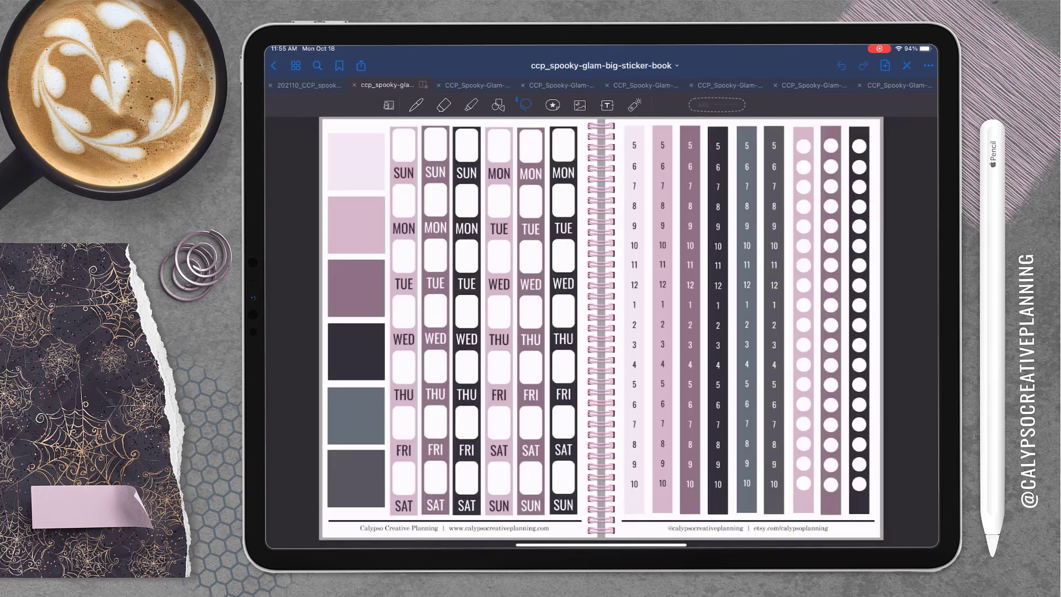
# Paste the black drip sticker into the planner above the Thursday row and return to the sticker book
pyautogui.click(295, 65)
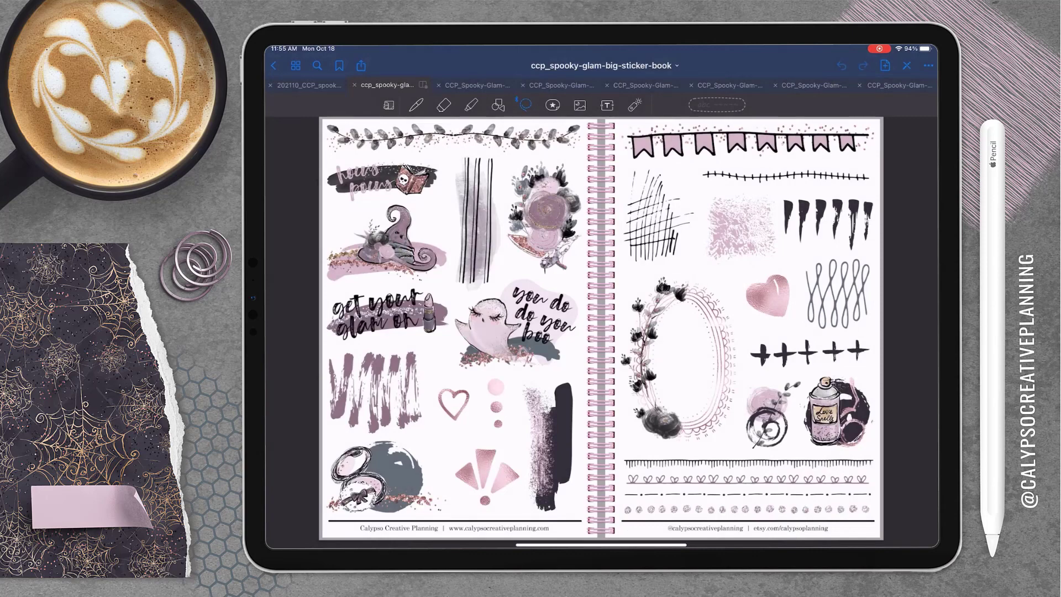
pyautogui.click(830, 216)
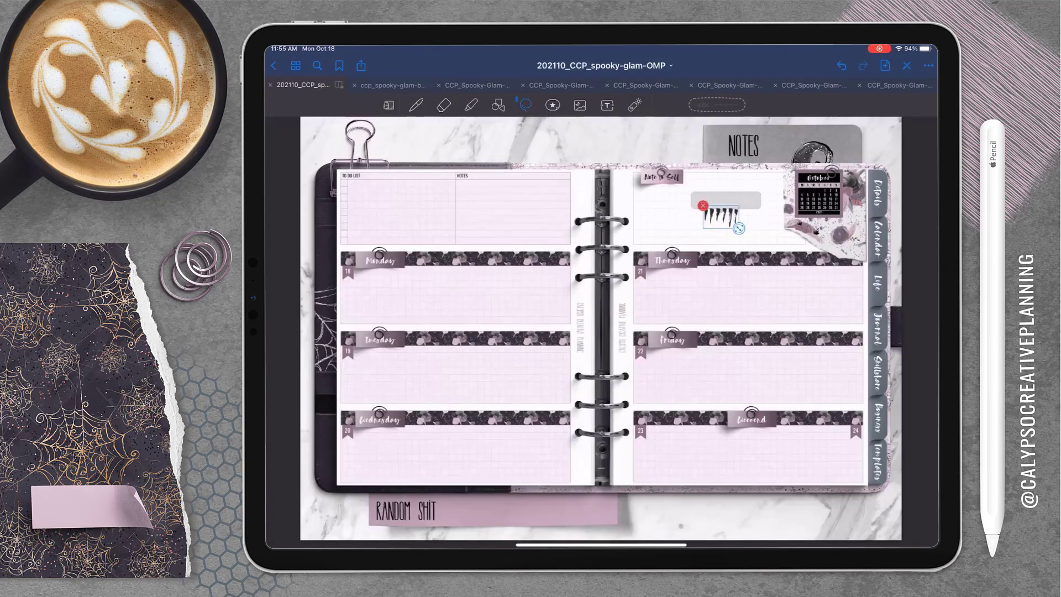
pyautogui.moveTo(710, 213); pyautogui.dragTo(744, 182)
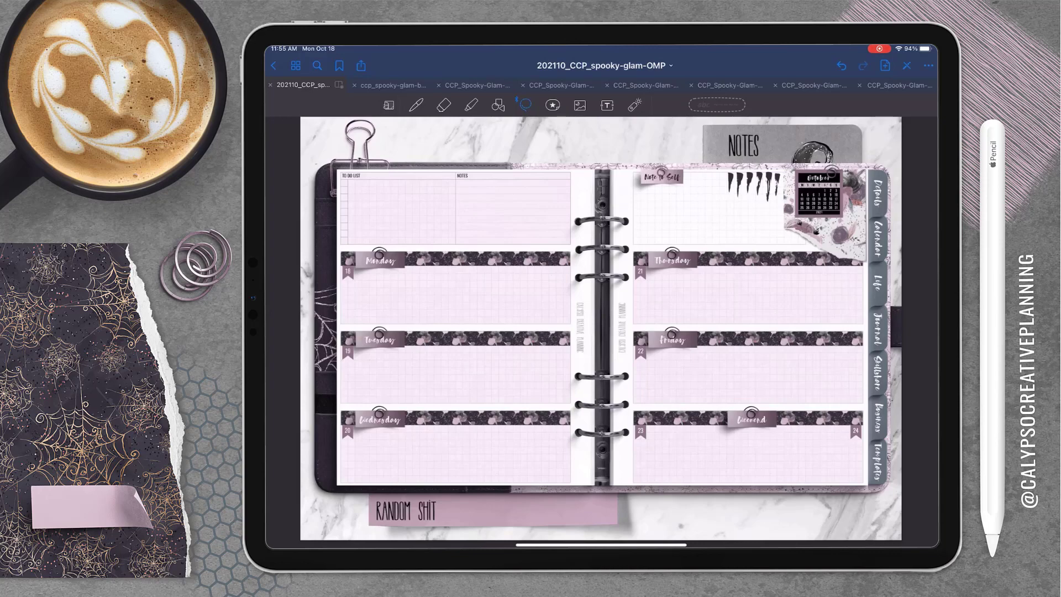
pyautogui.click(389, 85)
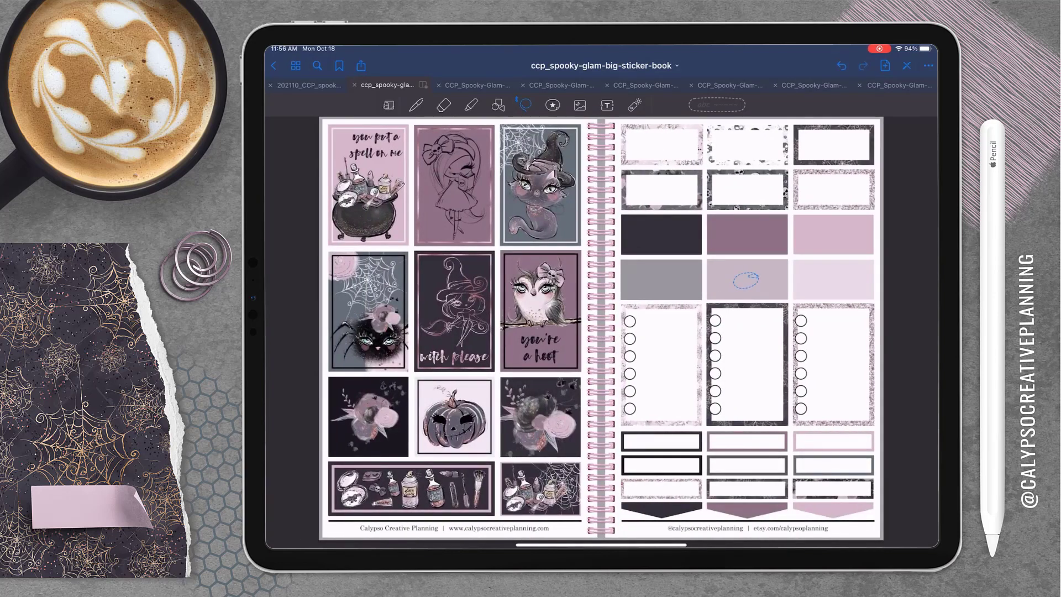
# Paste the mauve box into the notes area, enlarge it to fill the box and lift the Note to Self label on top
pyautogui.click(308, 85)
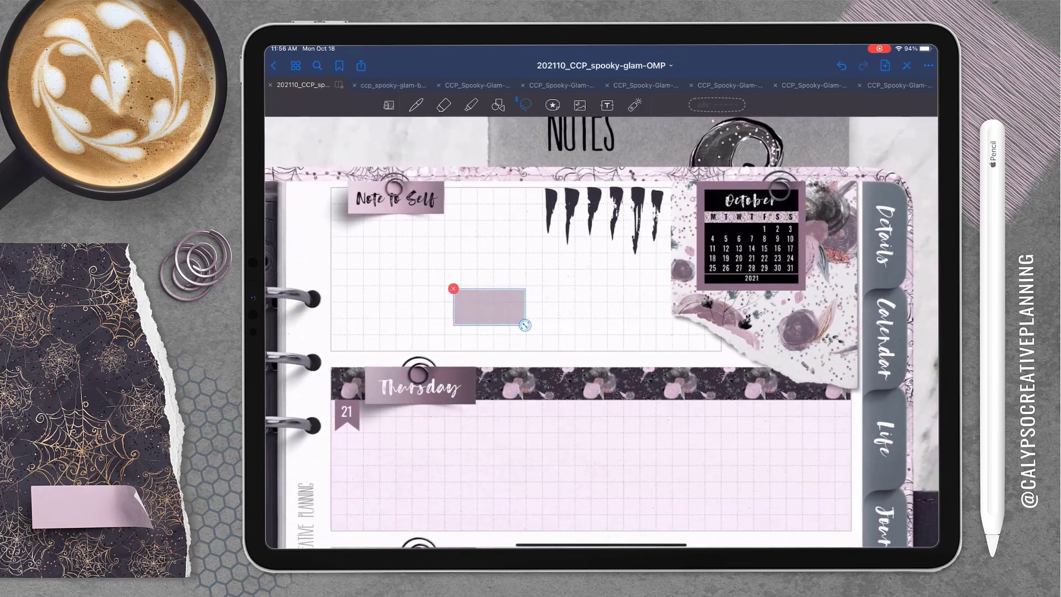
pyautogui.moveTo(524, 325); pyautogui.dragTo(590, 333)
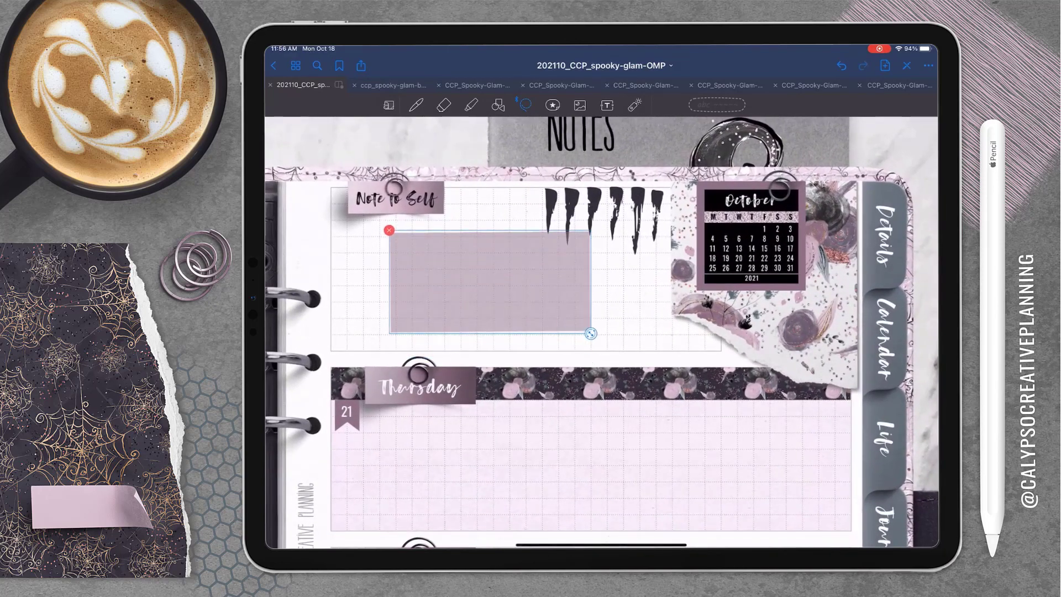
pyautogui.click(579, 105)
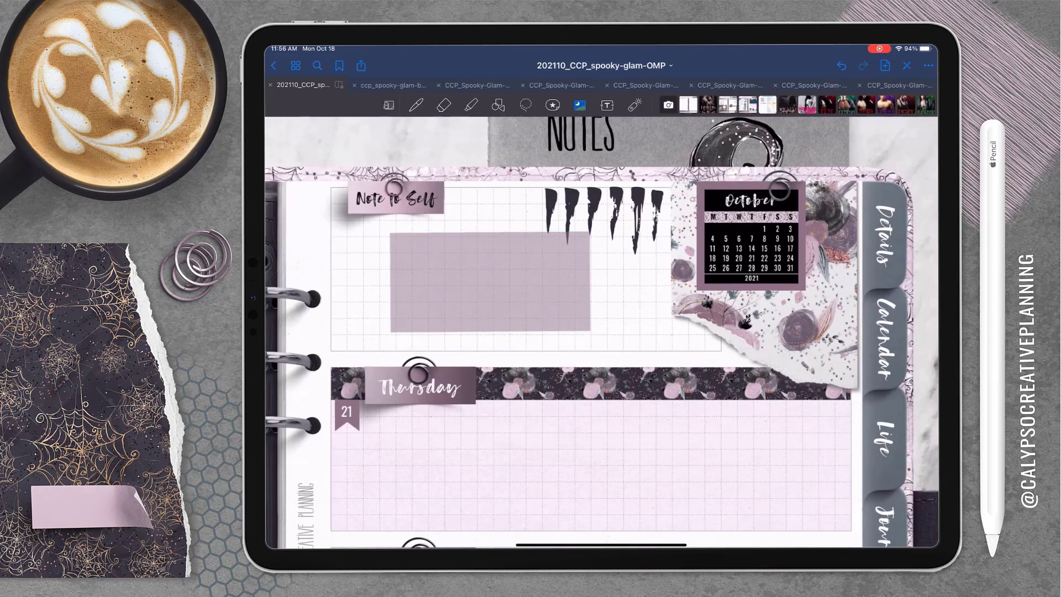
pyautogui.click(481, 290)
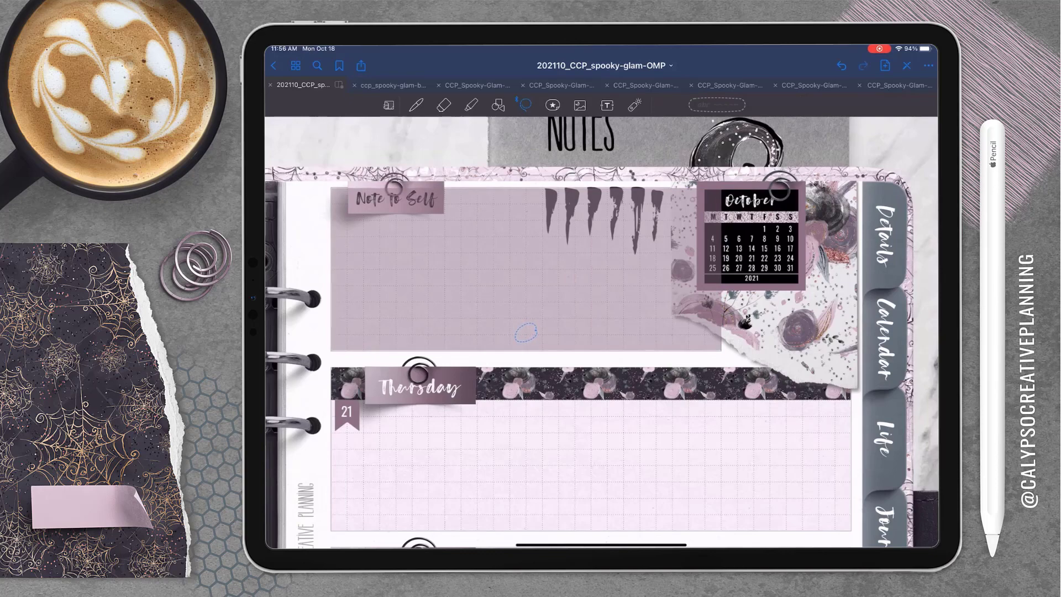
pyautogui.click(524, 331)
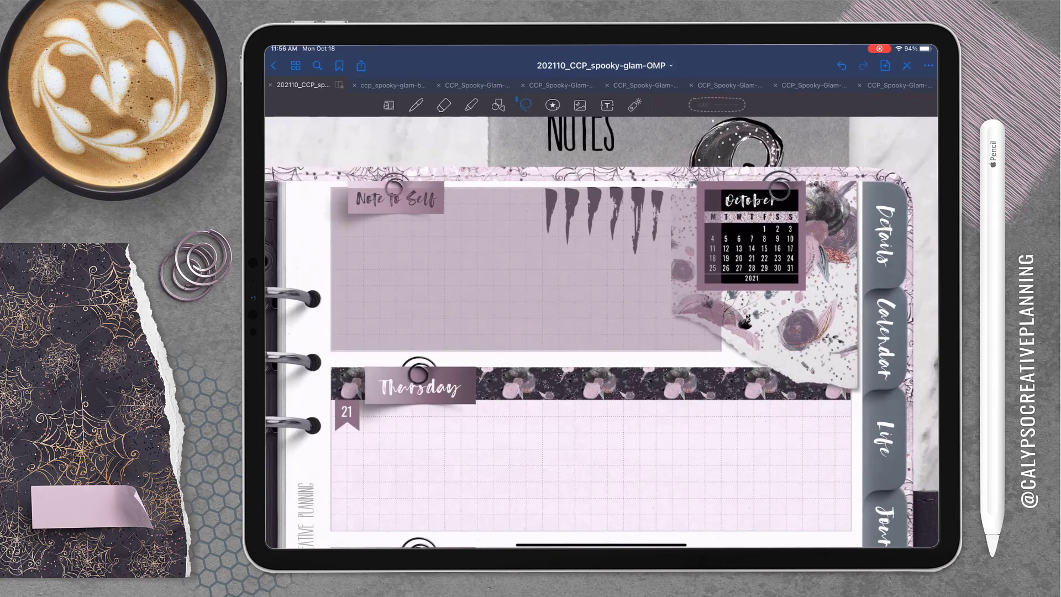
pyautogui.click(598, 106)
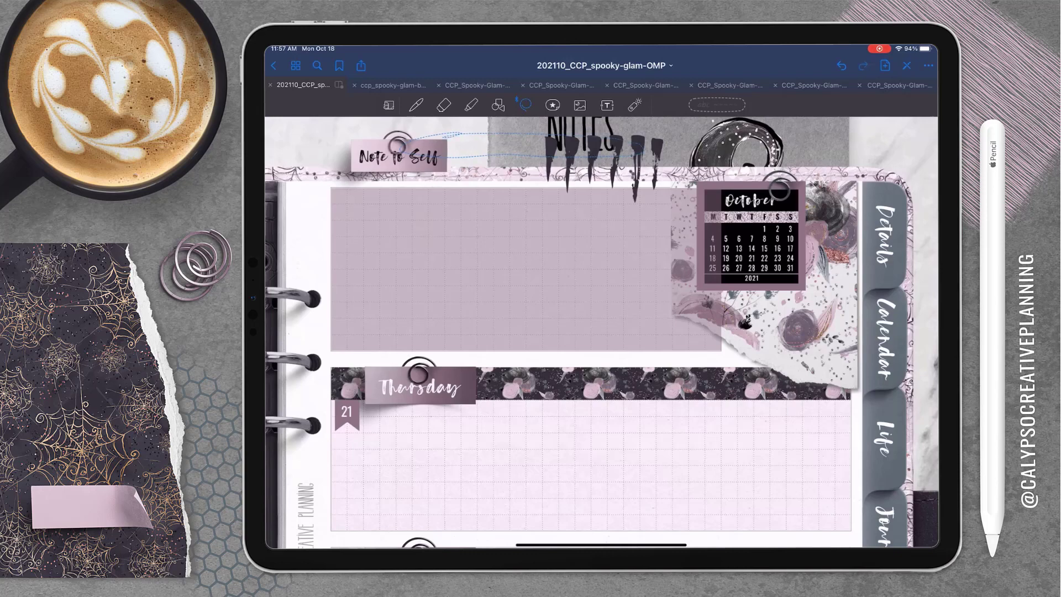
# Place the Note to Self label on the mauve note with the drip sticker beneath it
pyautogui.click(523, 105)
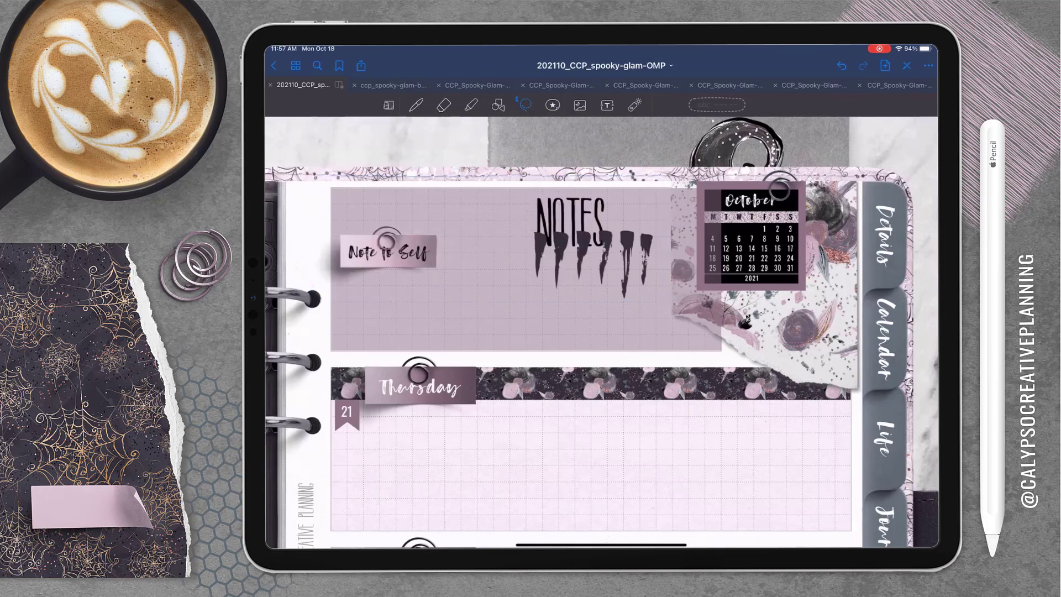
pyautogui.click(524, 105)
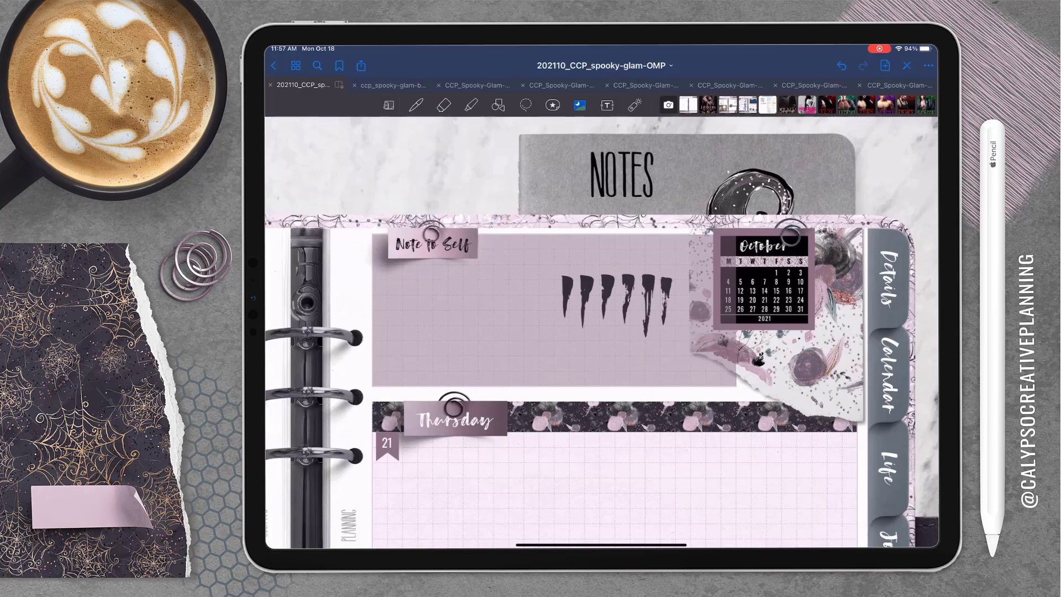
pyautogui.click(615, 297)
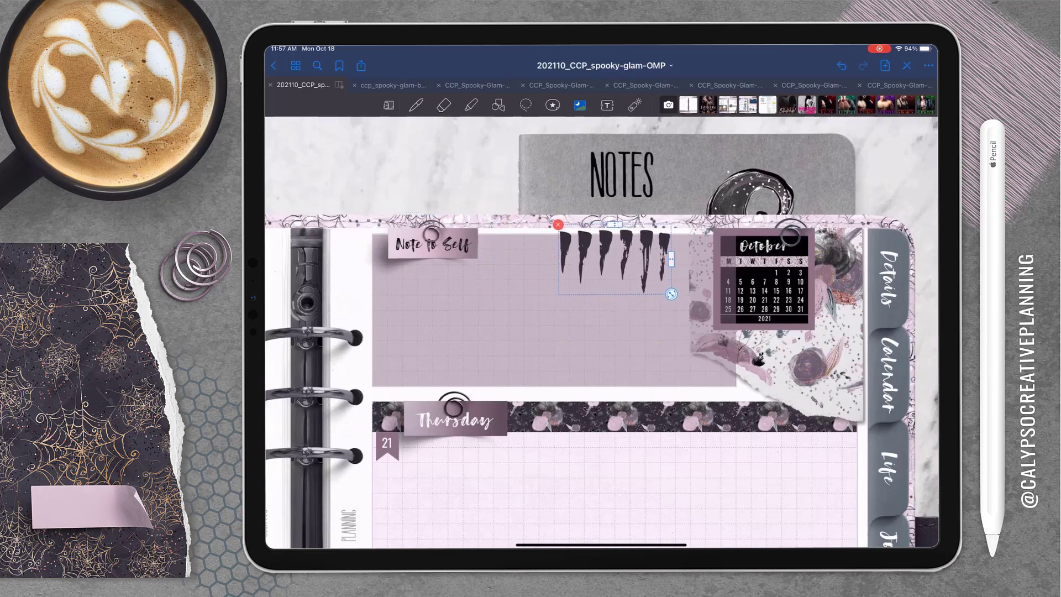
pyautogui.moveTo(609, 261); pyautogui.dragTo(460, 251)
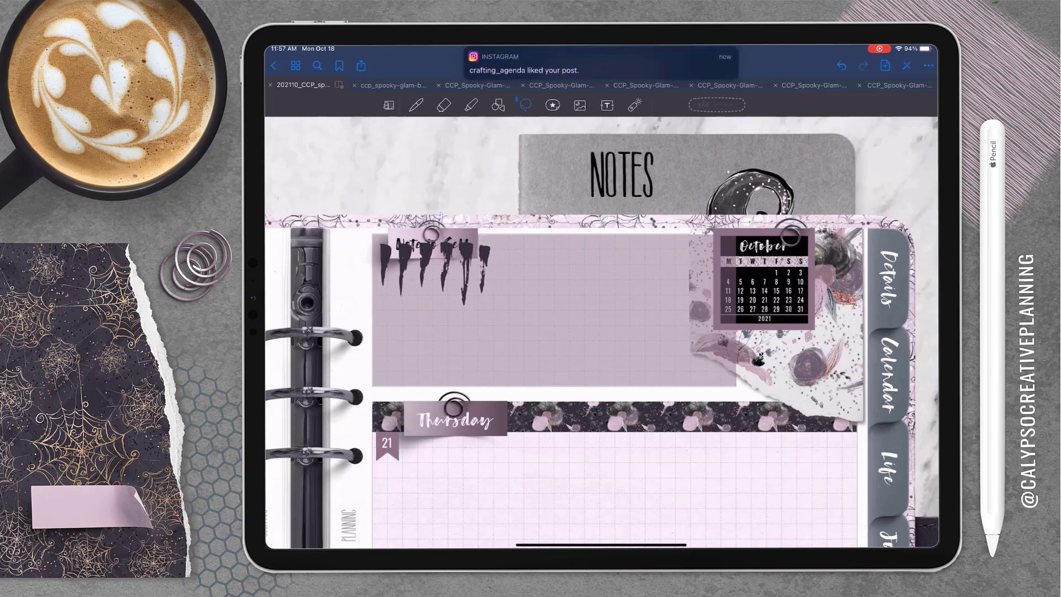
# Slide the October calendar piece over the note's corner and return to the sticker book
pyautogui.click(524, 105)
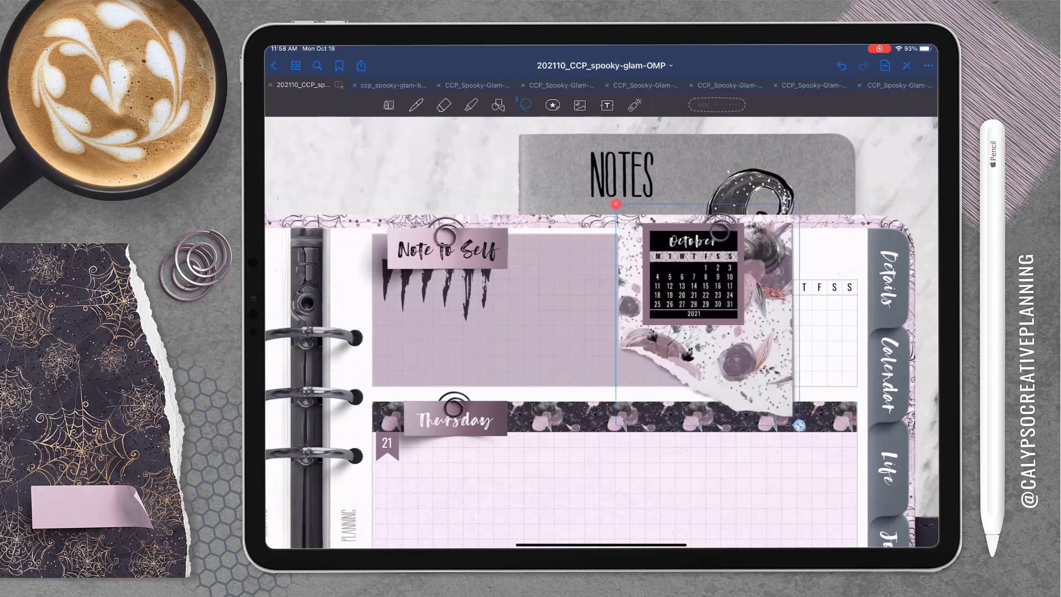
pyautogui.moveTo(690, 277); pyautogui.dragTo(765, 277)
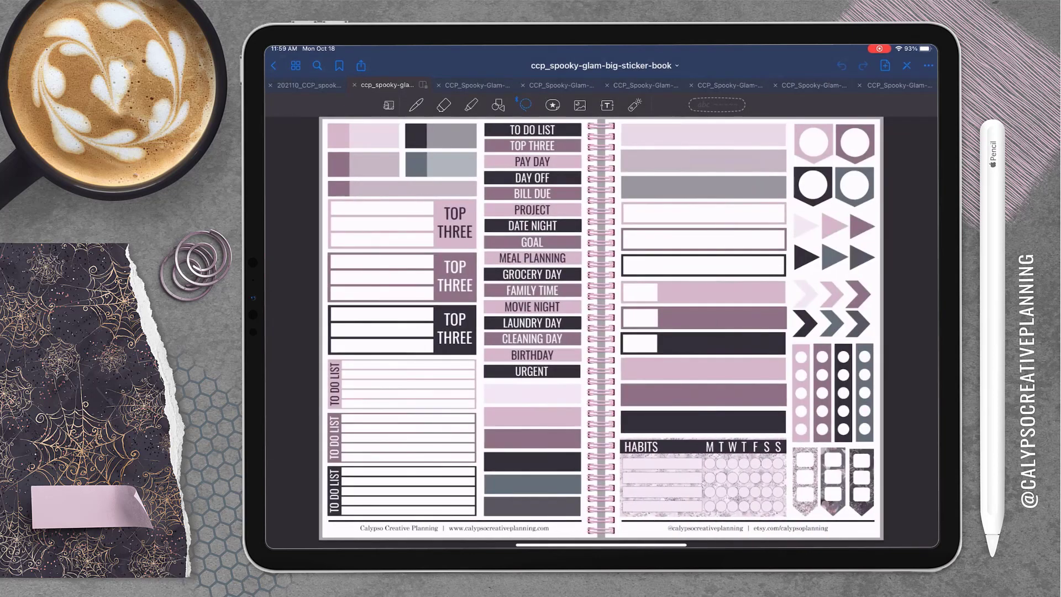
# Paste the TO DO LIST label onto the page and set it at the Monday column heading
pyautogui.click(309, 85)
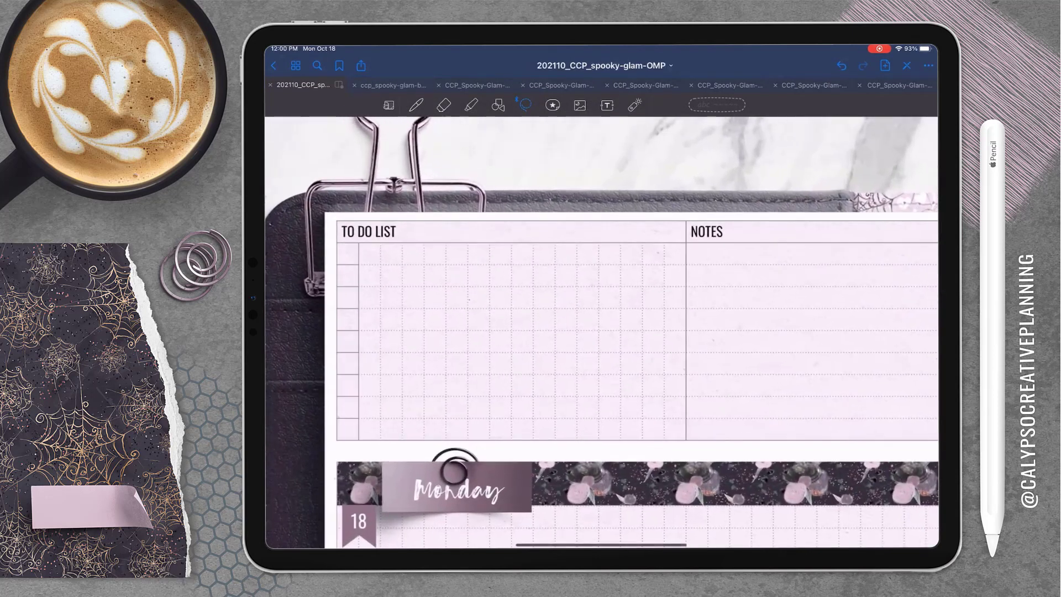
pyautogui.click(369, 232)
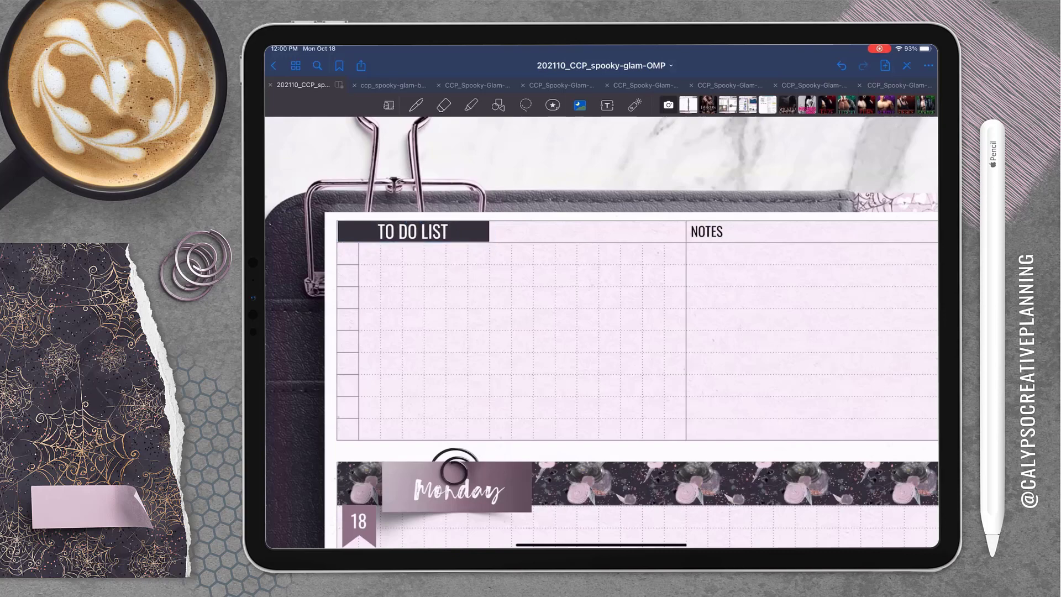
pyautogui.click(412, 231)
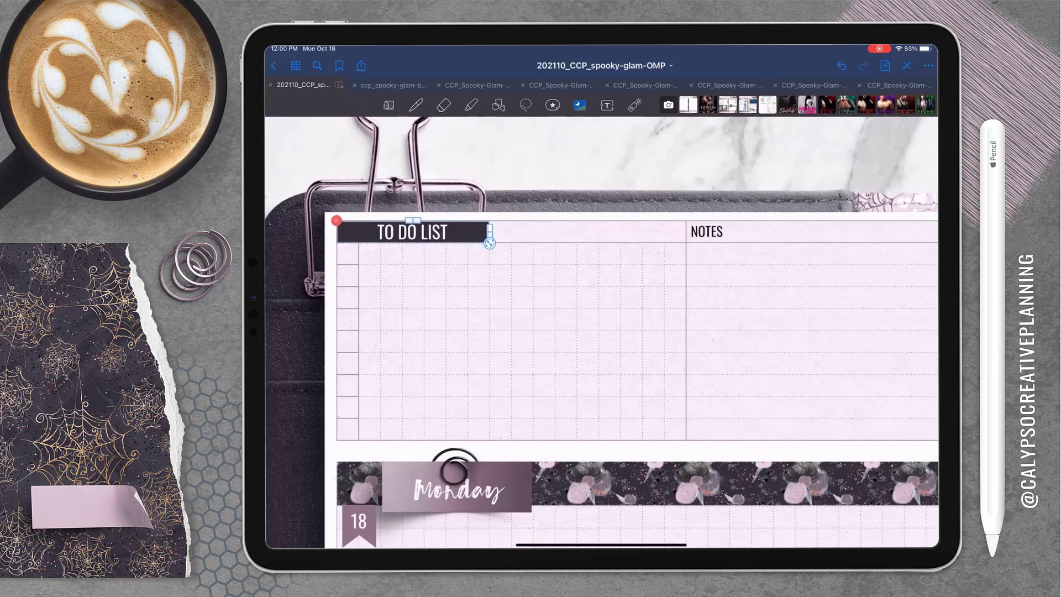
pyautogui.click(385, 85)
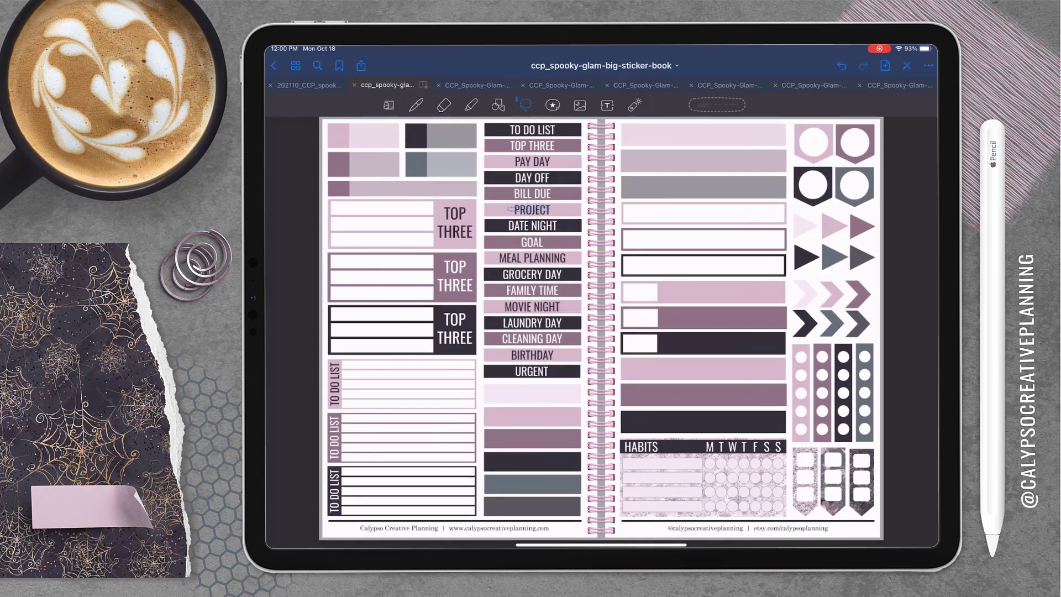
# Bring in the PROJECT label and move it over the NOTES heading beside the to-do list
pyautogui.click(306, 85)
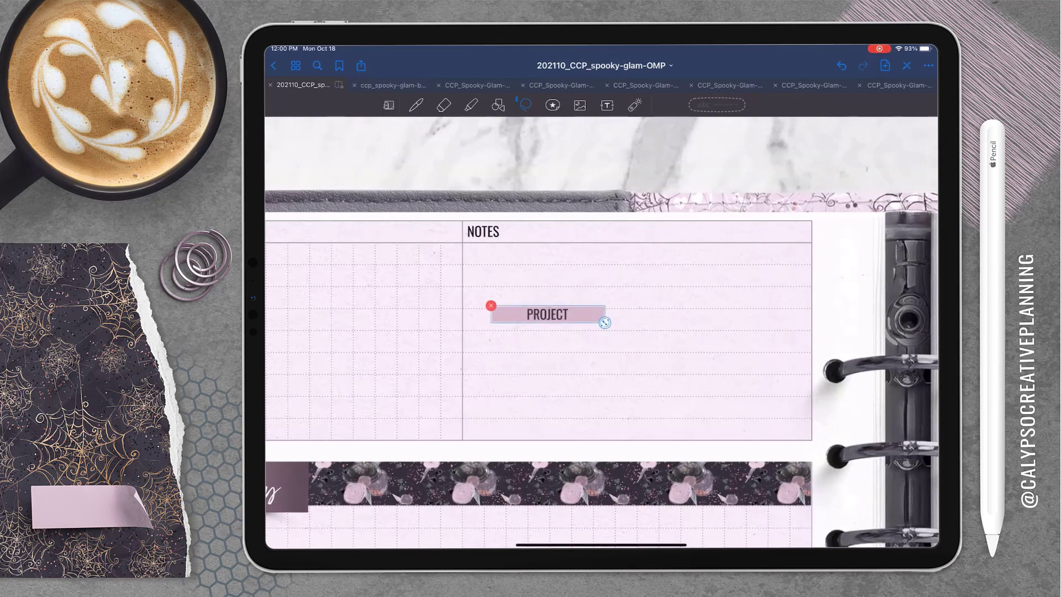
pyautogui.moveTo(547, 313); pyautogui.dragTo(388, 286)
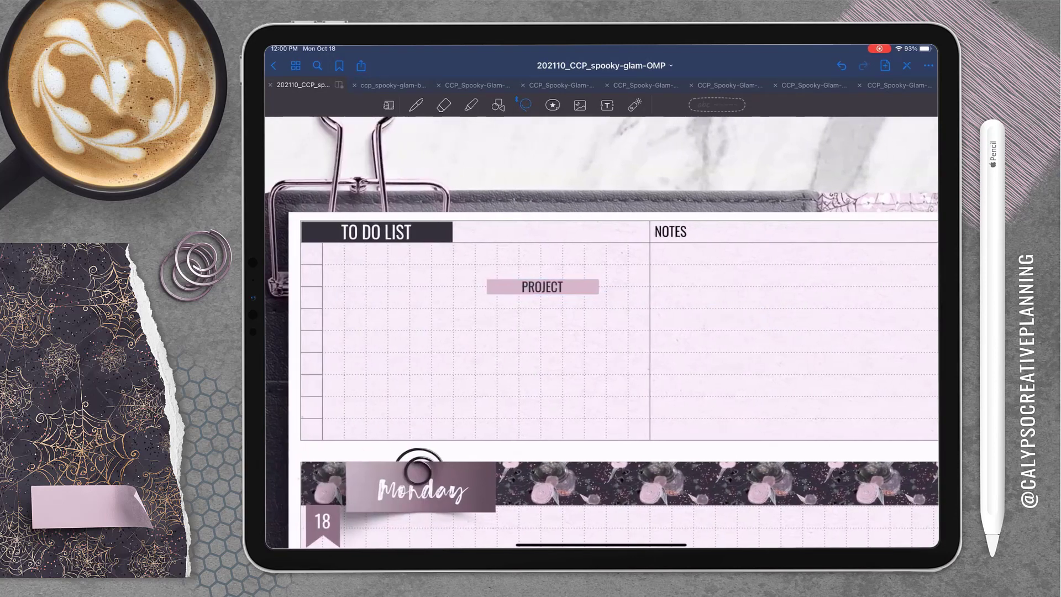
pyautogui.moveTo(542, 286); pyautogui.dragTo(369, 262)
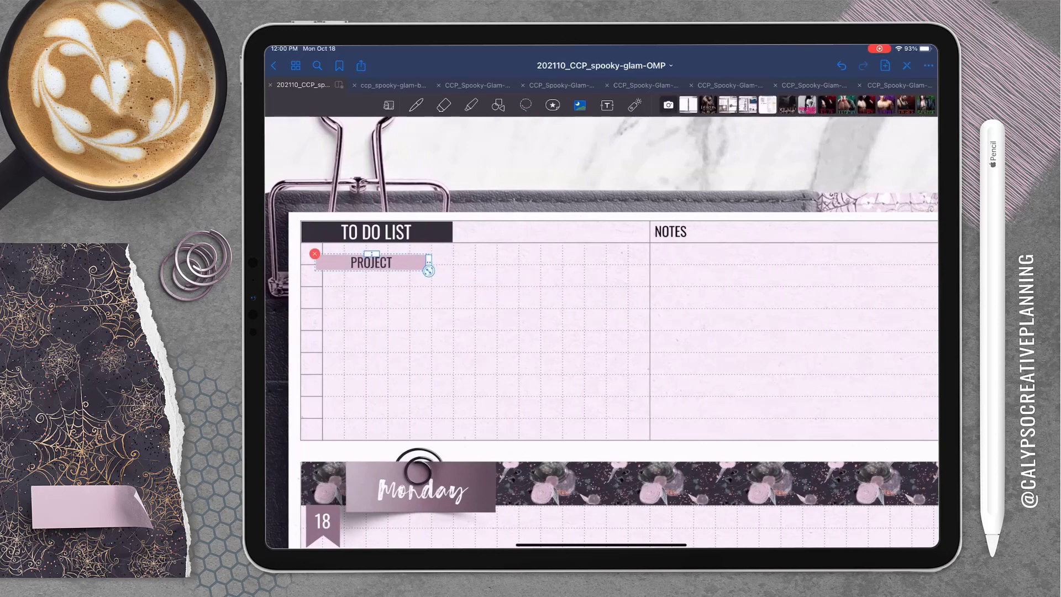
pyautogui.moveTo(369, 263); pyautogui.dragTo(727, 226)
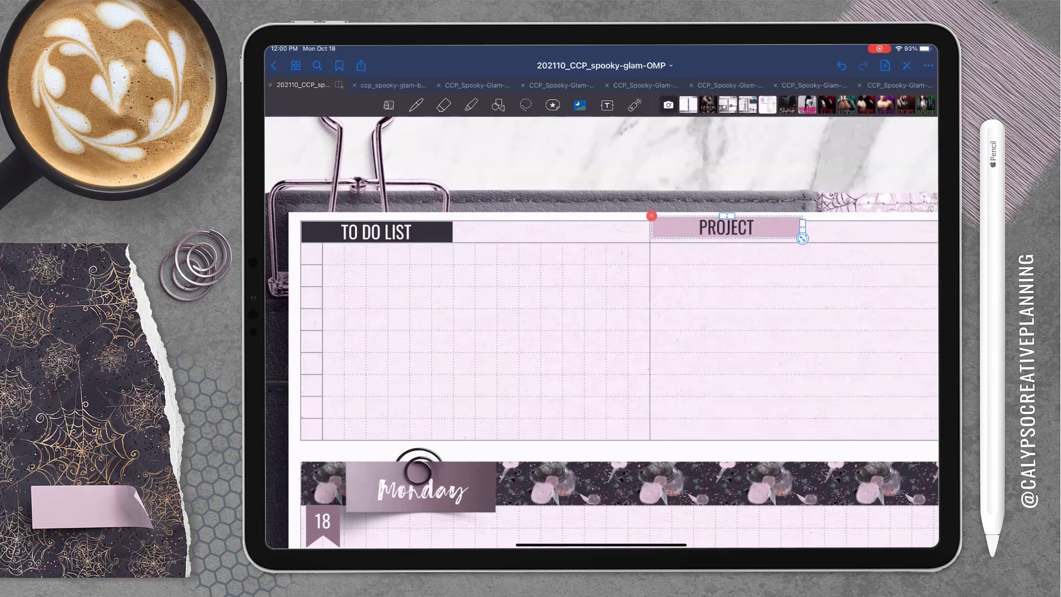
pyautogui.moveTo(726, 227); pyautogui.dragTo(723, 231)
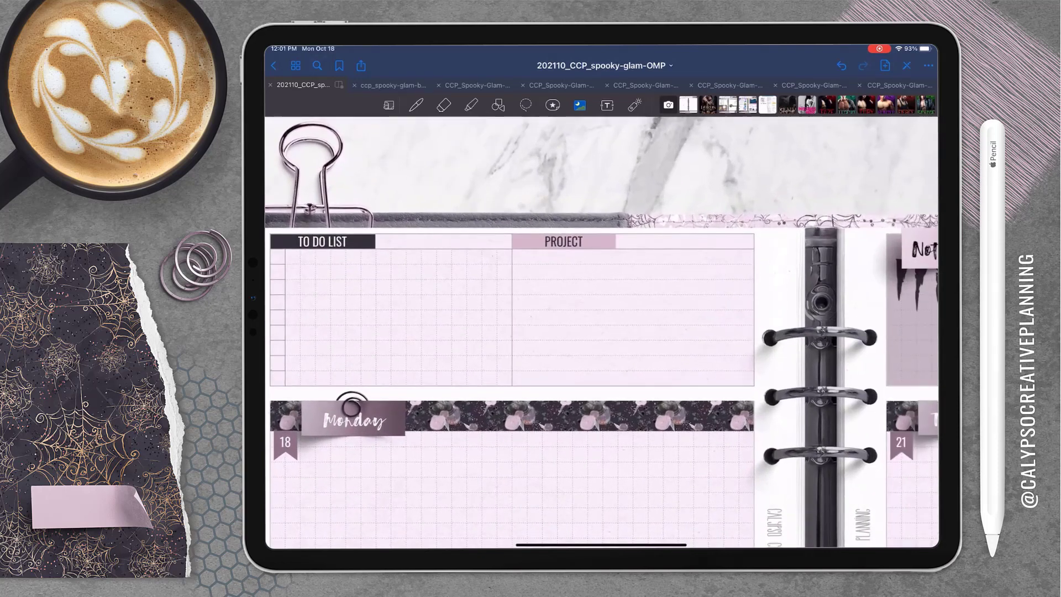
pyautogui.scroll(-3)
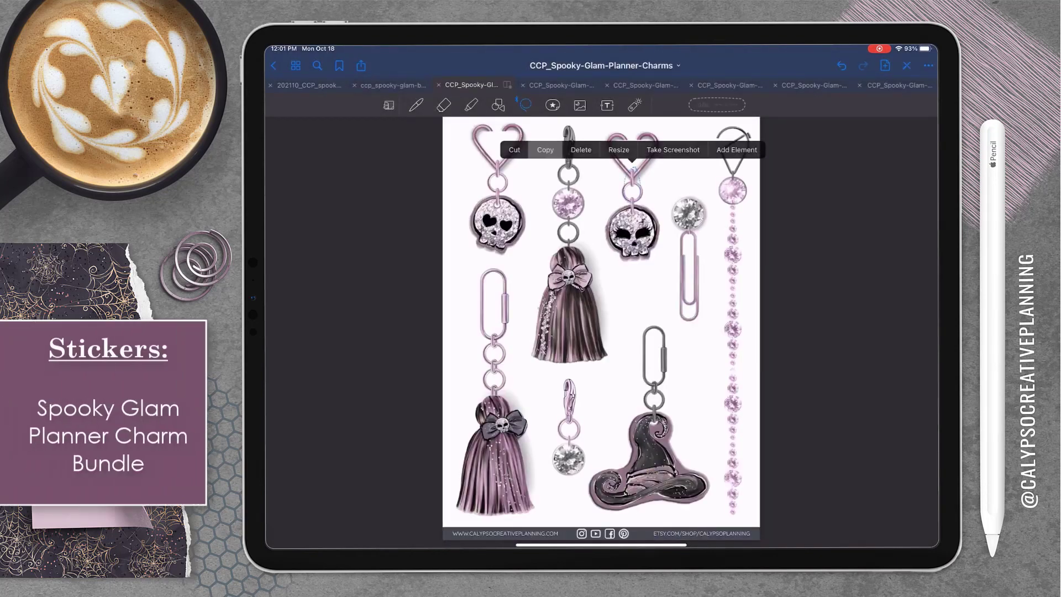
# Copy the skull charm from Planner Charms and hang it at the top of the project section
pyautogui.click(306, 85)
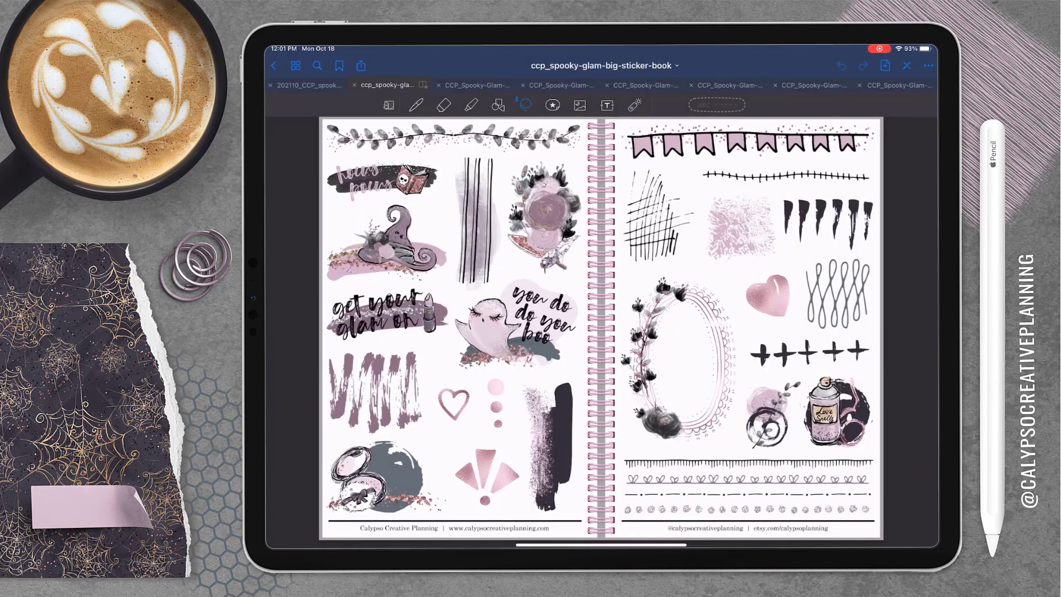
pyautogui.click(307, 85)
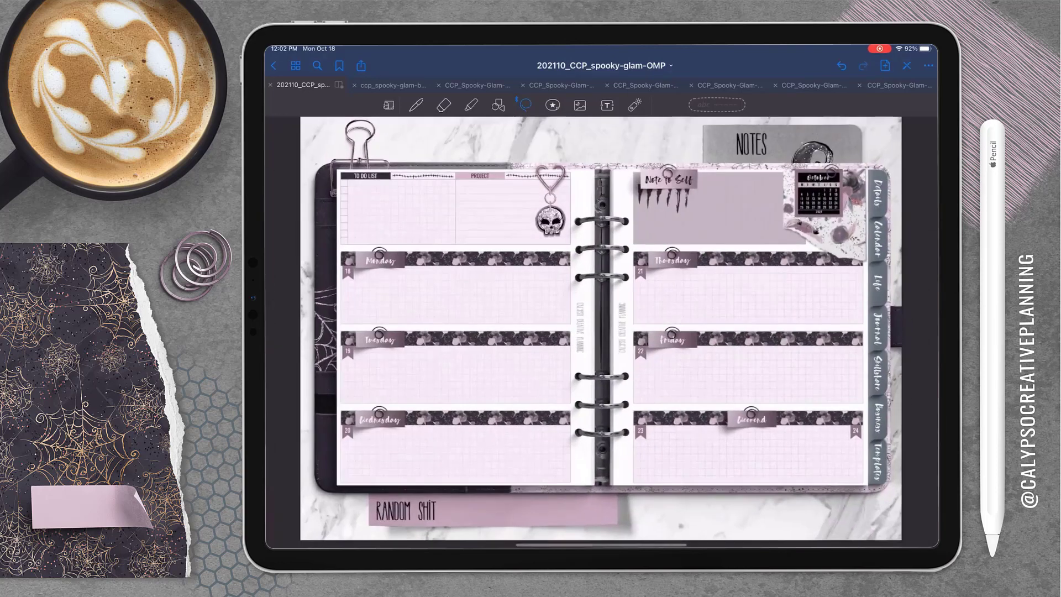
# Copy the white checklist box, glitter-bordered checklist box and dark rectangle into the planner
pyautogui.click(386, 85)
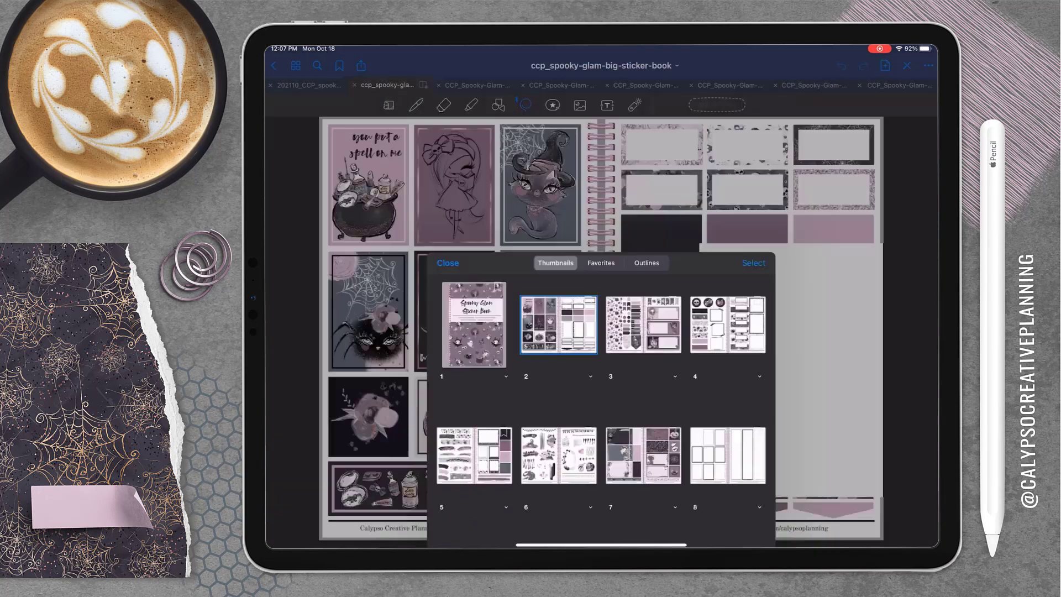
pyautogui.click(448, 262)
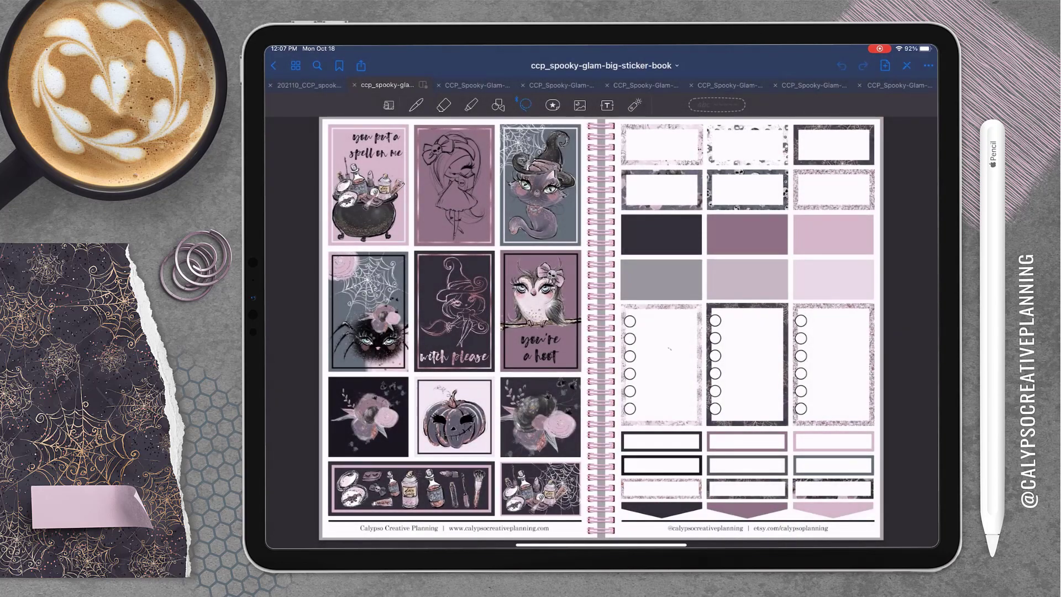
pyautogui.moveTo(650, 351); pyautogui.dragTo(670, 379)
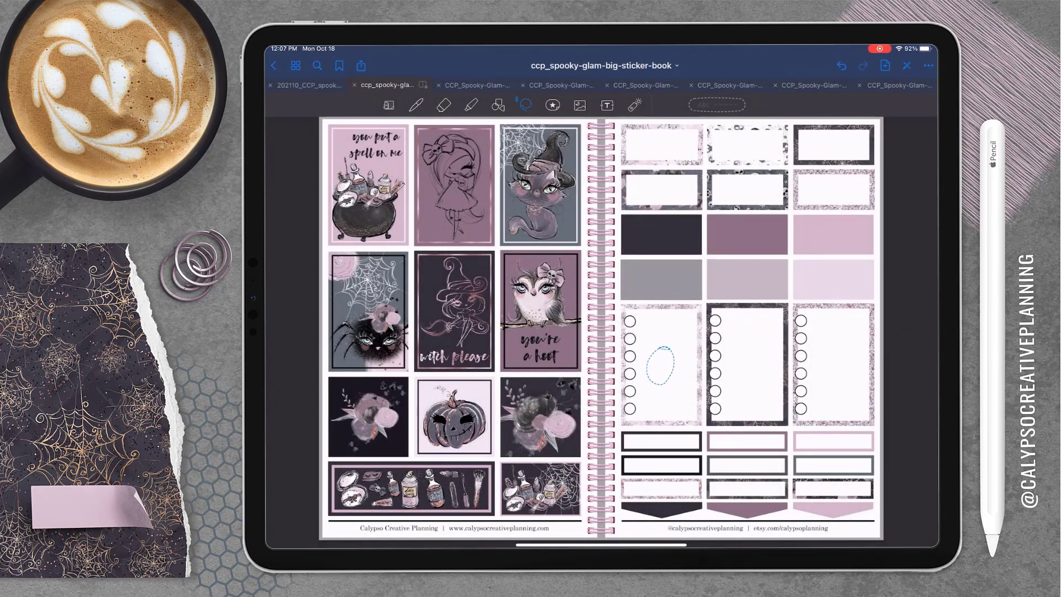
pyautogui.click(306, 85)
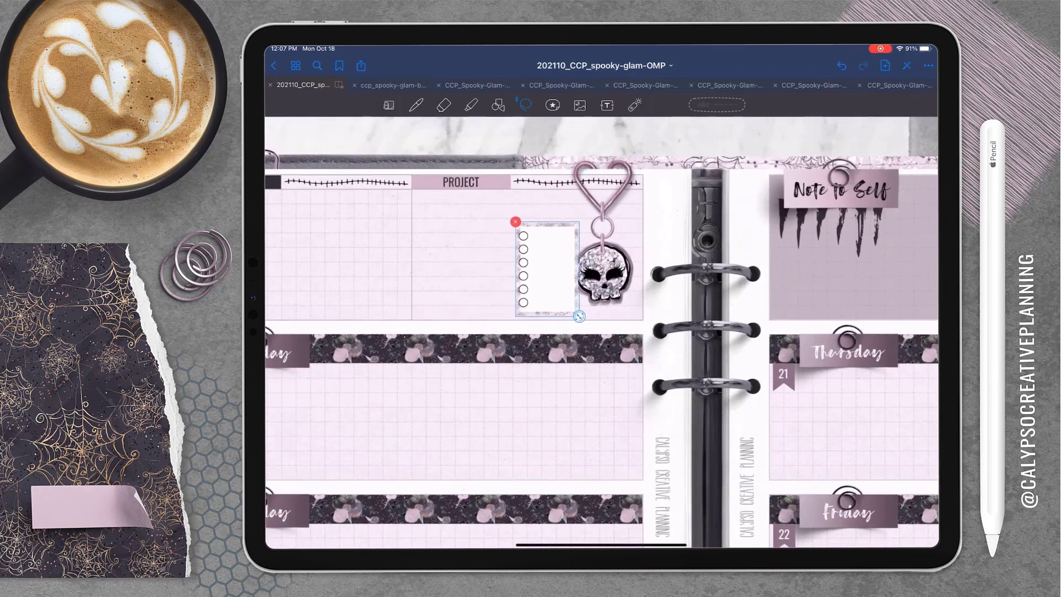
pyautogui.click(391, 85)
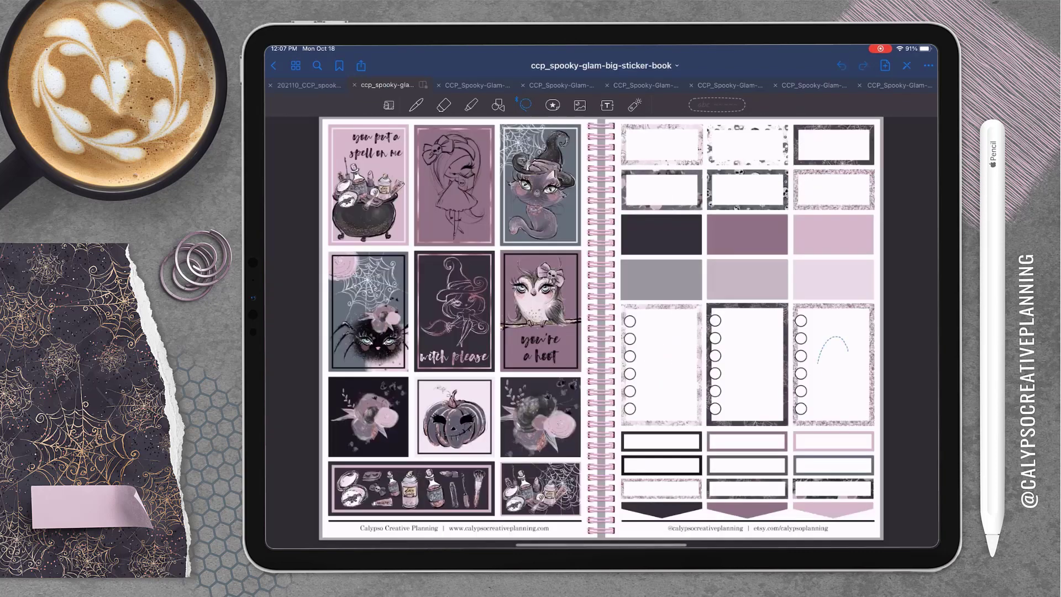
pyautogui.click(305, 85)
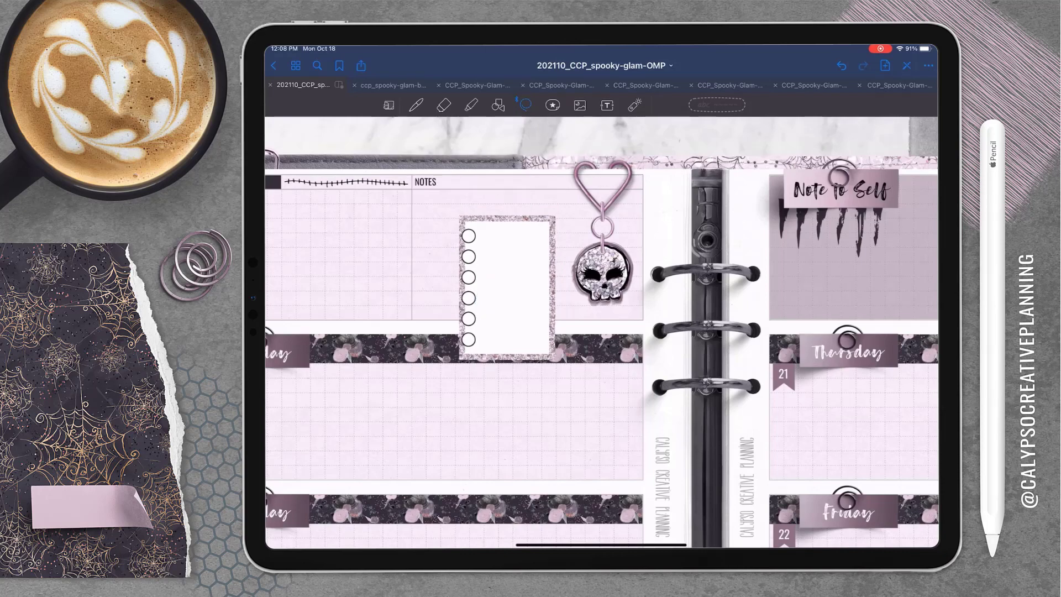
pyautogui.click(389, 85)
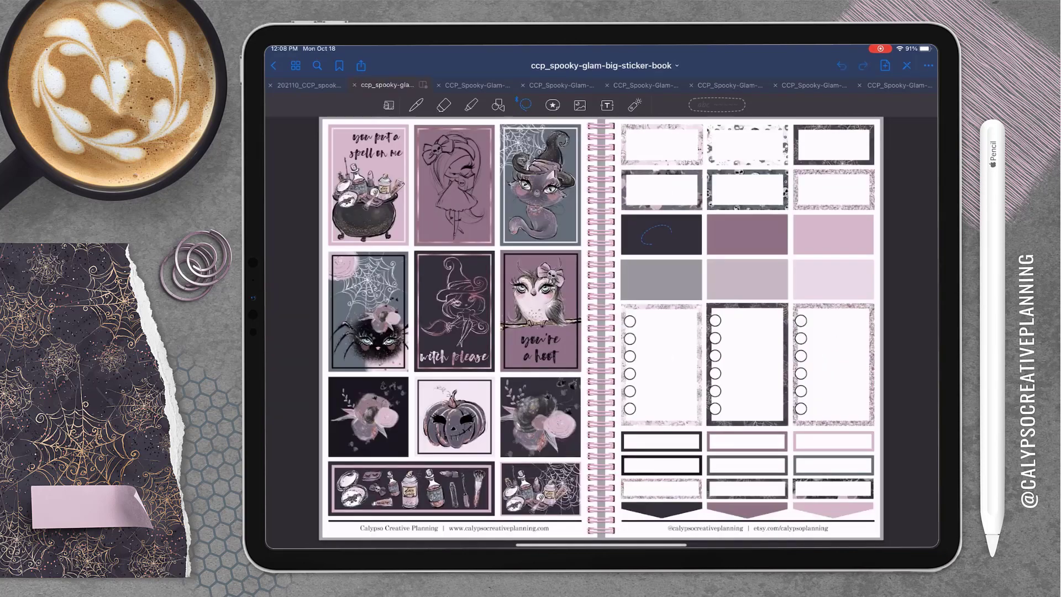
pyautogui.click(308, 86)
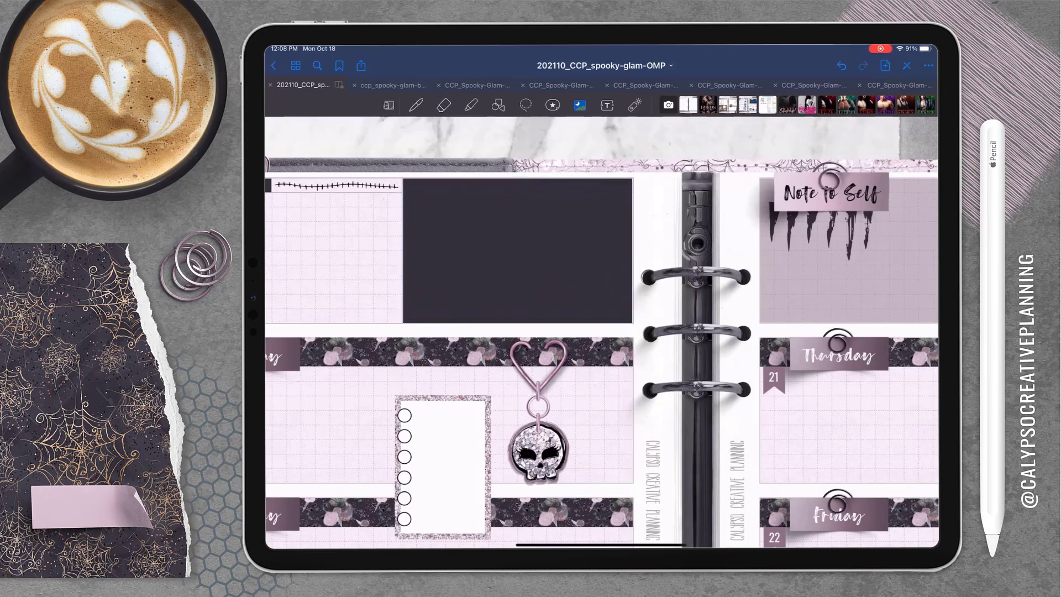
# Cut and paste the skull charm and checklist box onto the dark project block
pyautogui.click(513, 250)
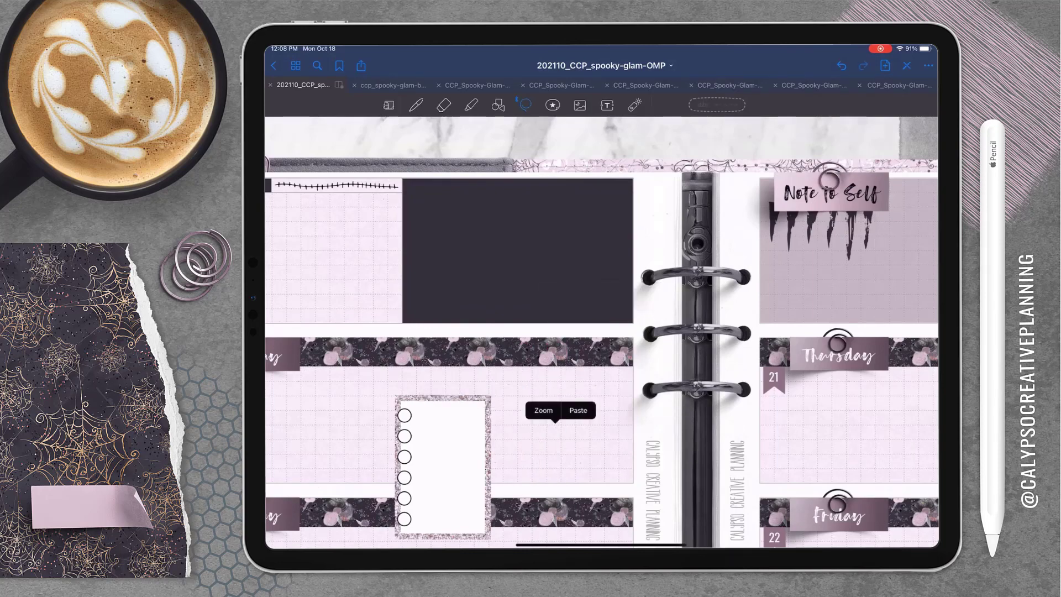
pyautogui.click(578, 411)
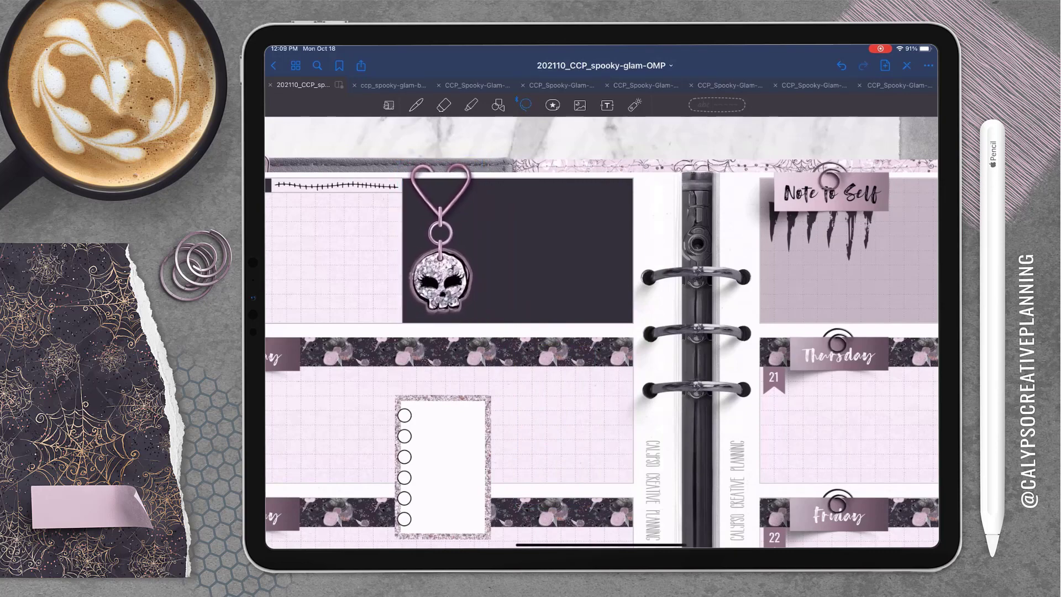
pyautogui.click(440, 447)
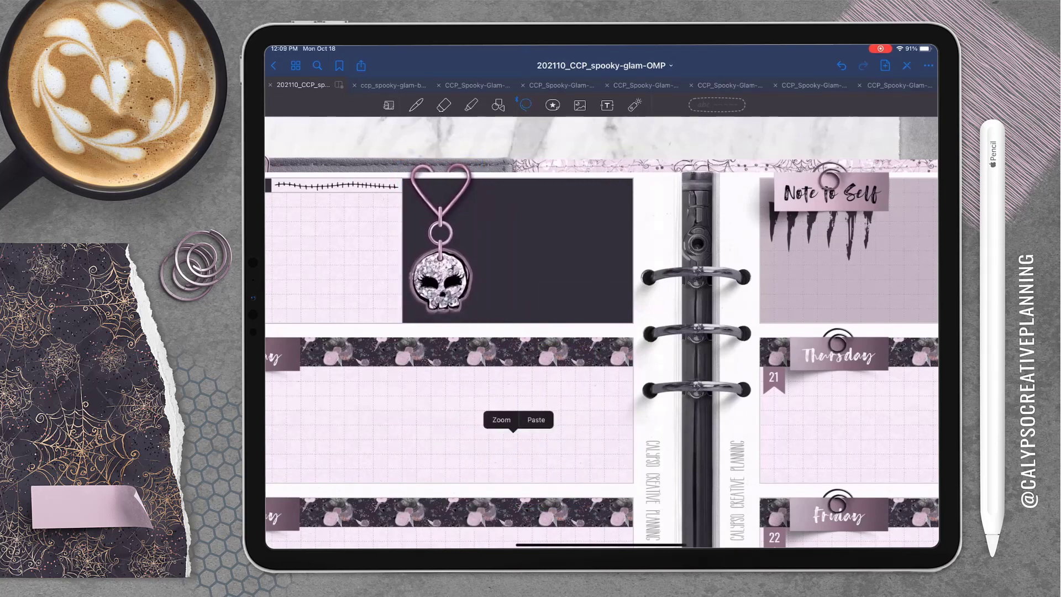
pyautogui.click(535, 419)
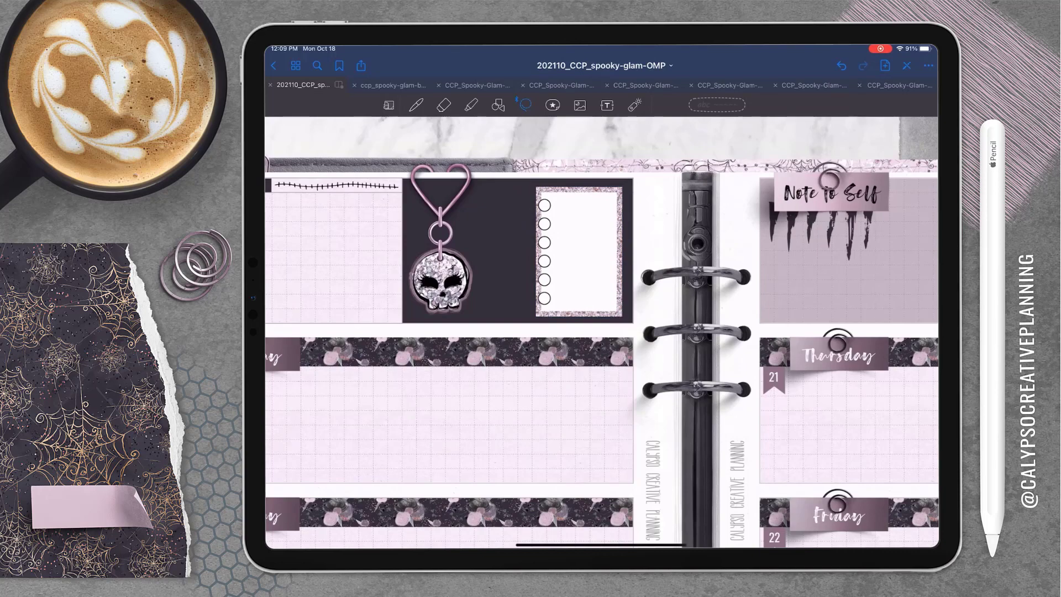
# Paste the mauve brush-stroke swatch and angle it behind the checklist box on the dark panel
pyautogui.click(390, 85)
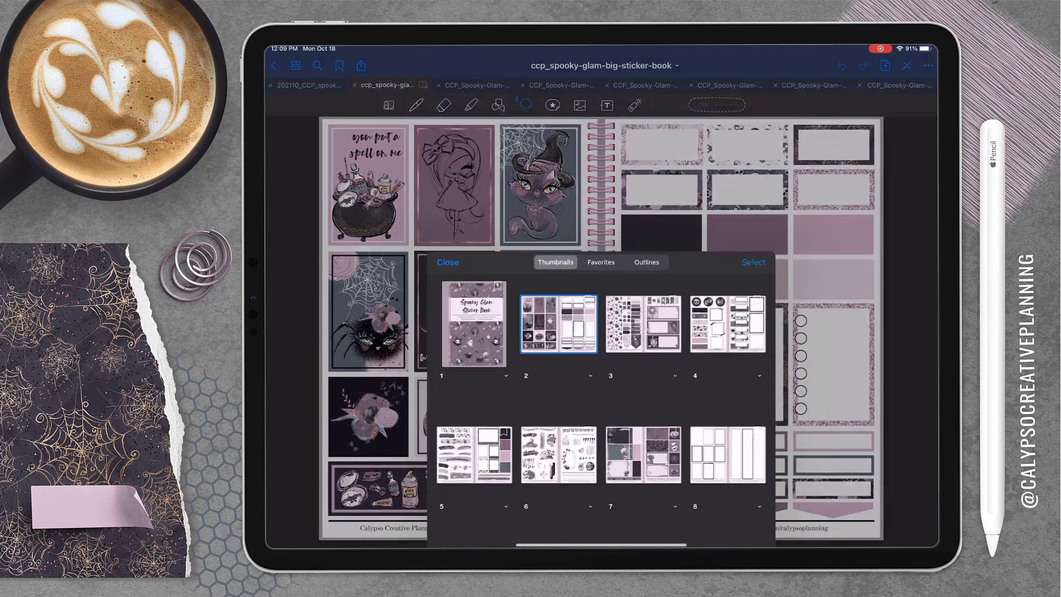
pyautogui.scroll(-3)
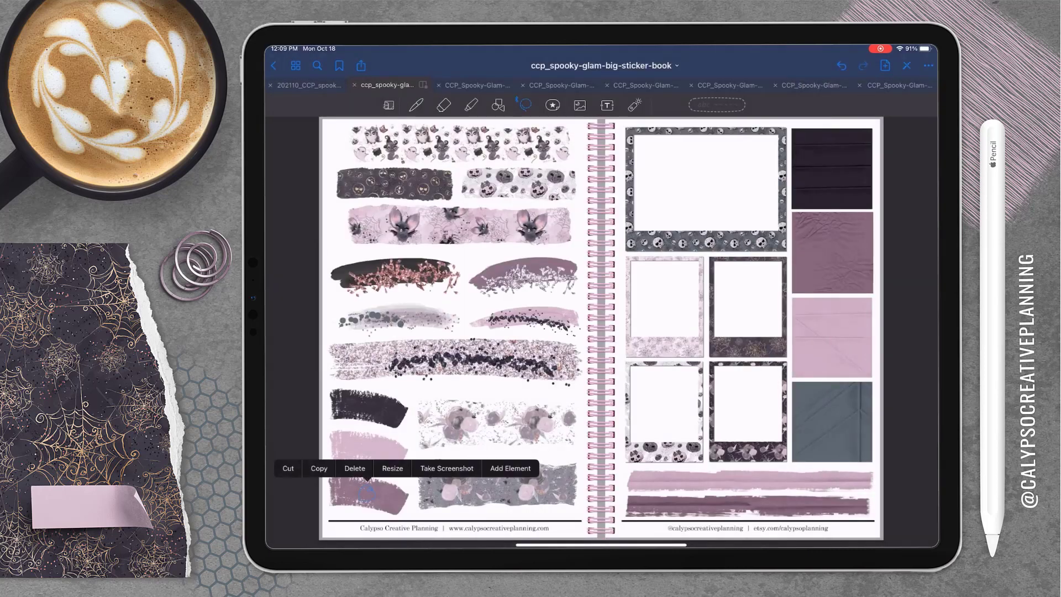
pyautogui.click(306, 85)
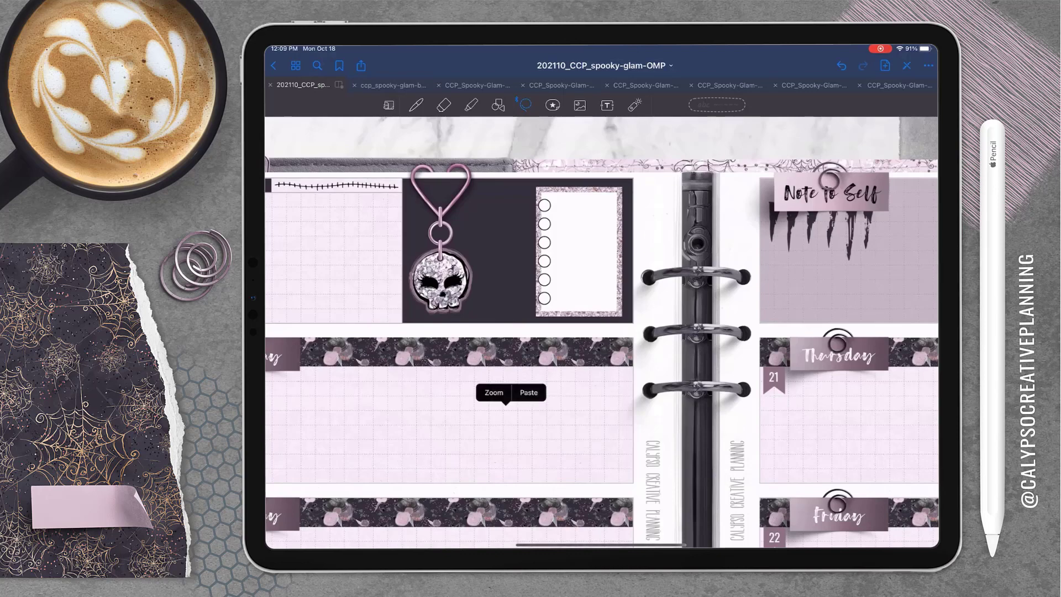
pyautogui.click(528, 392)
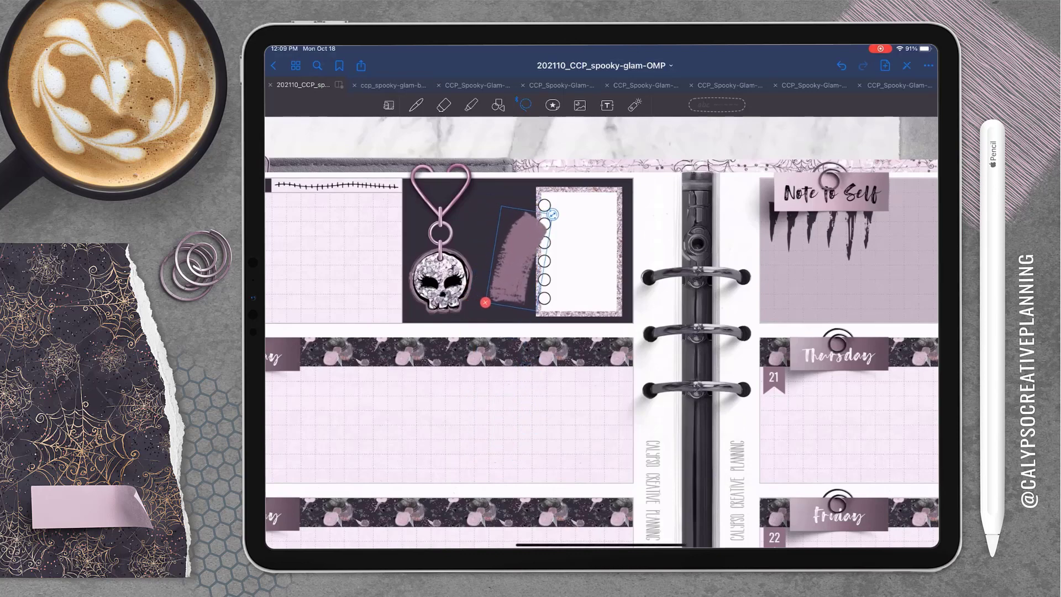
pyautogui.click(578, 105)
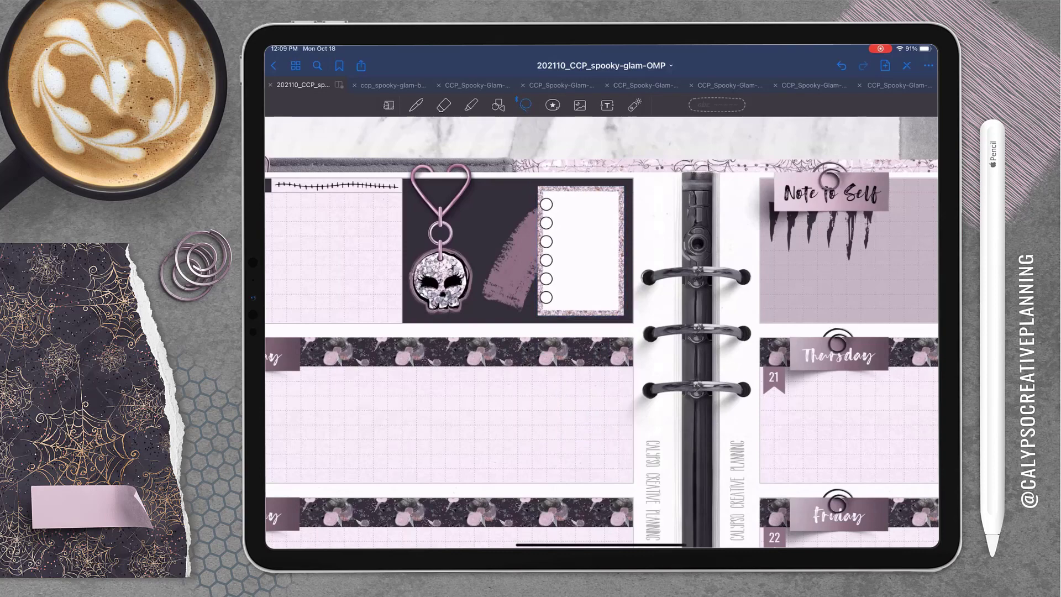
pyautogui.click(805, 85)
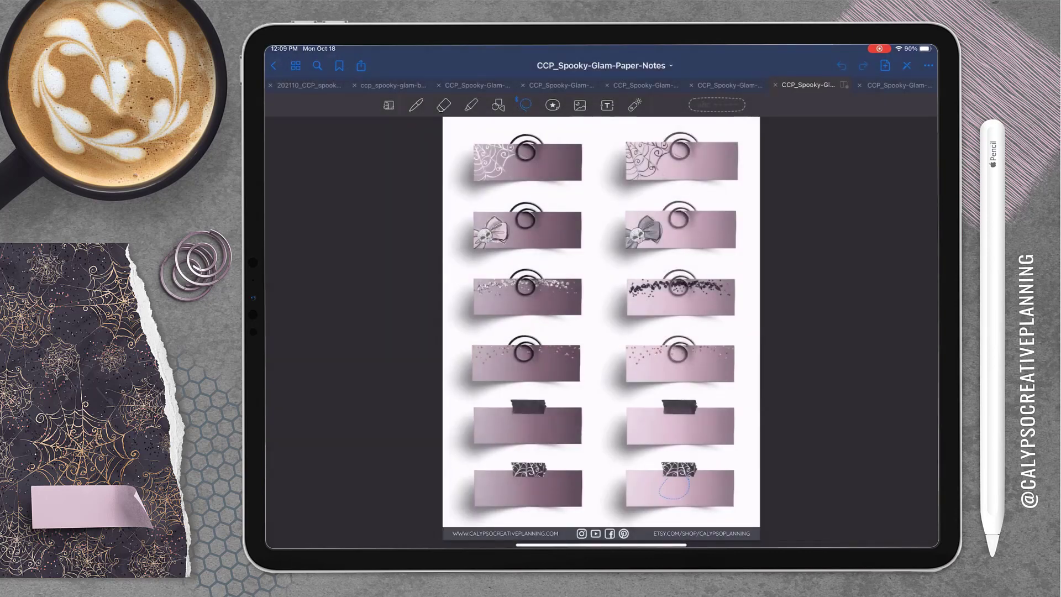
# Add a taped paper note reading 'BOOK Releases' in Crafty Beach font at 44 pt
pyautogui.click(306, 85)
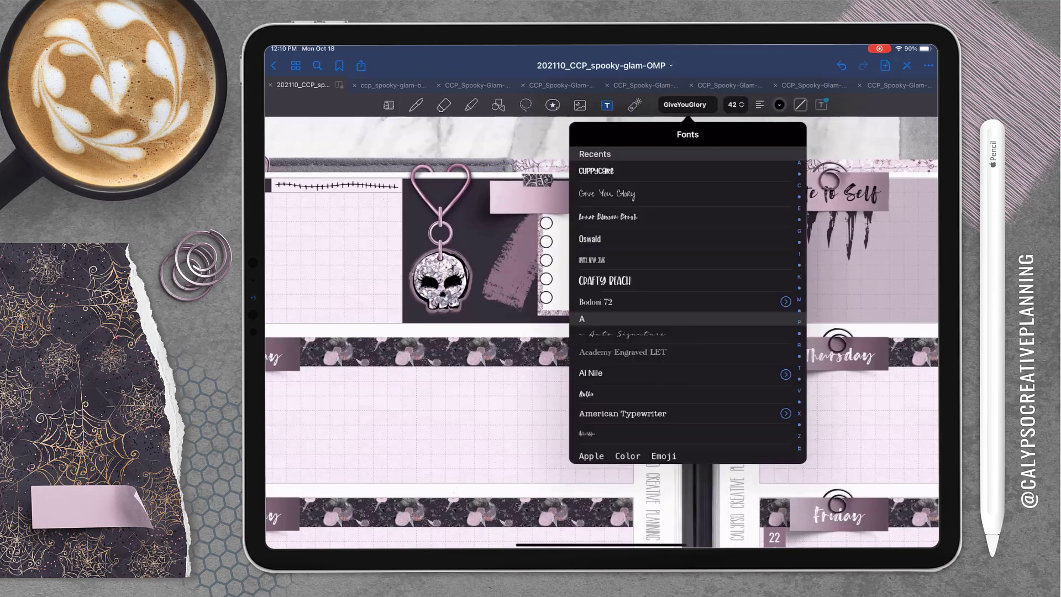
pyautogui.click(604, 279)
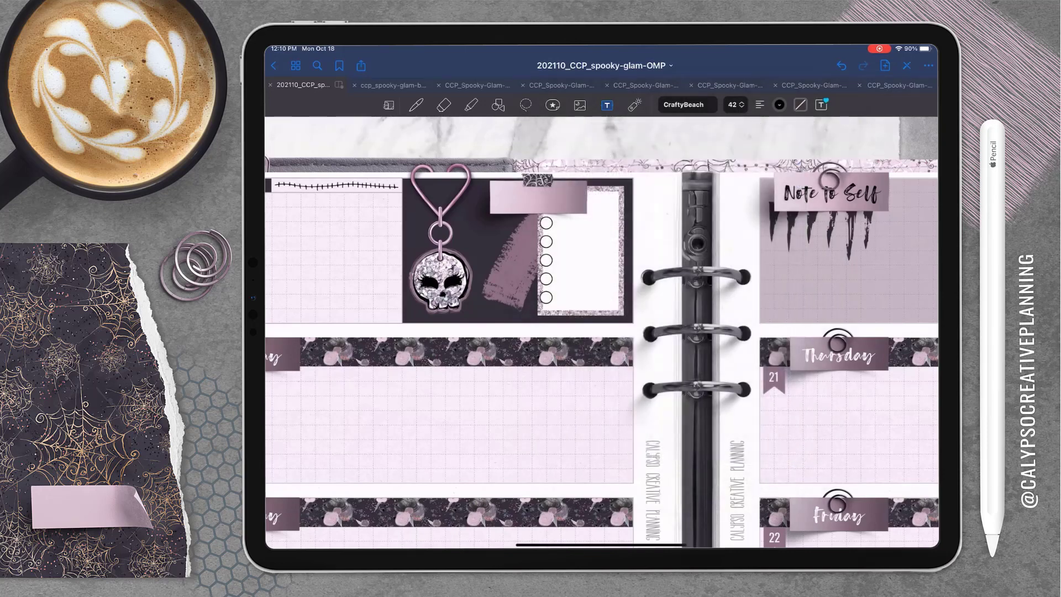
pyautogui.write('BOOK')
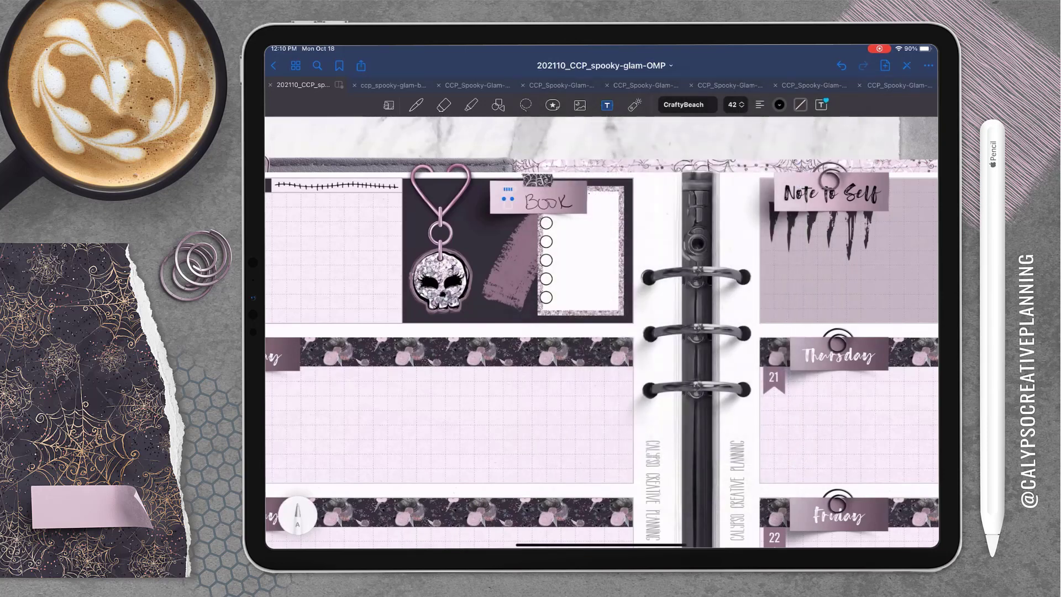
pyautogui.write('Releases')
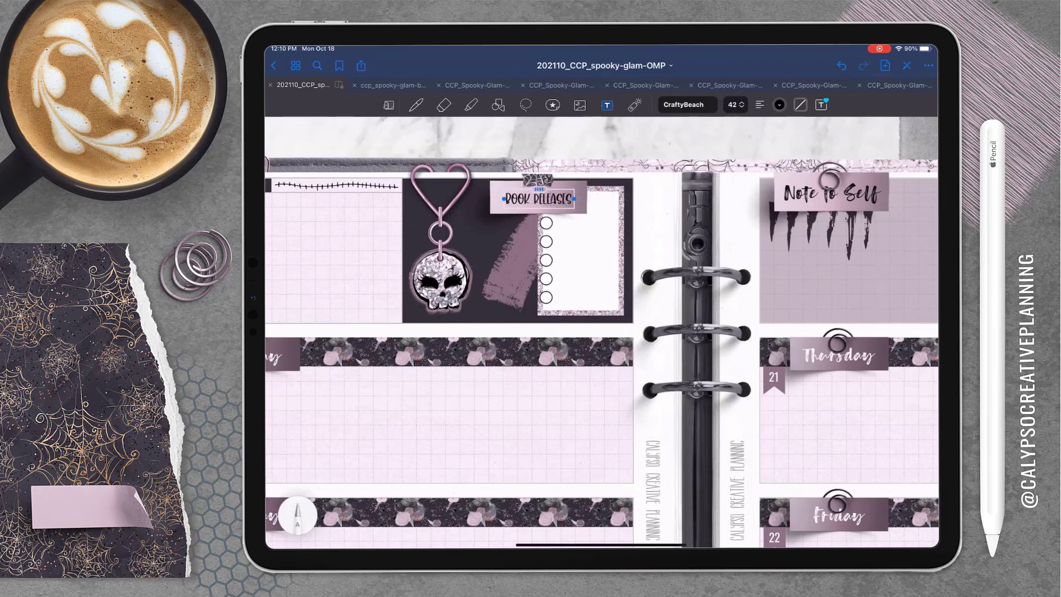
pyautogui.click(732, 104)
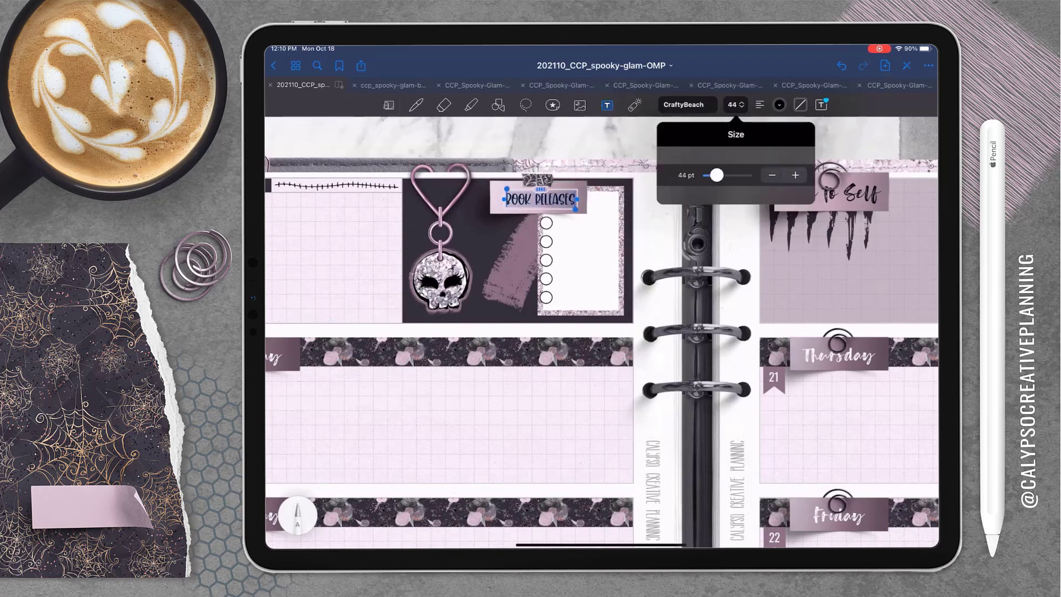
pyautogui.click(525, 105)
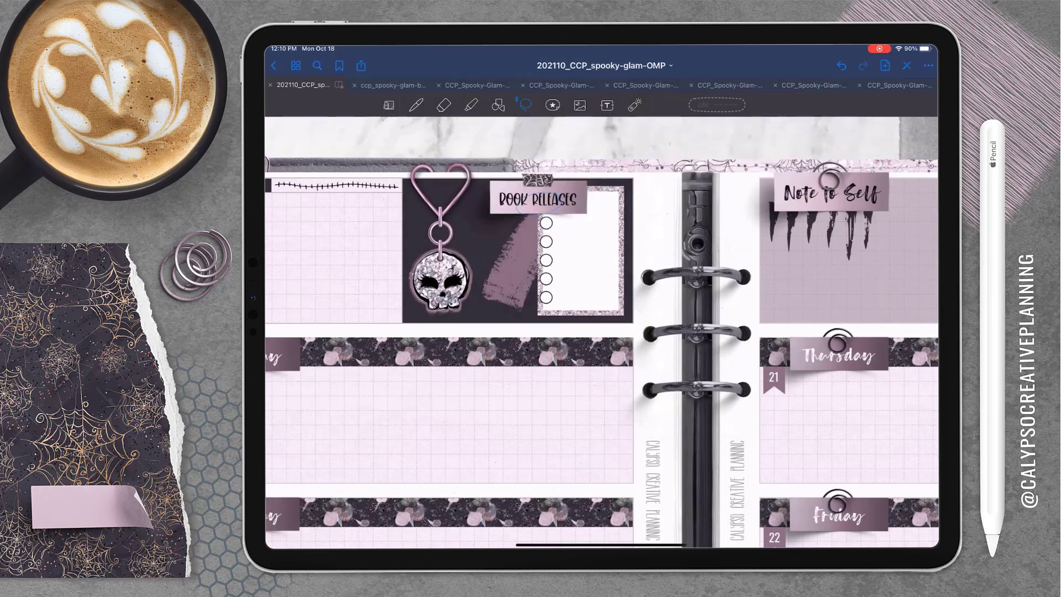
# Restyle the Book Releases heading in a script font and adjust its size
pyautogui.click(606, 105)
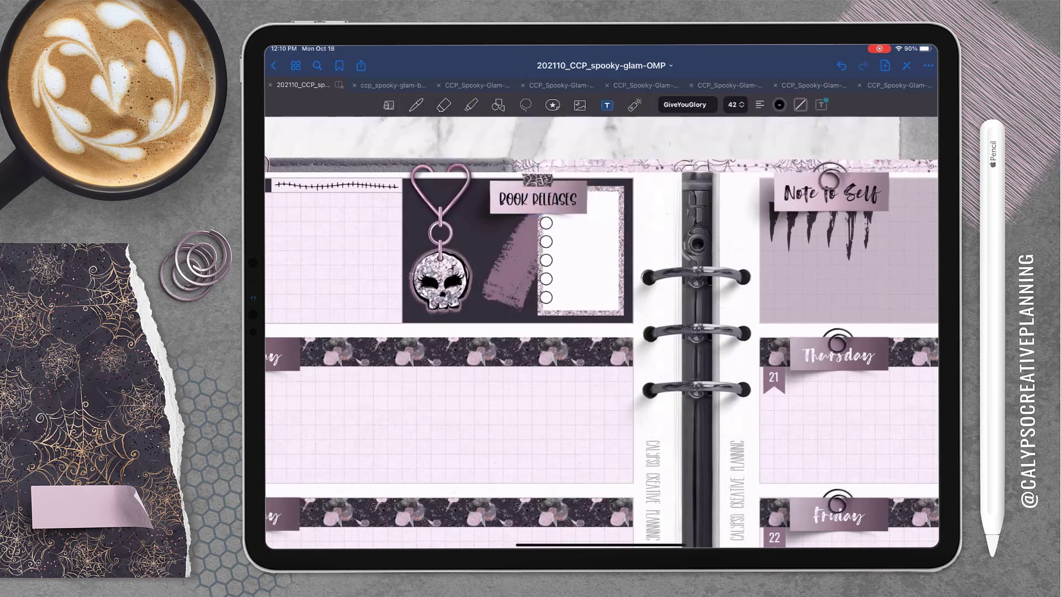
pyautogui.click(685, 104)
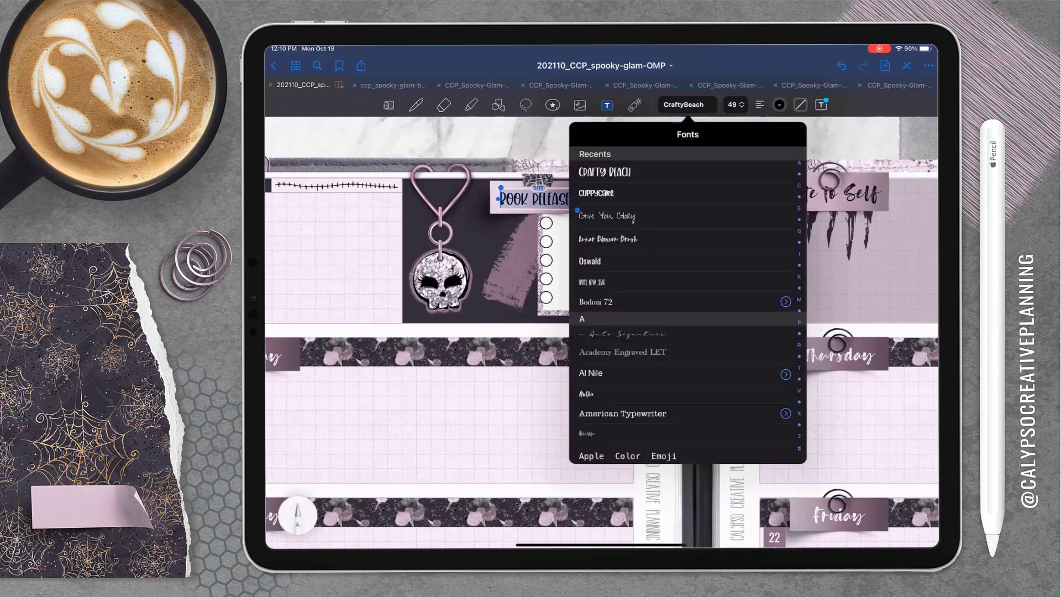
pyautogui.click(734, 104)
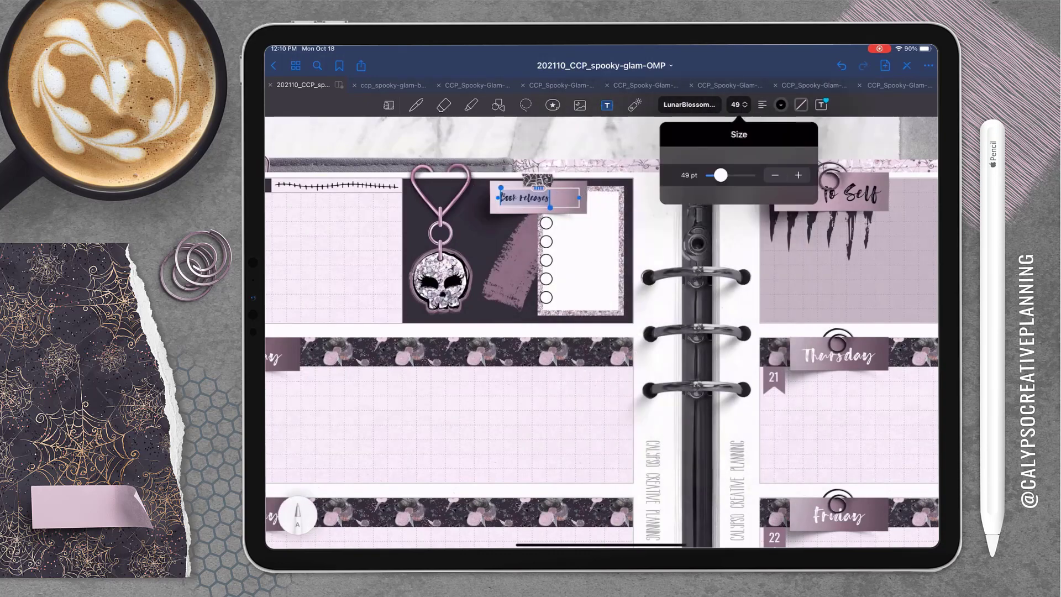
pyautogui.moveTo(719, 175); pyautogui.dragTo(726, 176)
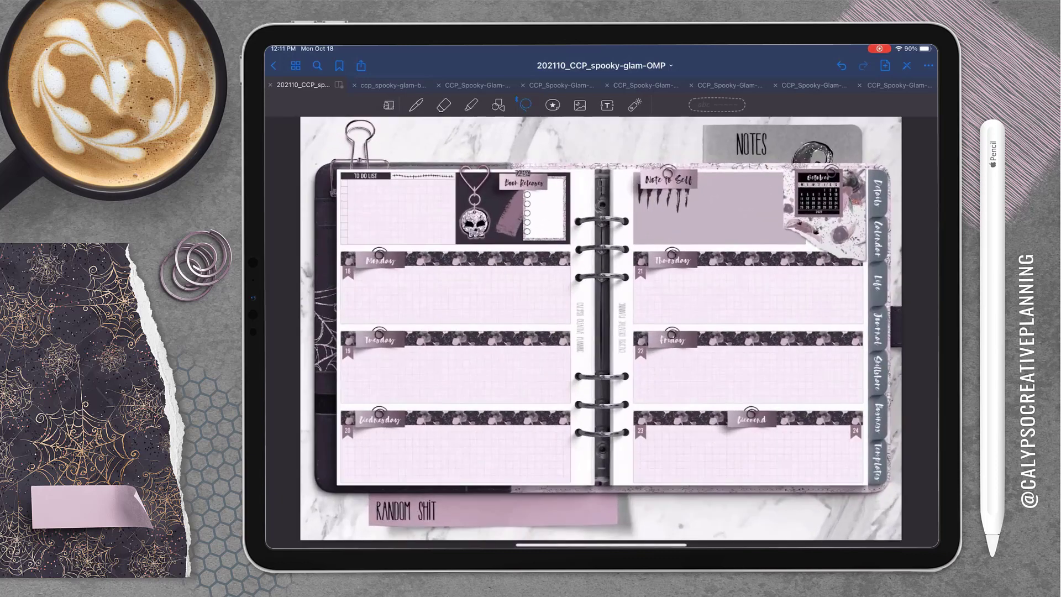
# Turn on Images in the Lasso Tool options and return to the planner spread
pyautogui.click(389, 85)
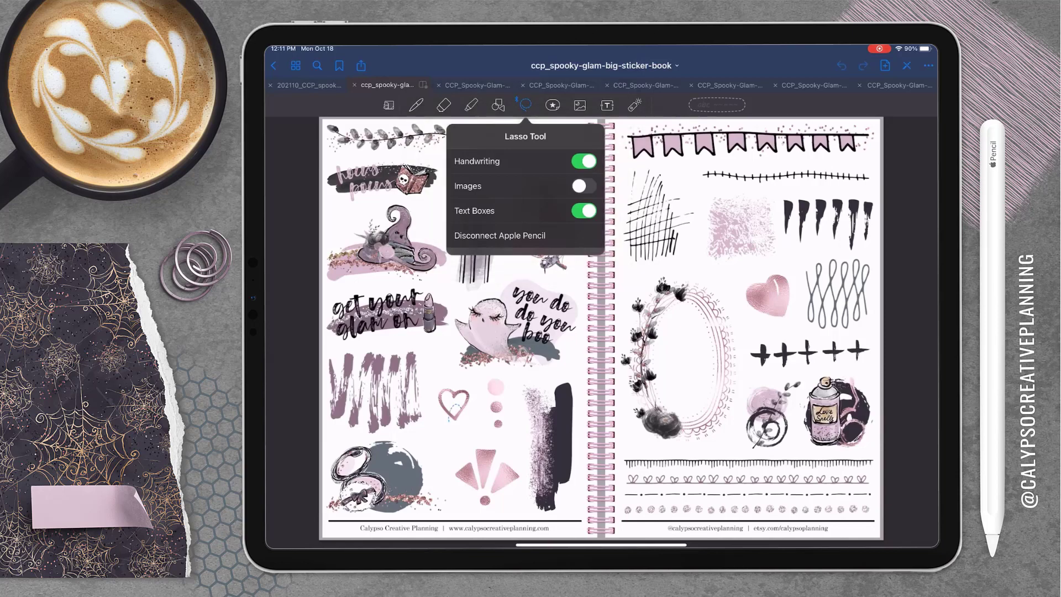
pyautogui.click(580, 185)
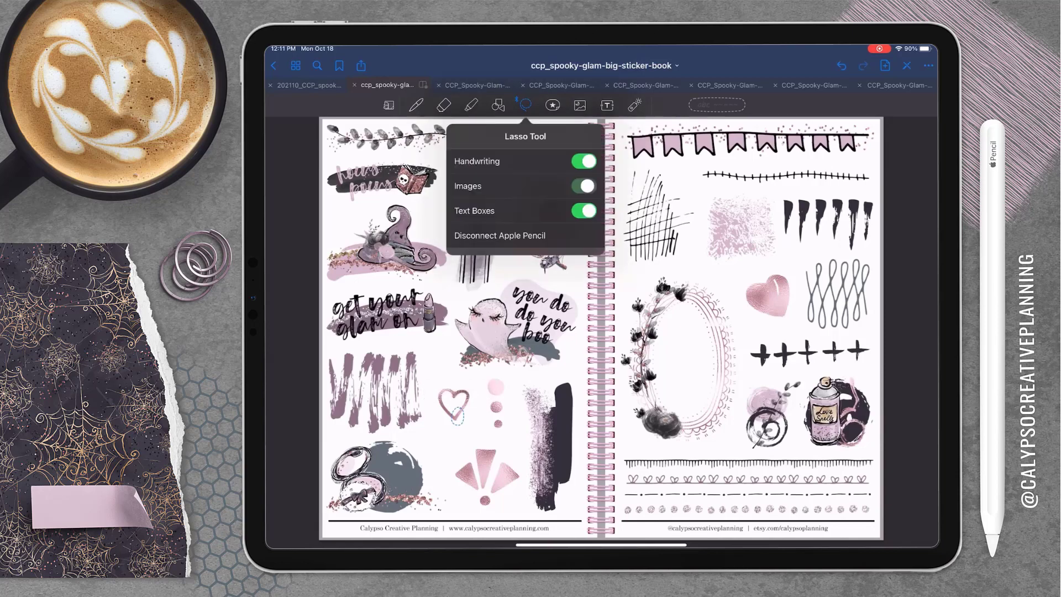
pyautogui.click(524, 105)
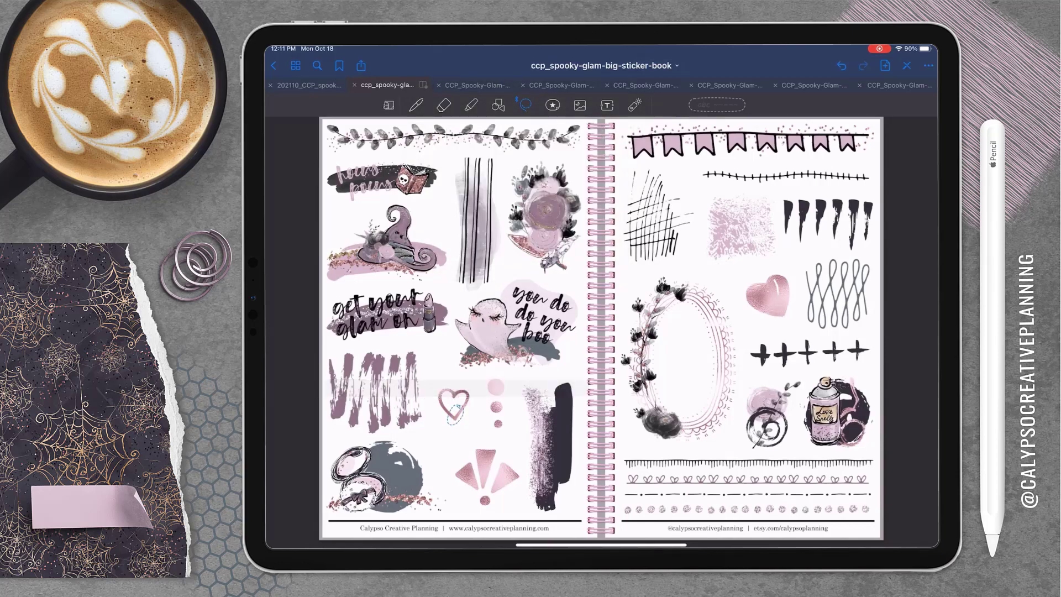
pyautogui.click(305, 85)
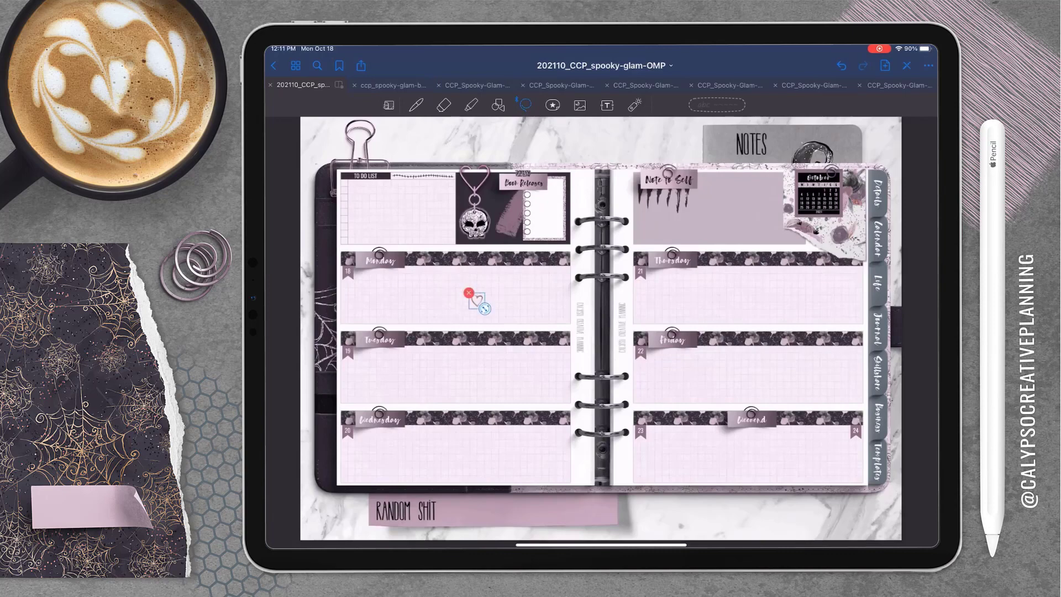
pyautogui.moveTo(477, 301); pyautogui.dragTo(501, 206)
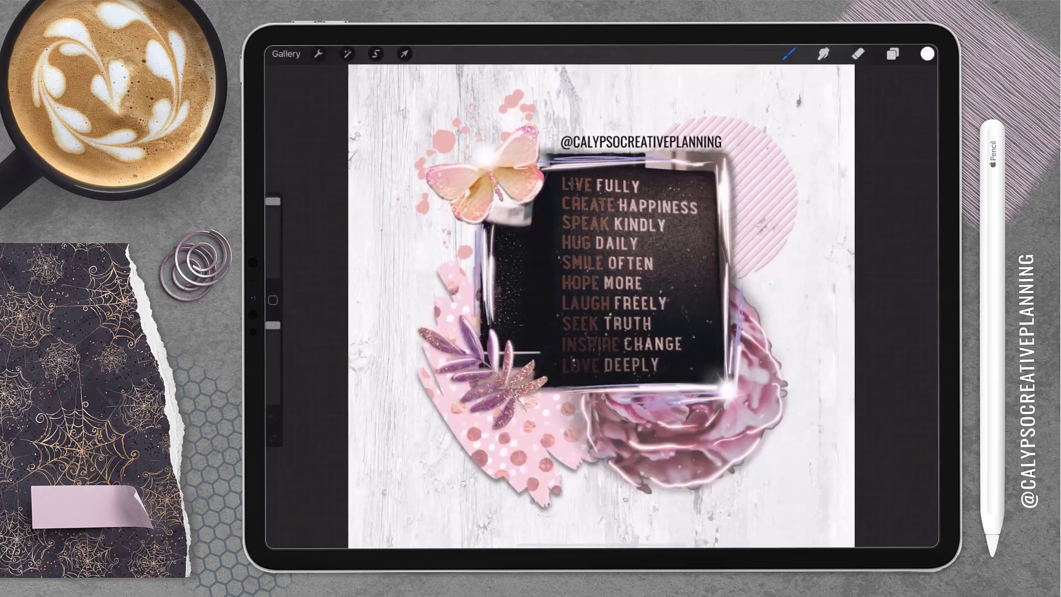
# Copy the quote artwork from Procreate into GoodNotes, then cancel the version with its background
pyautogui.click(891, 53)
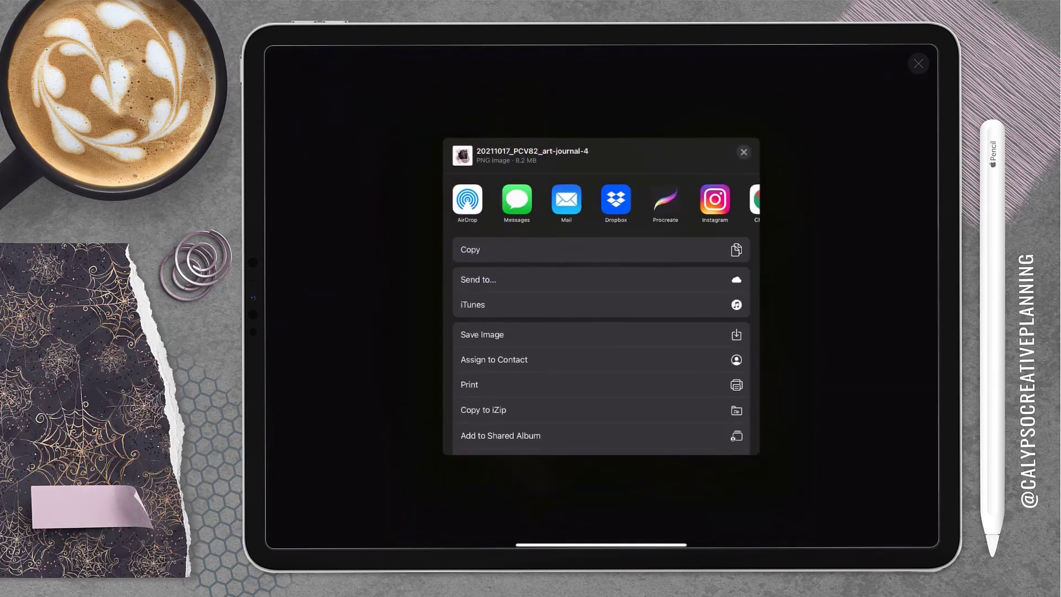
pyautogui.click(742, 151)
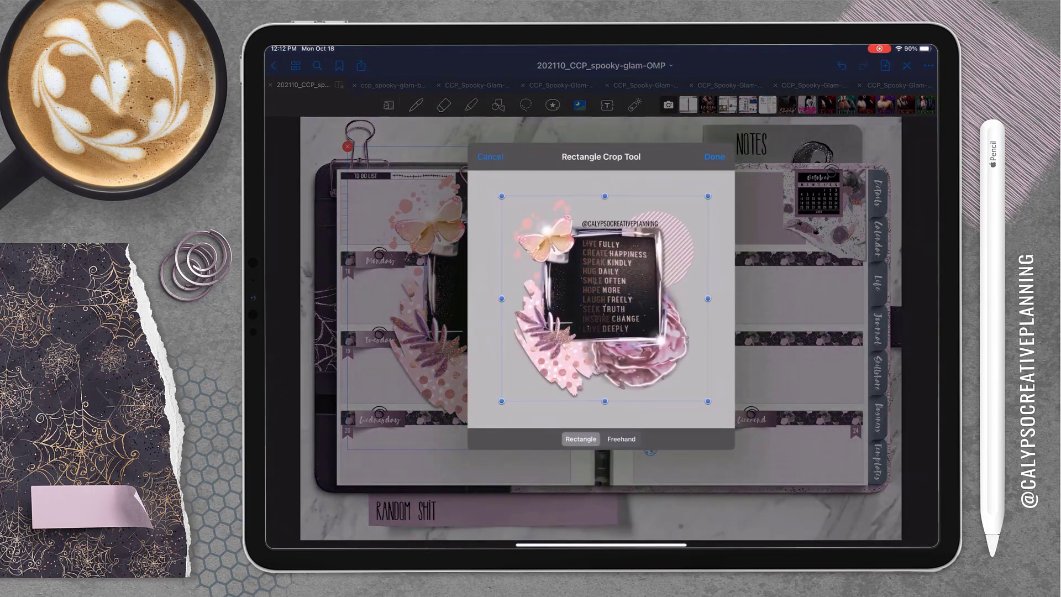
pyautogui.moveTo(707, 298); pyautogui.dragTo(697, 303)
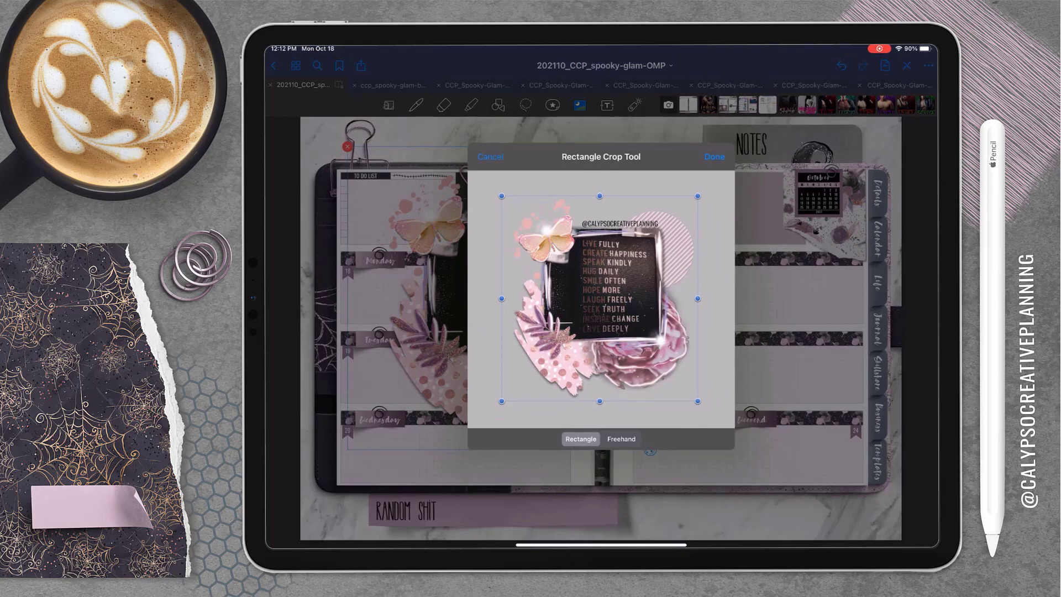
pyautogui.click(712, 155)
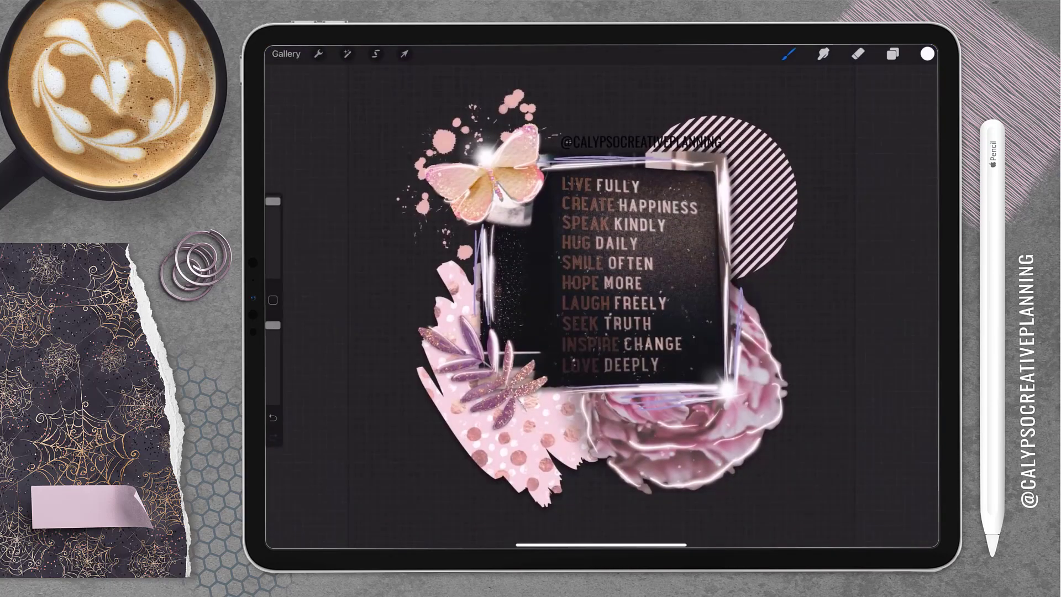
# Re-export the artwork without its background and place the transparent quote collage by Tuesday
pyautogui.click(892, 53)
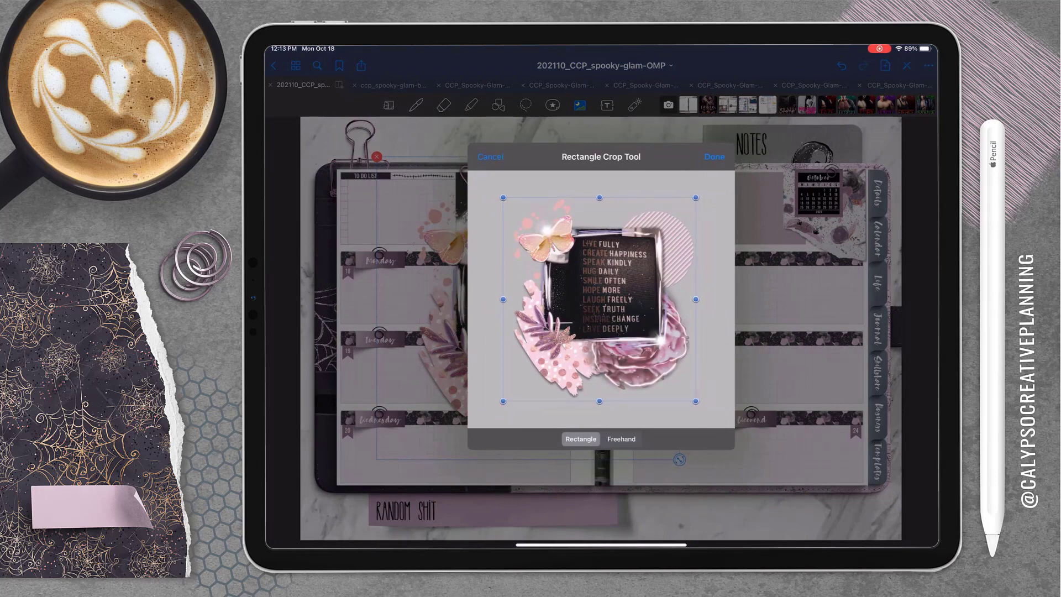
pyautogui.click(712, 156)
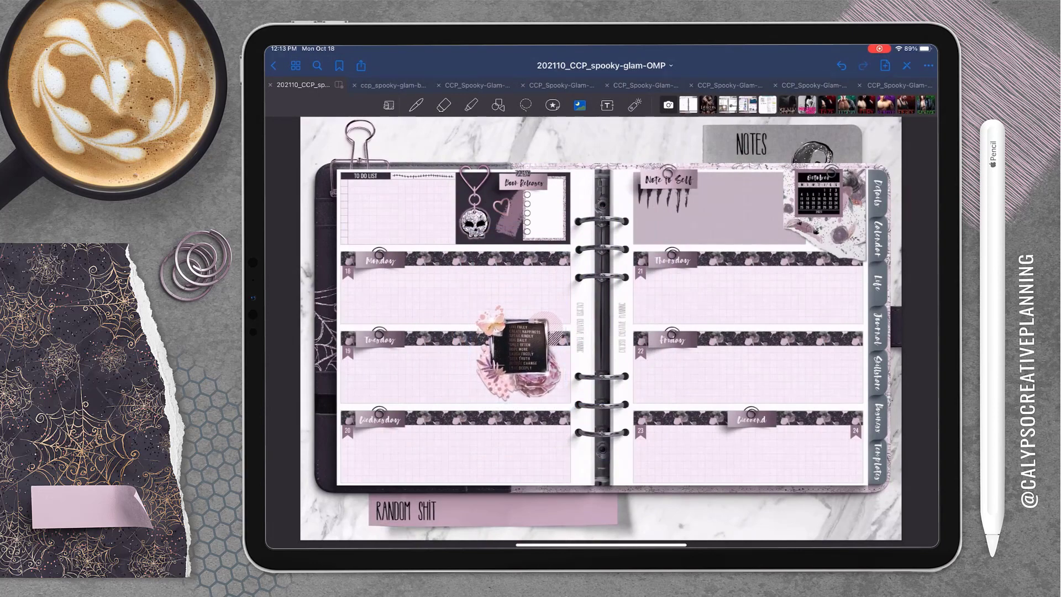
# Copy a small white border box from the sticker book into Tuesday's section
pyautogui.click(389, 86)
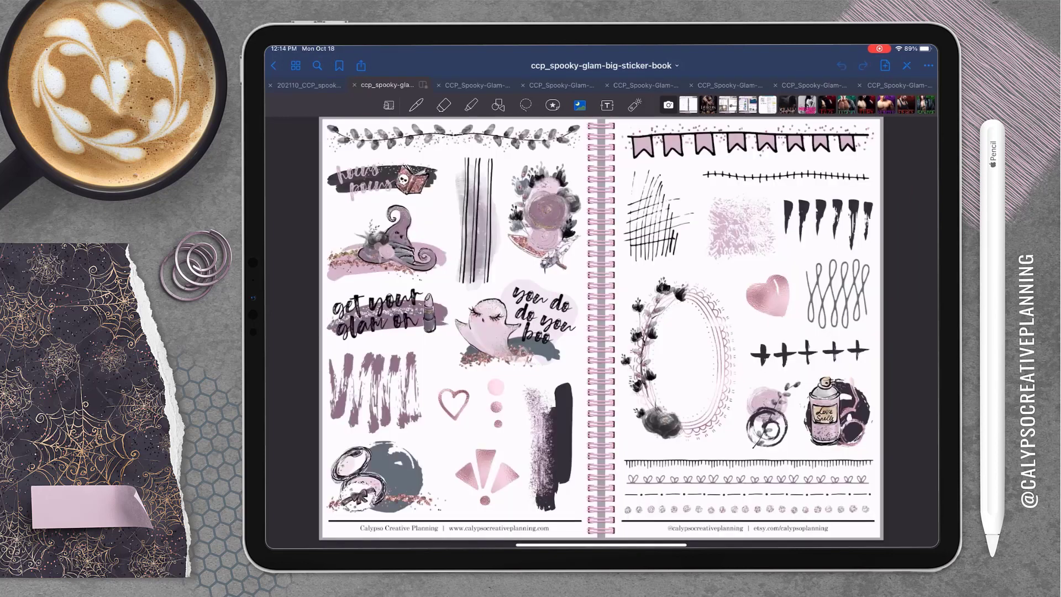
pyautogui.click(387, 104)
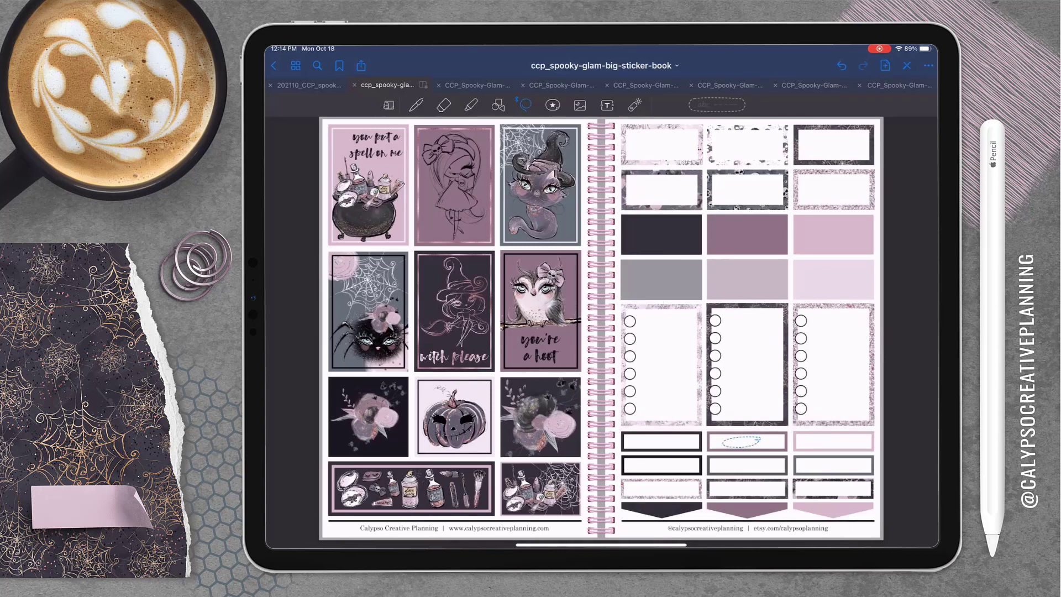
pyautogui.click(306, 85)
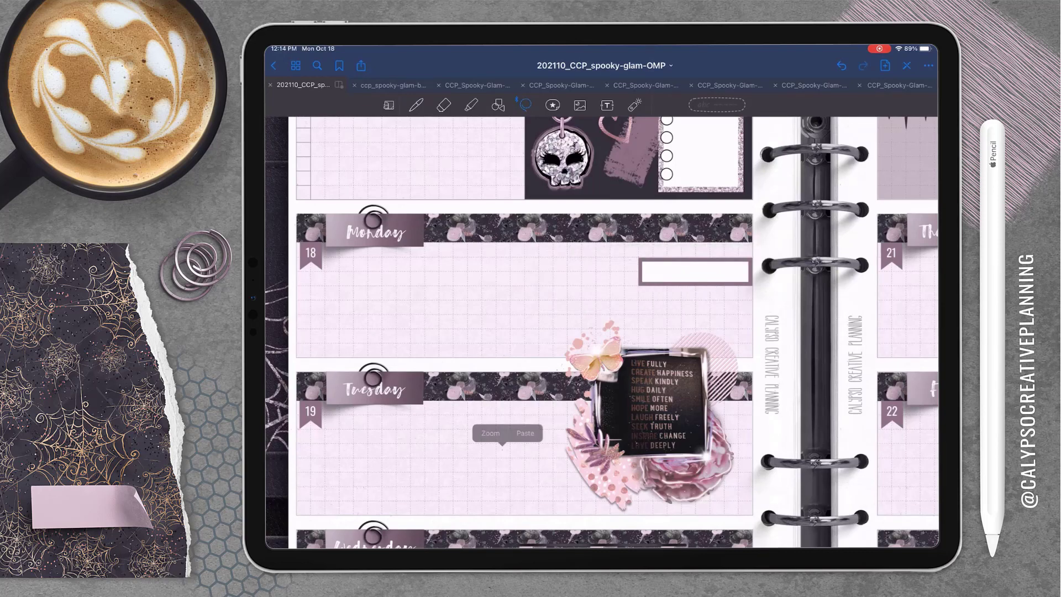
pyautogui.click(526, 433)
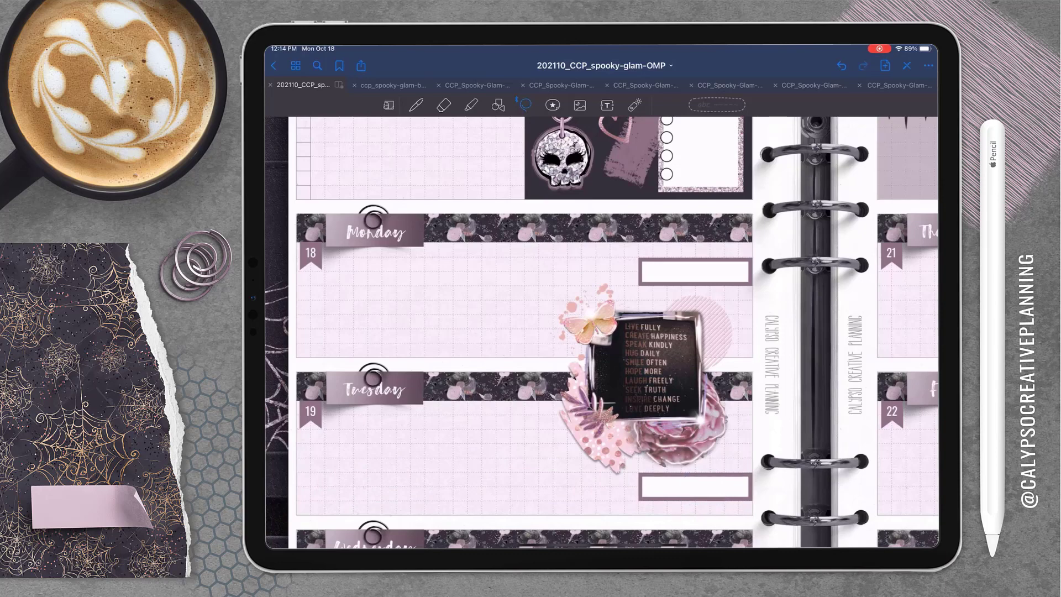
# Move a border box copy to the right side of Friday's section
pyautogui.scroll(-3)
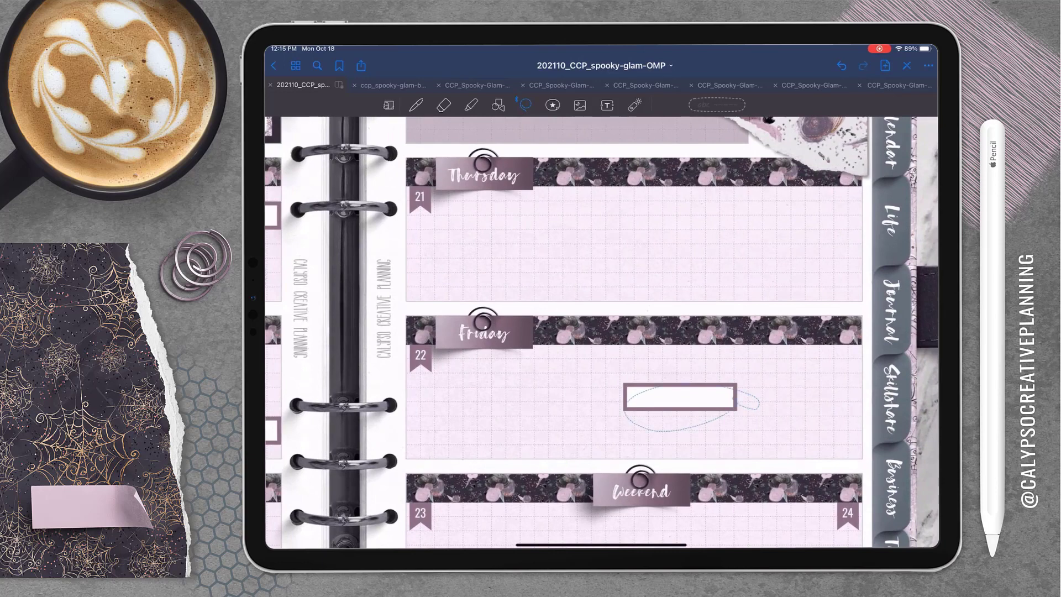
pyautogui.moveTo(677, 399); pyautogui.dragTo(809, 375)
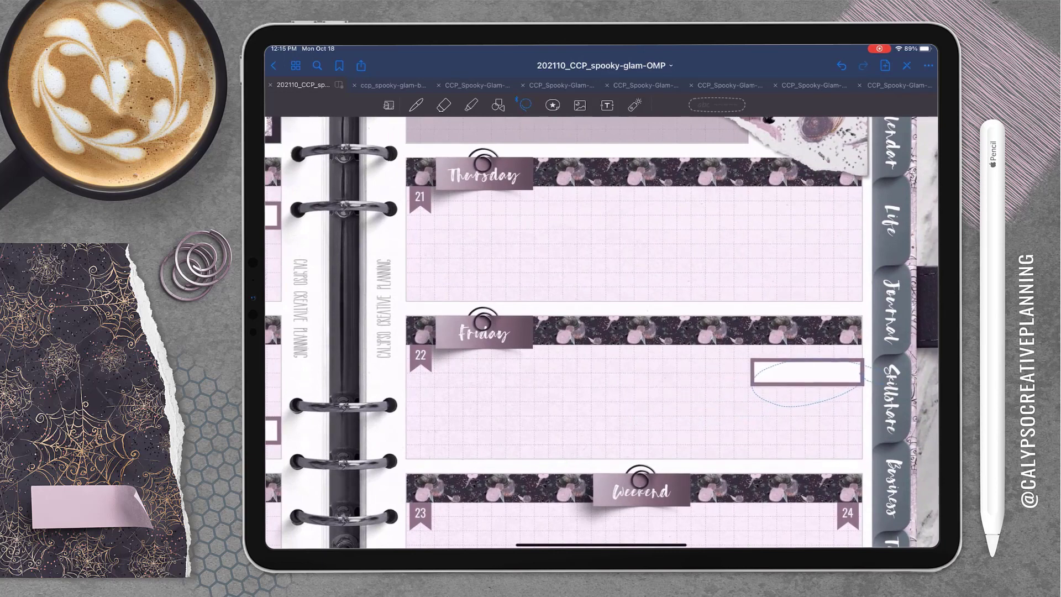
pyautogui.scroll(-3)
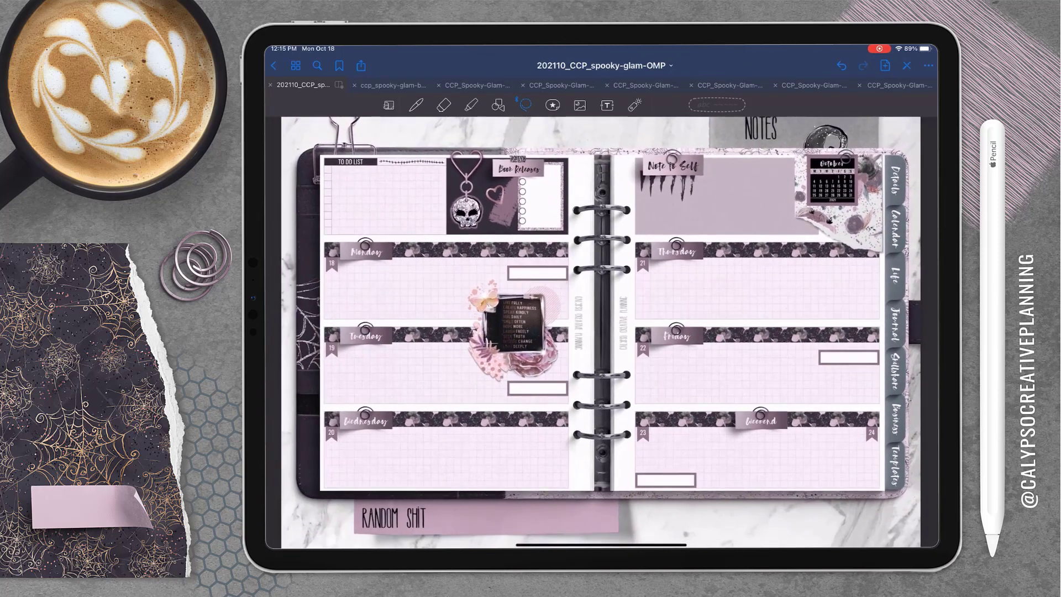
# Place a torn mauve paper strip from Scrapbook Stickers low on Thursday's right edge
pyautogui.click(555, 85)
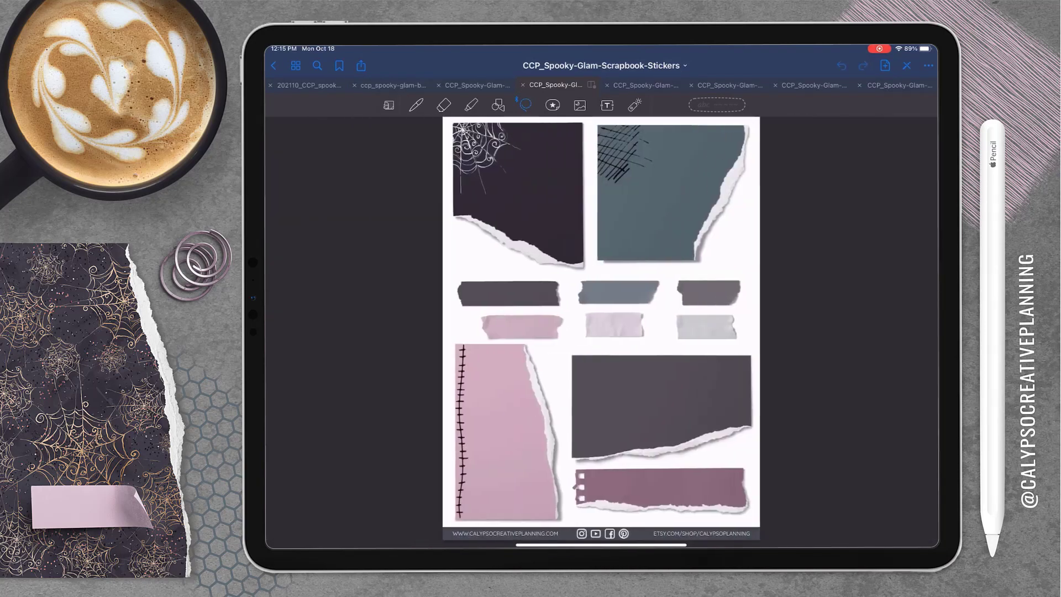
pyautogui.moveTo(639, 488); pyautogui.dragTo(683, 490)
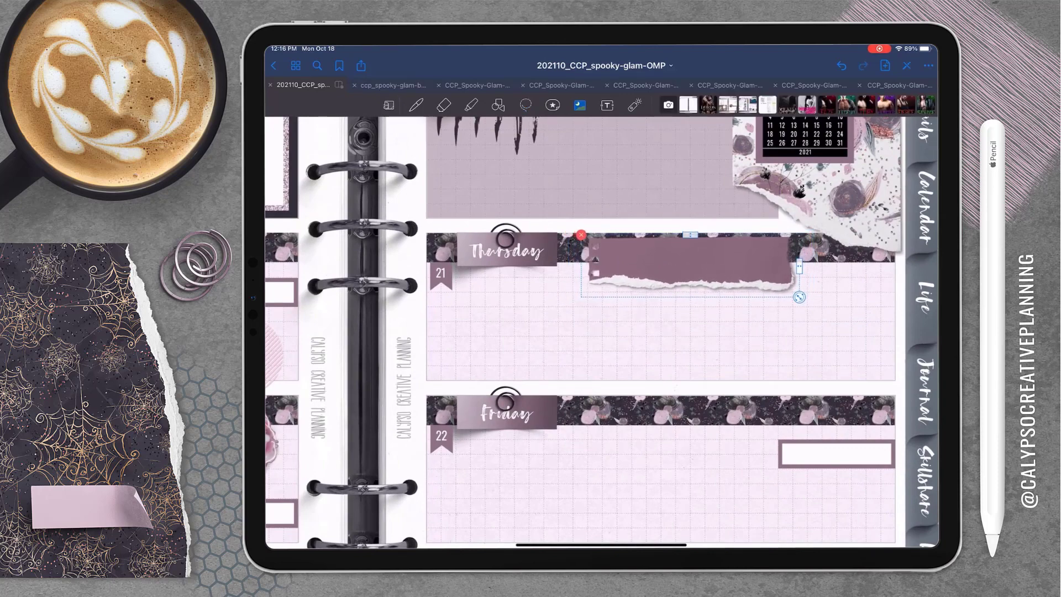
pyautogui.moveTo(686, 267); pyautogui.dragTo(802, 312)
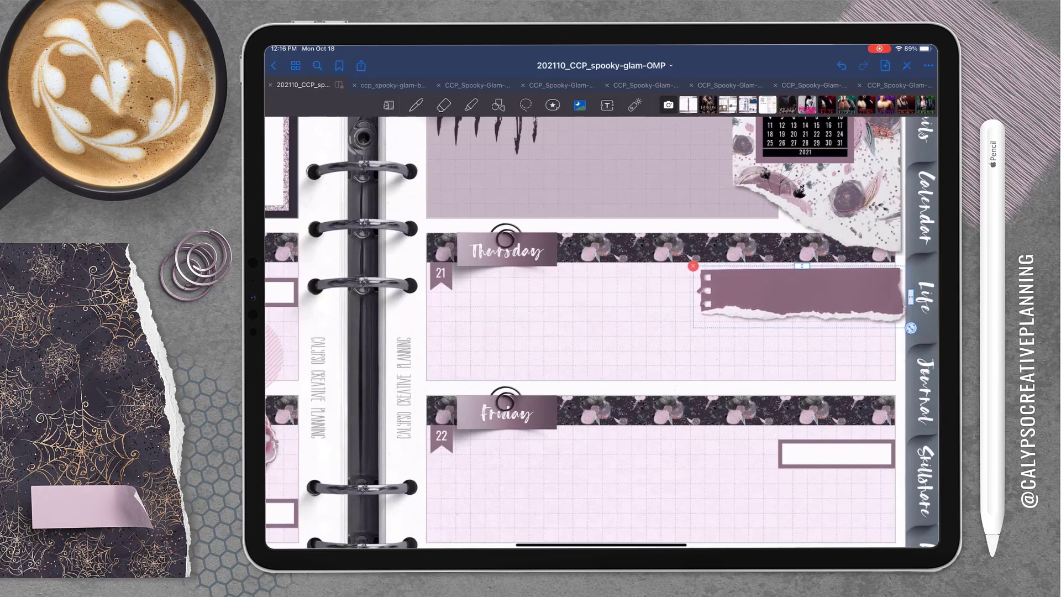
pyautogui.moveTo(797, 284); pyautogui.dragTo(798, 362)
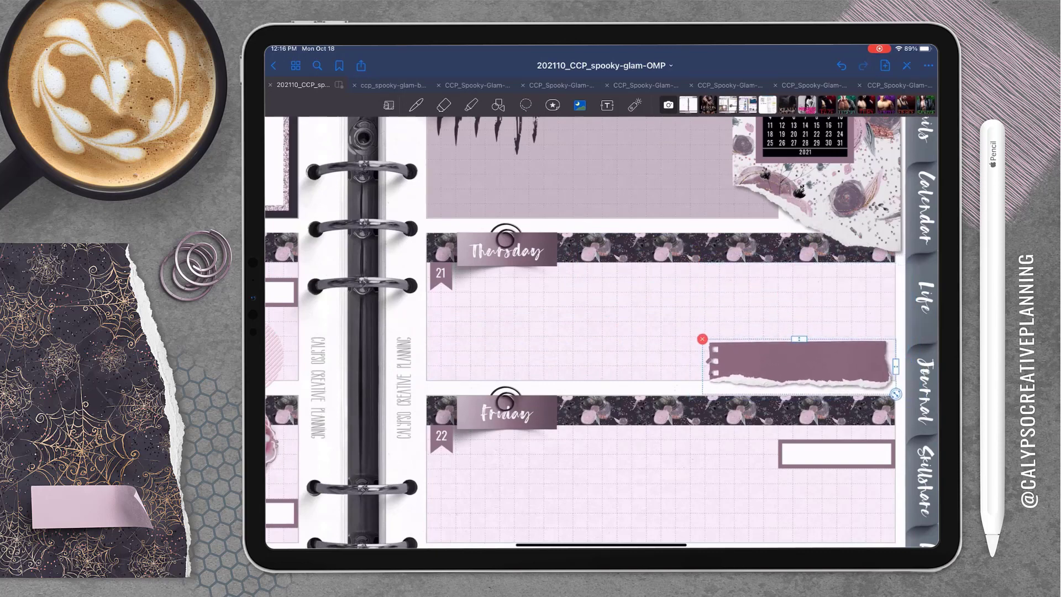
pyautogui.moveTo(805, 363); pyautogui.dragTo(794, 366)
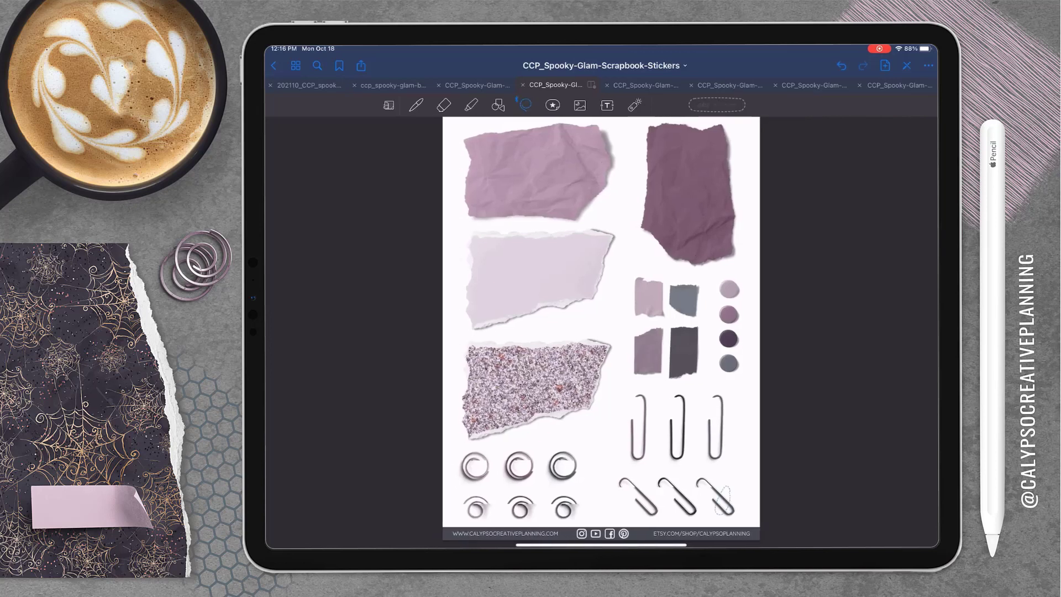
# Clip a paper clip sticker onto the torn strip and return to the big sticker book
pyautogui.click(306, 85)
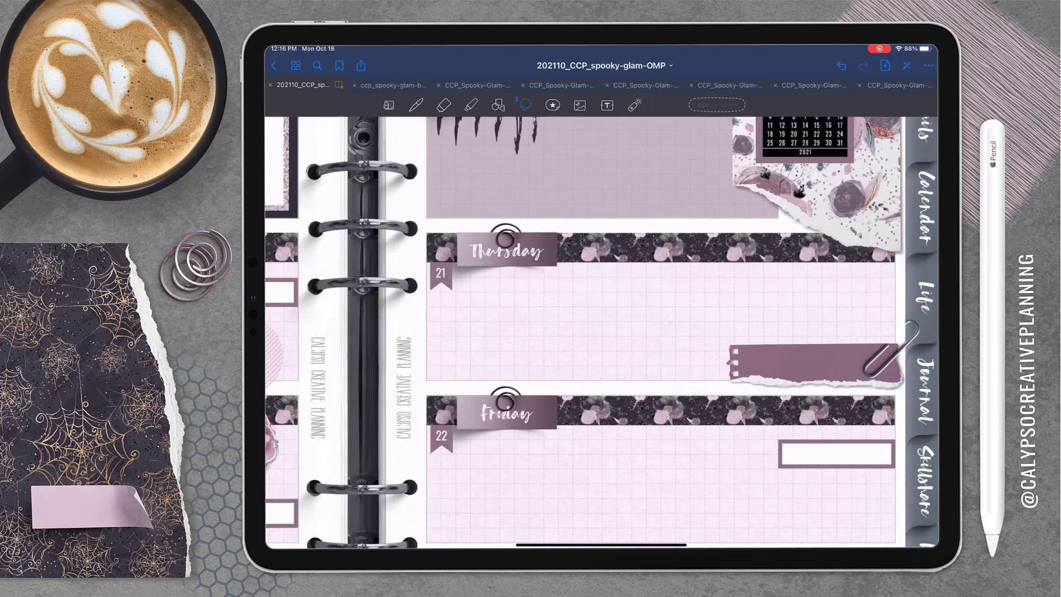
pyautogui.click(577, 105)
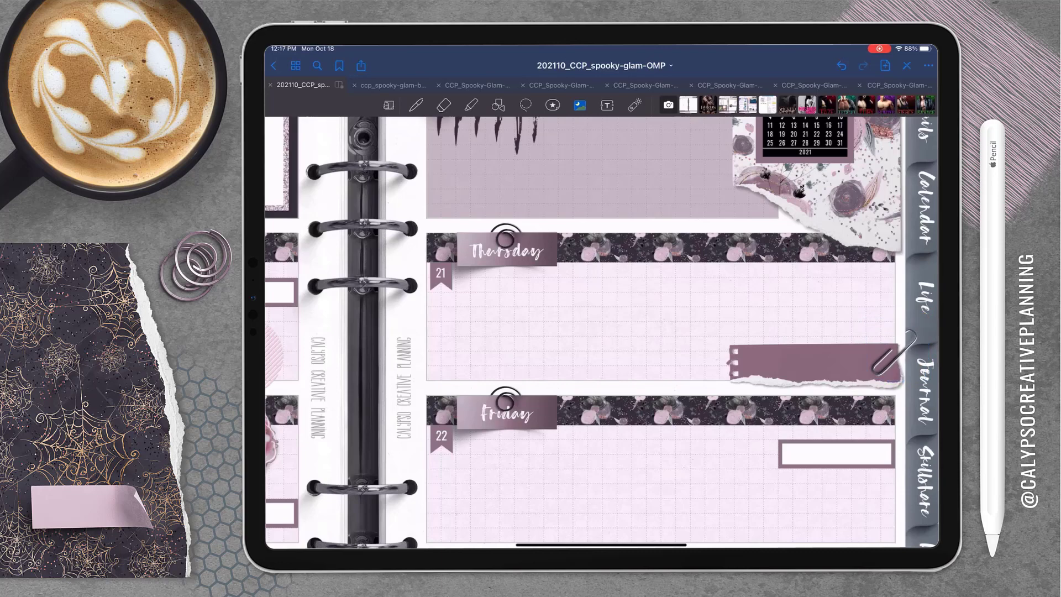
pyautogui.click(390, 85)
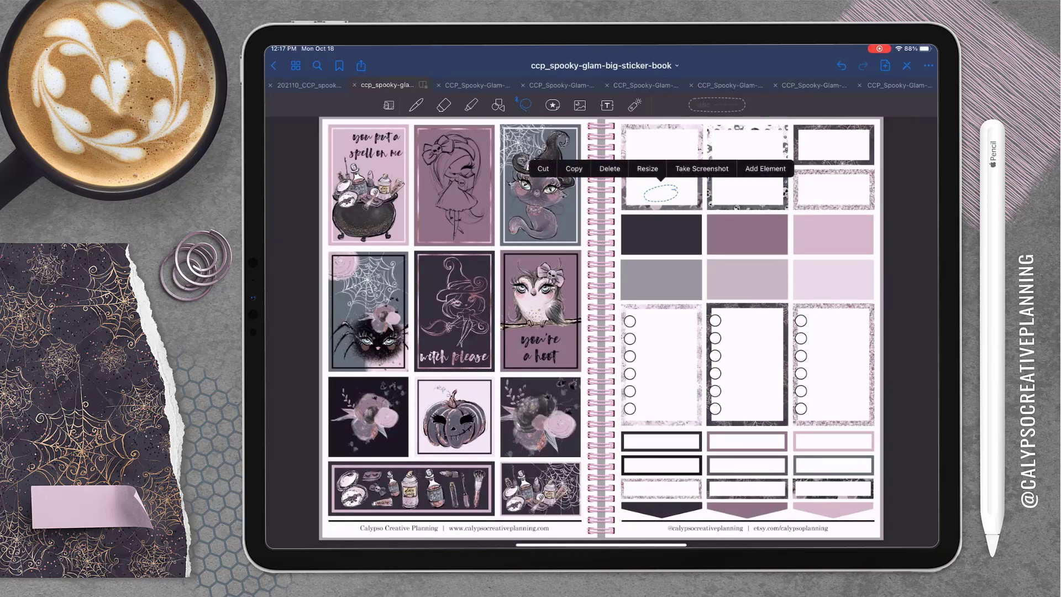
# Place a border box on the right side of the Thursday section
pyautogui.click(308, 85)
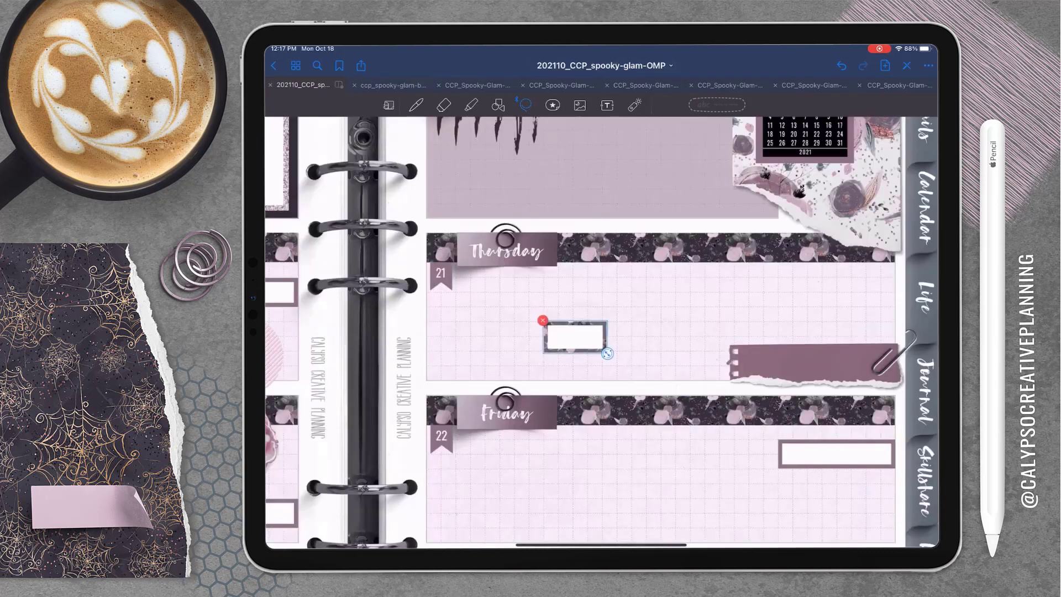
pyautogui.moveTo(571, 338); pyautogui.dragTo(829, 308)
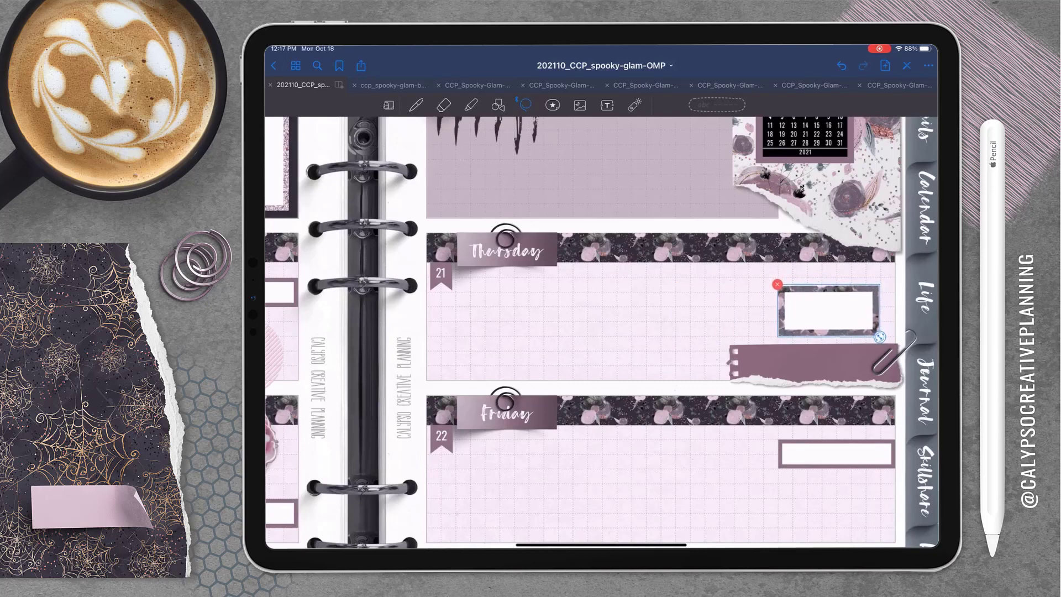
# Set the Appointment label sticker over the Thursday border box
pyautogui.click(579, 105)
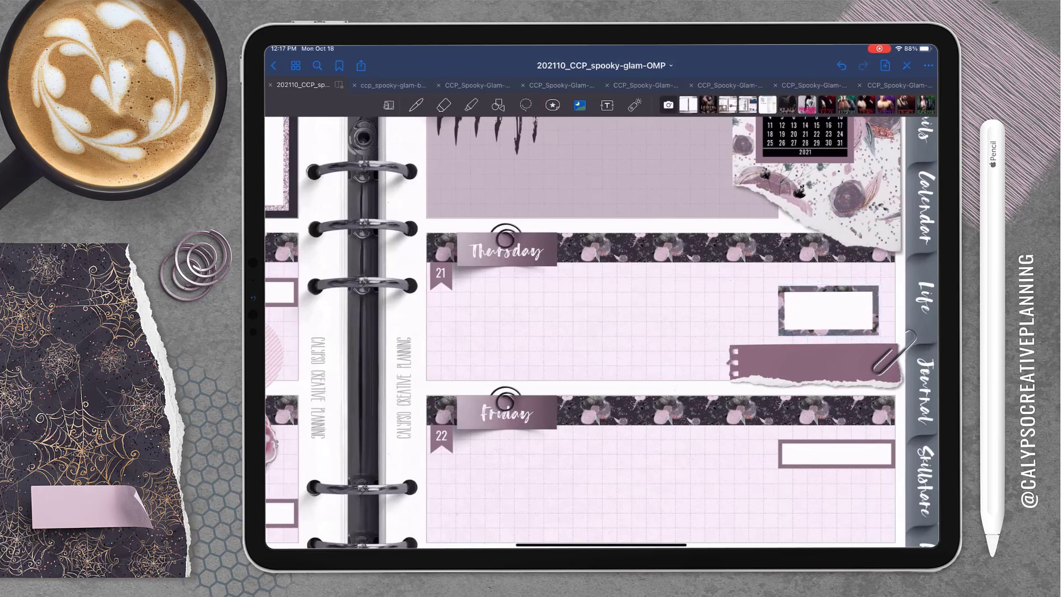
pyautogui.click(810, 85)
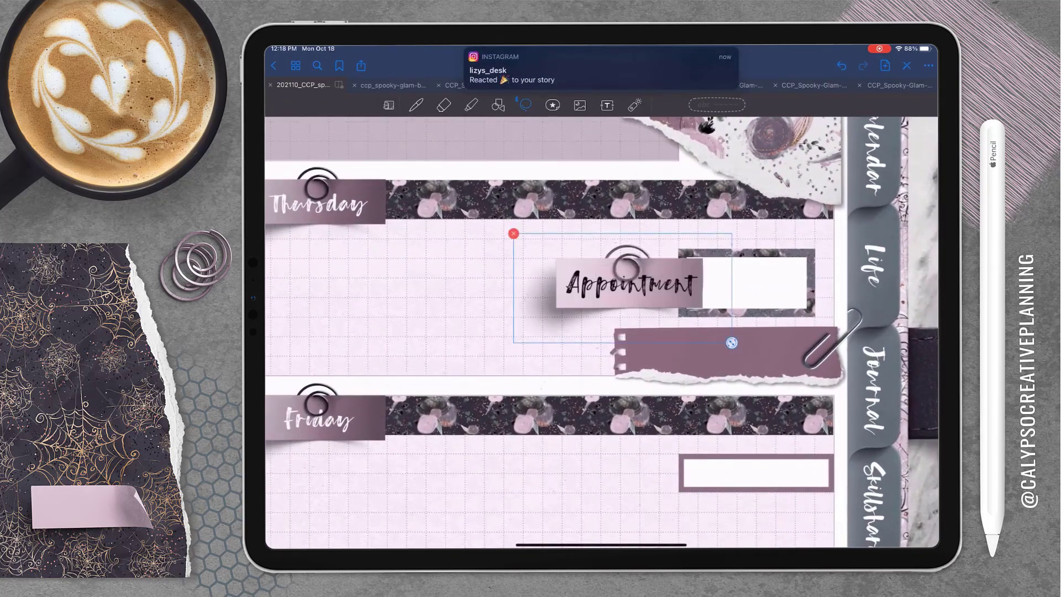
pyautogui.moveTo(622, 284); pyautogui.dragTo(758, 251)
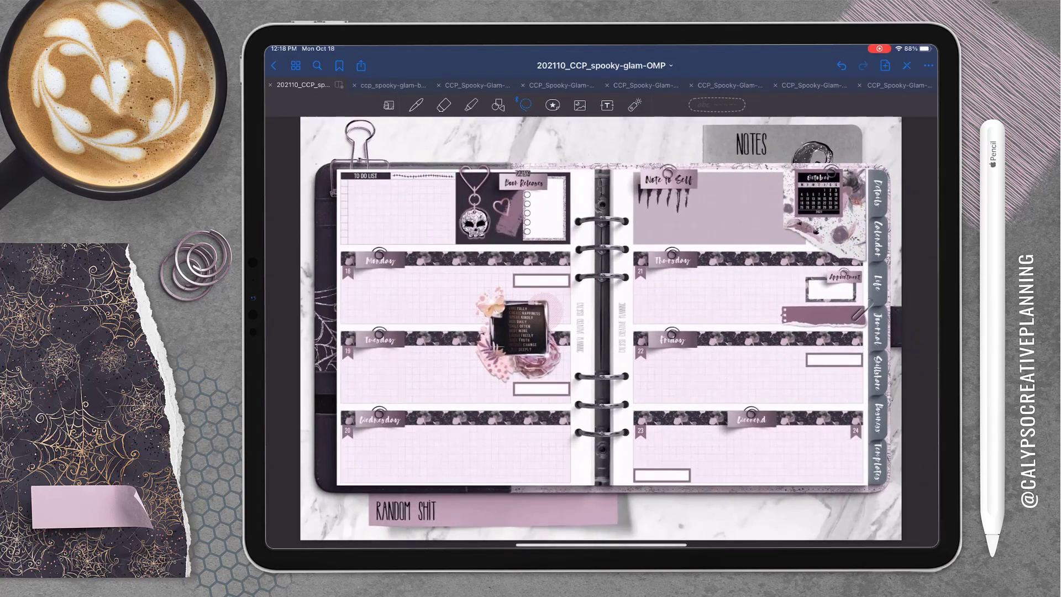
# Copy a small patterned border box from the sticker book's spooky cards page into Wednesday
pyautogui.click(386, 86)
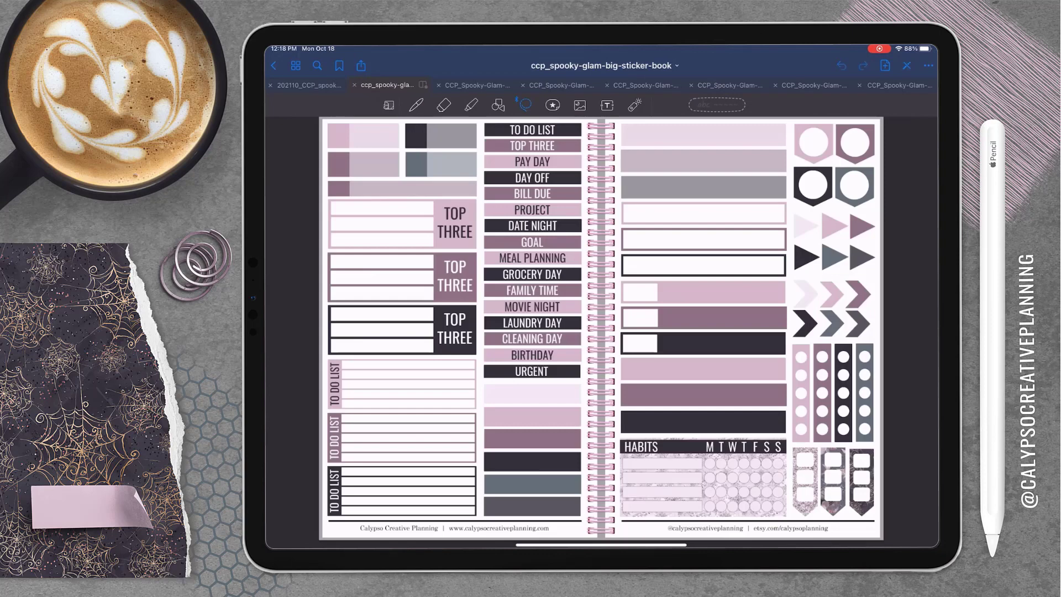
pyautogui.click(387, 105)
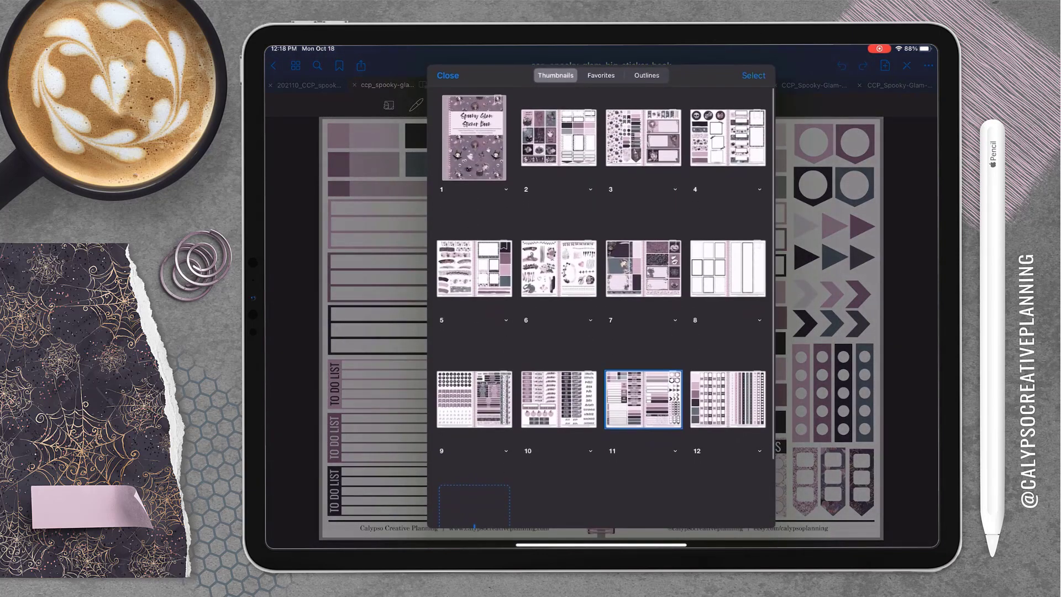
pyautogui.click(447, 75)
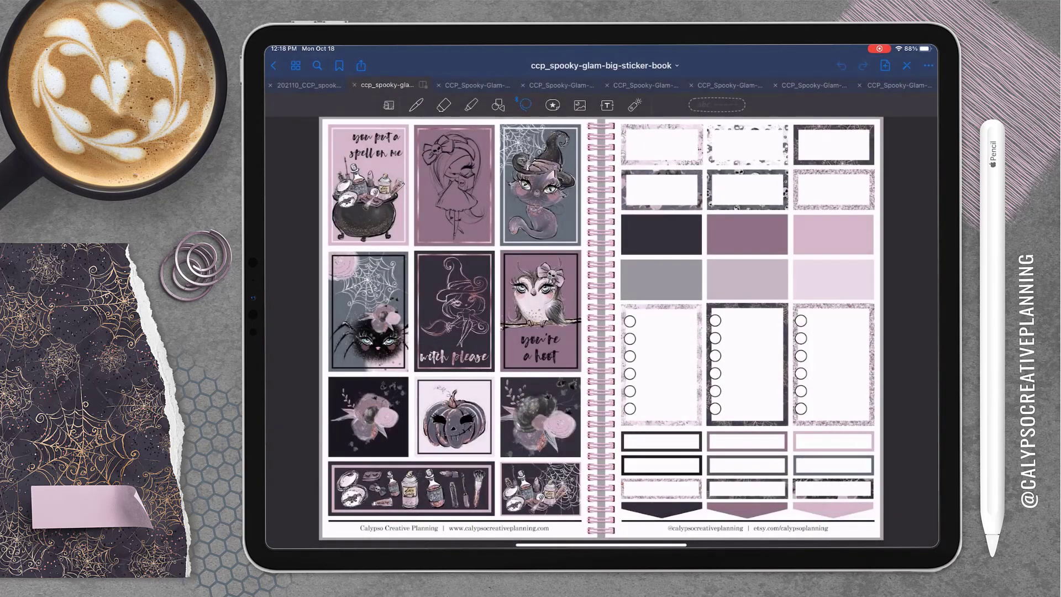
pyautogui.click(305, 85)
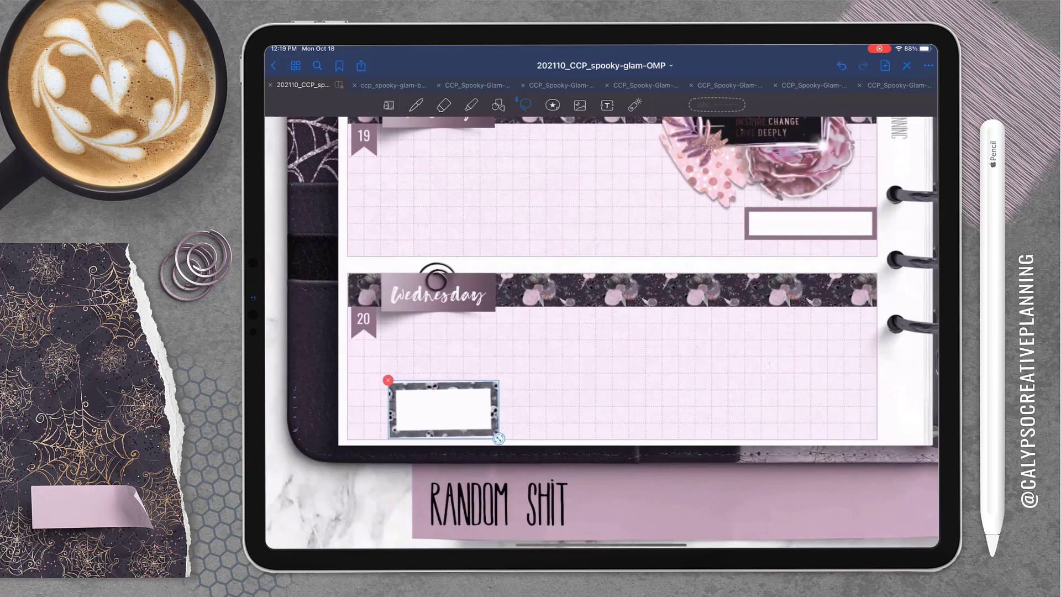
pyautogui.click(579, 105)
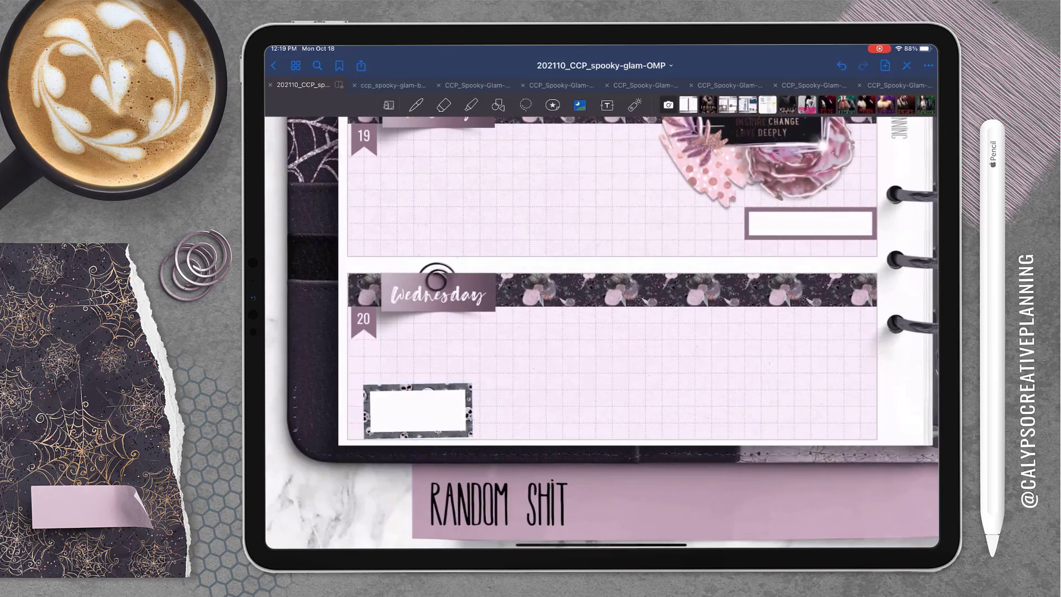
pyautogui.click(409, 412)
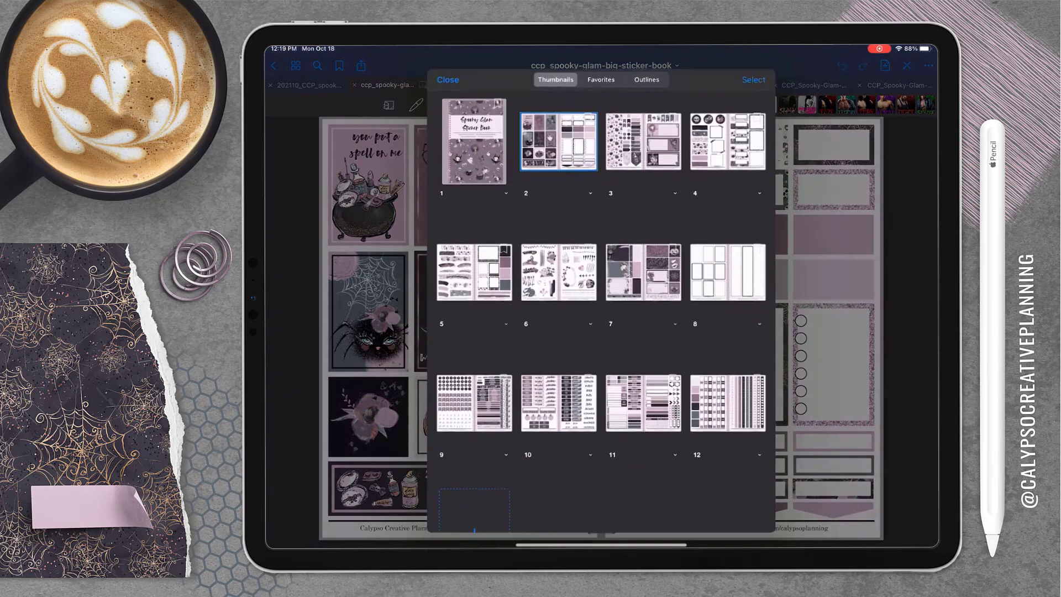
# Copy the BILL DUE label from the labels page and set it atop the Wednesday box
pyautogui.click(448, 79)
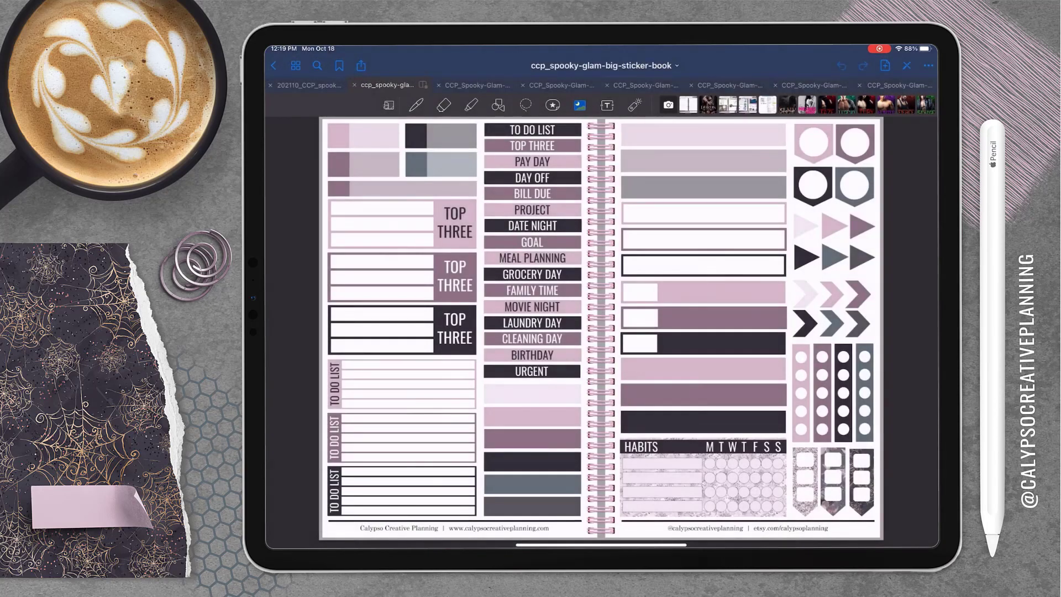
pyautogui.click(524, 105)
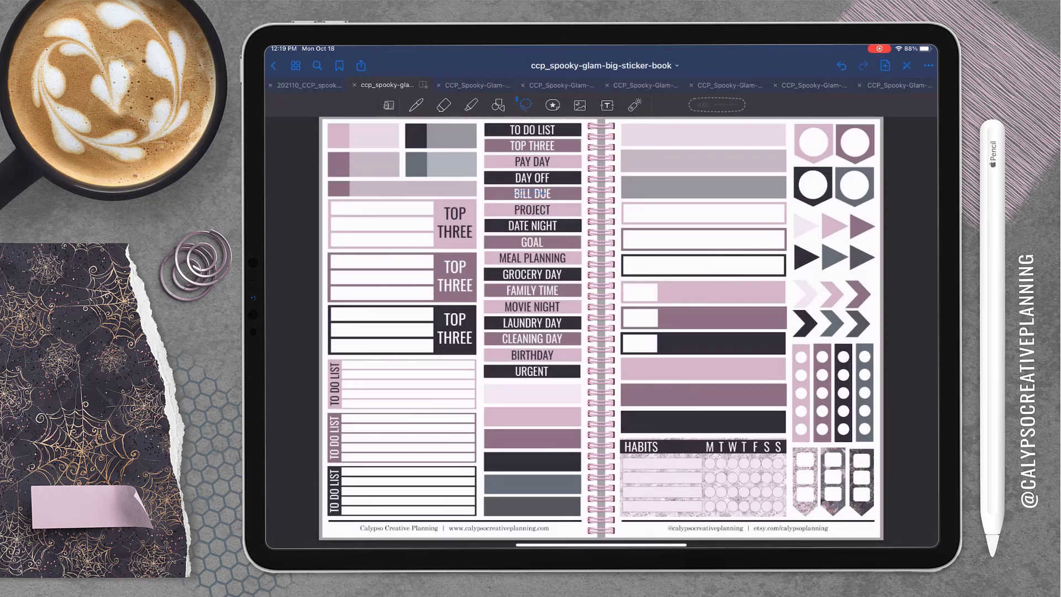
pyautogui.click(808, 85)
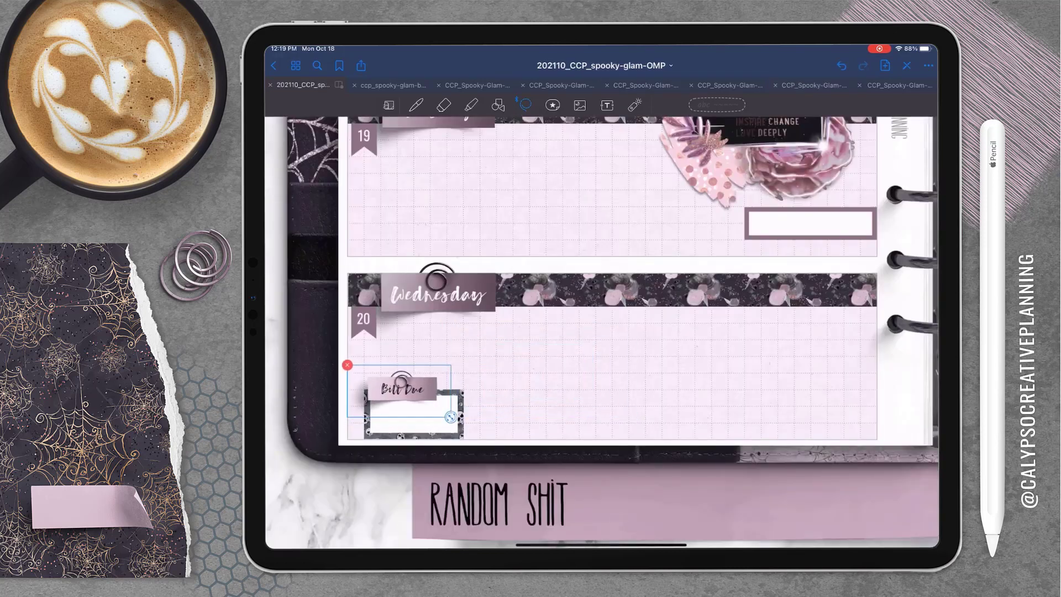
pyautogui.moveTo(399, 405); pyautogui.dragTo(389, 390)
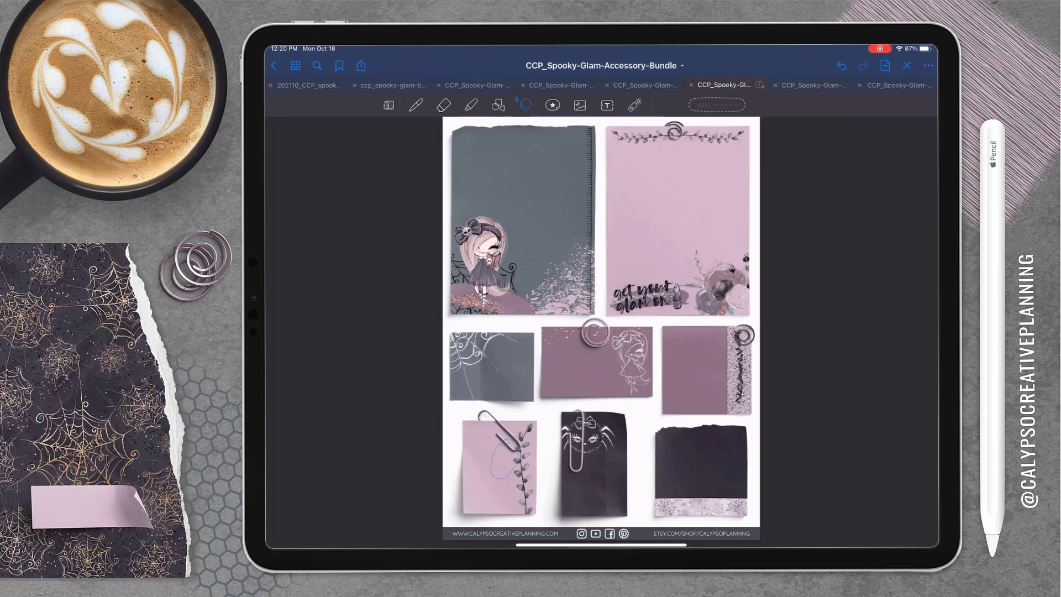
# Copy the grey spiderweb paper note from the Accessory Bundle into the Weekend box
pyautogui.click(304, 85)
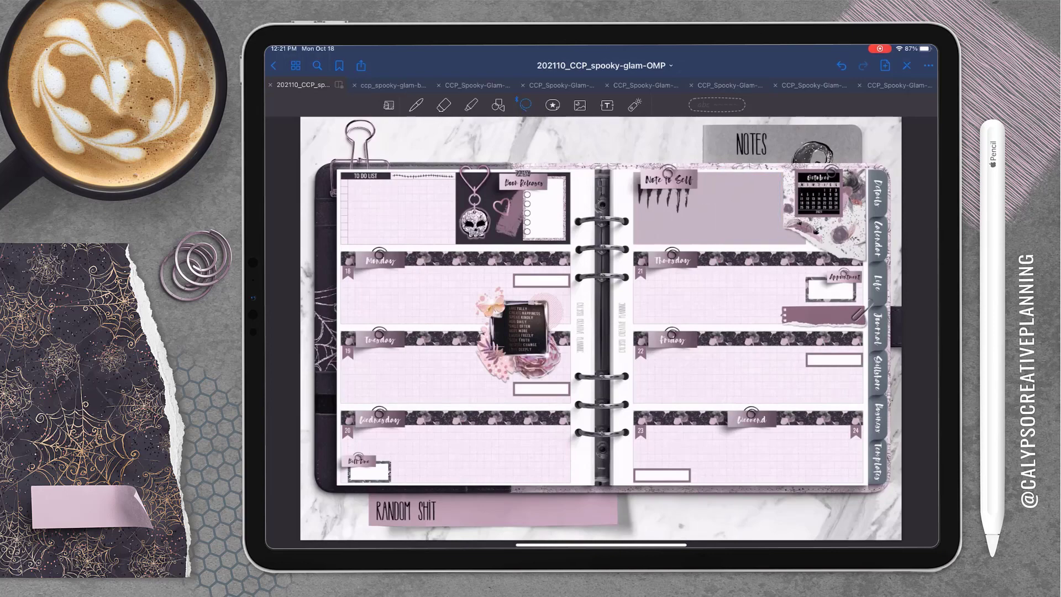
pyautogui.click(723, 85)
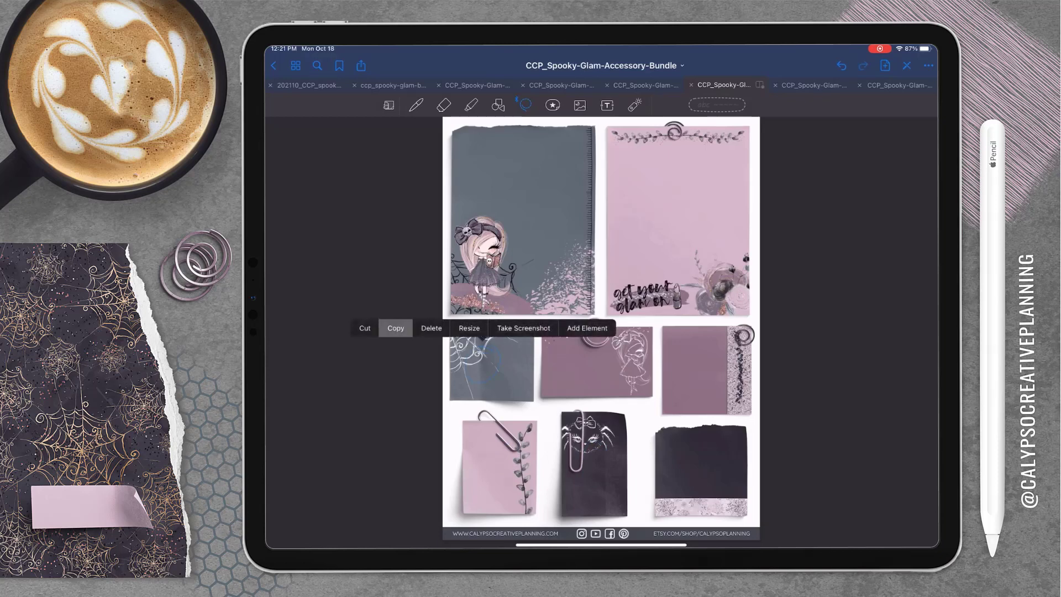
pyautogui.click(305, 85)
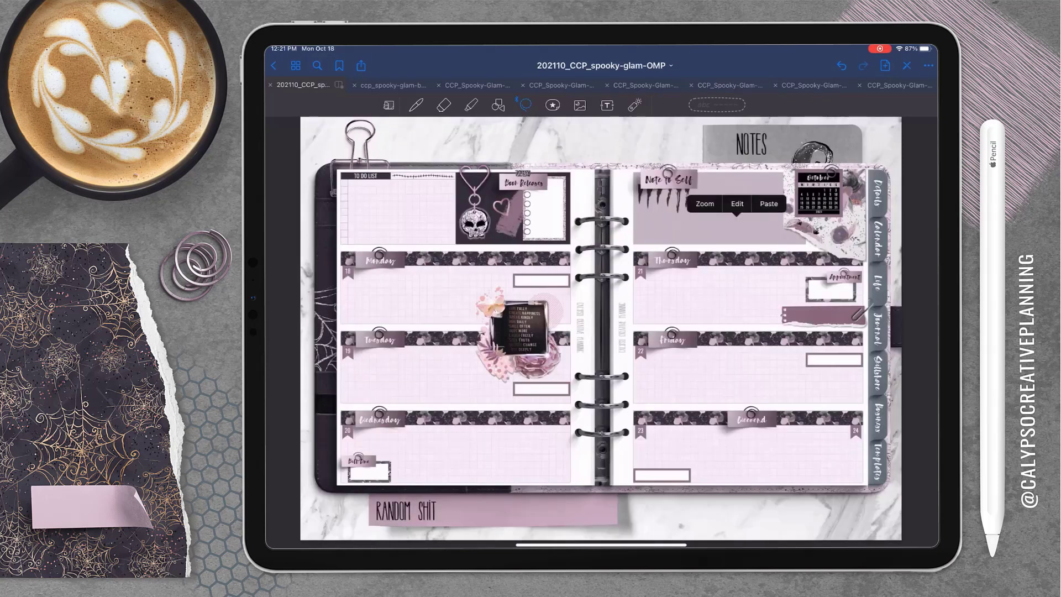
pyautogui.click(769, 203)
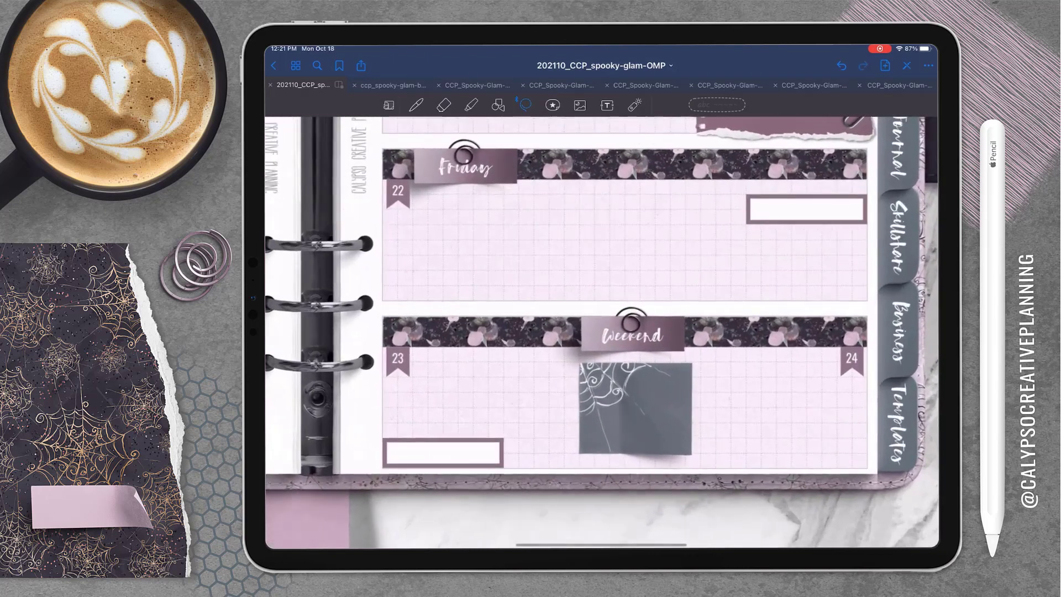
pyautogui.click(578, 105)
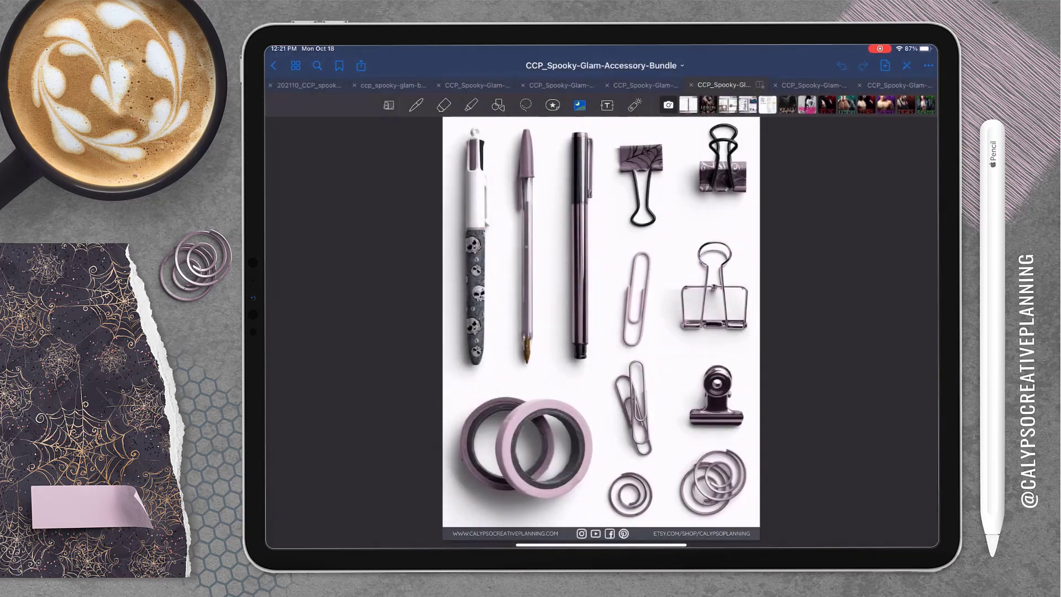
# Place the dark purple pen sticker across the top of the spread
pyautogui.click(306, 85)
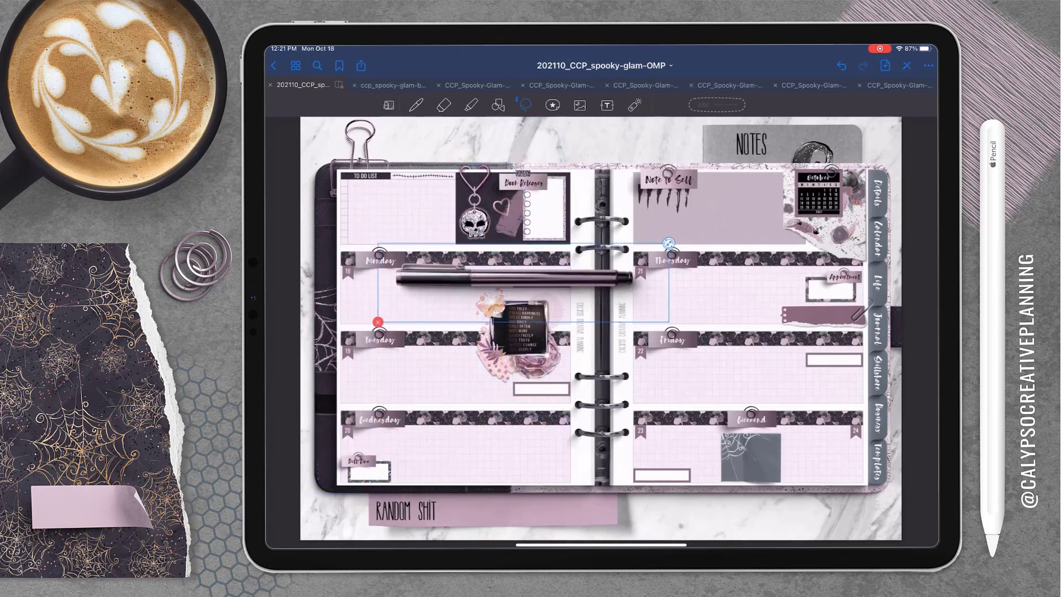
pyautogui.moveTo(513, 290); pyautogui.dragTo(554, 146)
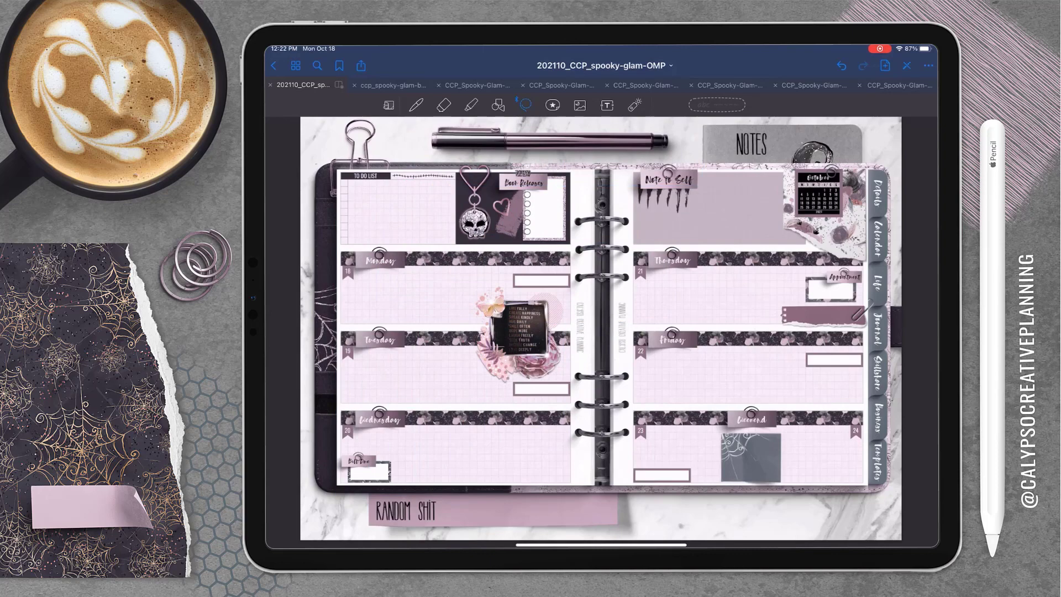
pyautogui.click(724, 85)
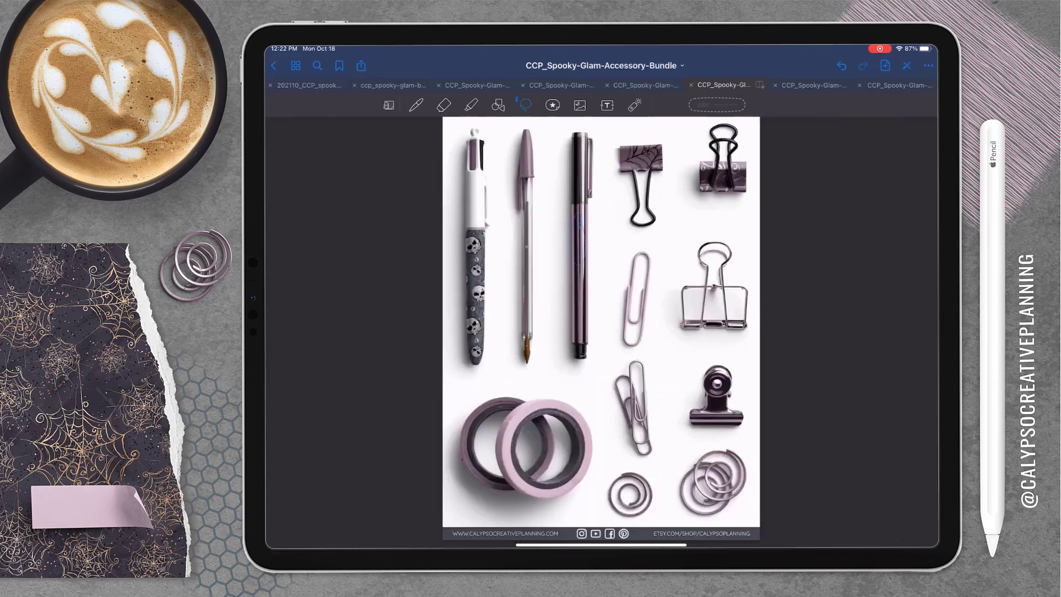
# Add the binder clip at the lower right corner and a mauve washi strip
pyautogui.click(308, 85)
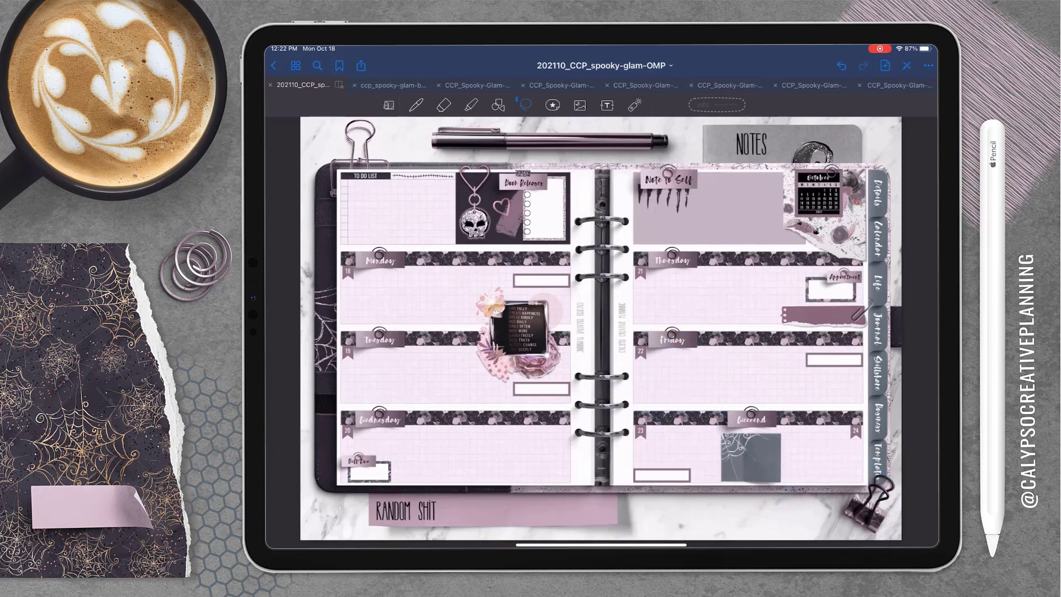
pyautogui.click(723, 85)
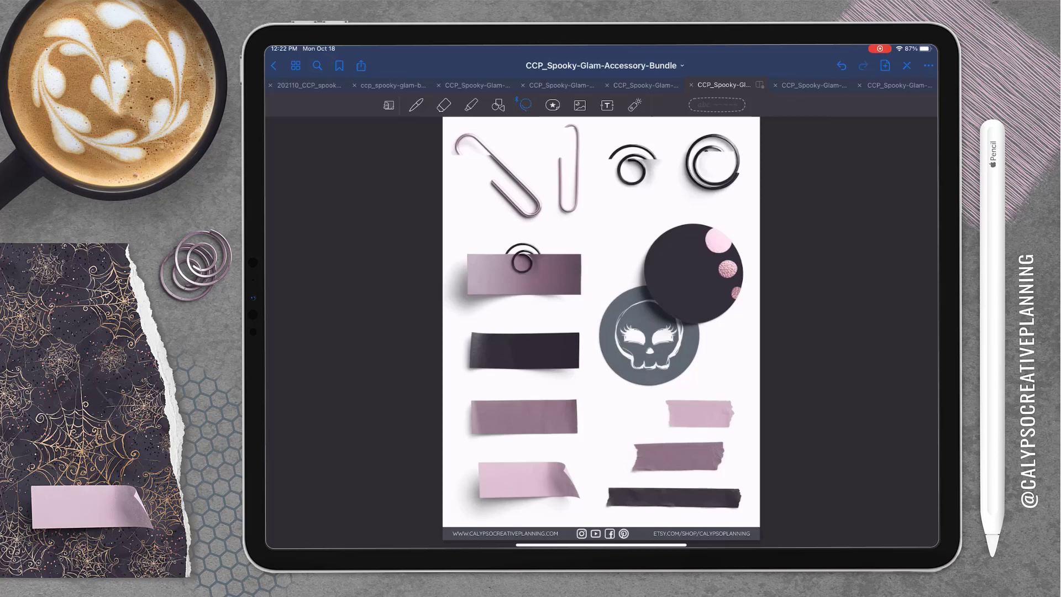
pyautogui.click(308, 85)
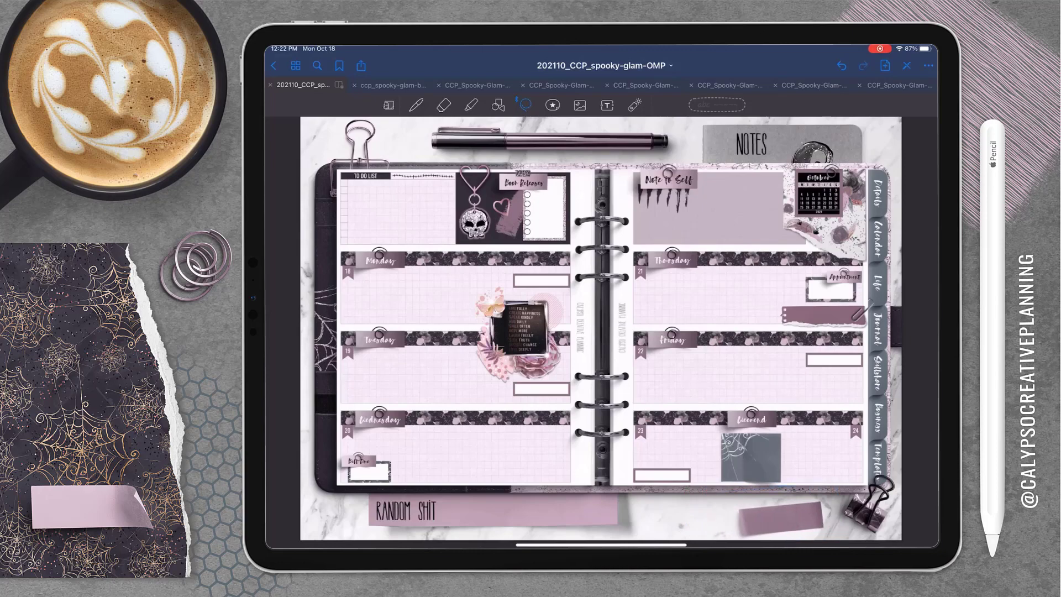
pyautogui.click(386, 85)
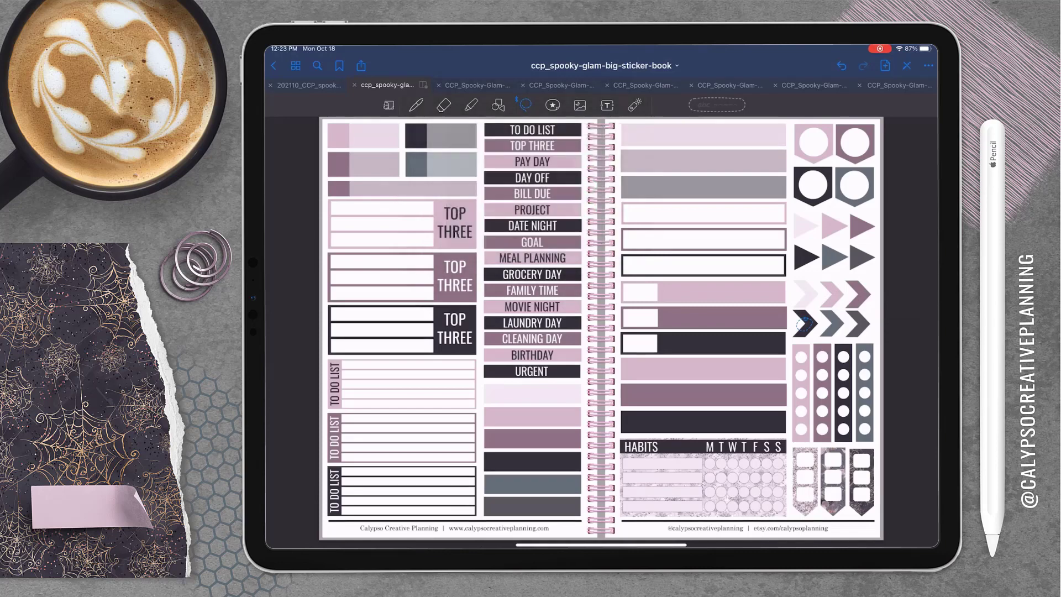
# Paste the chevron arrow sticker at the start of the Monday section
pyautogui.click(307, 85)
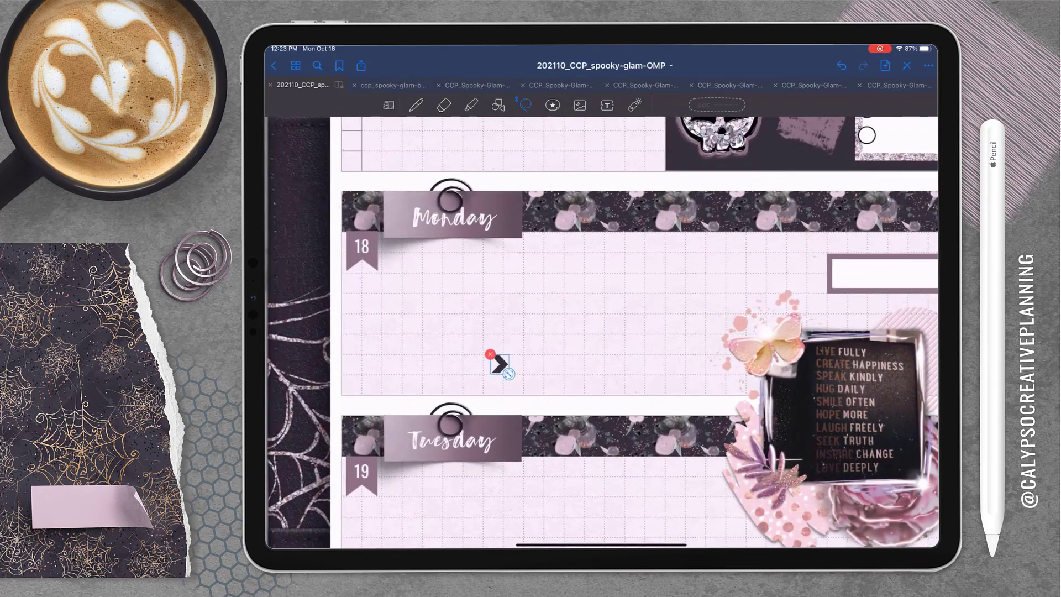
pyautogui.moveTo(499, 366); pyautogui.dragTo(418, 284)
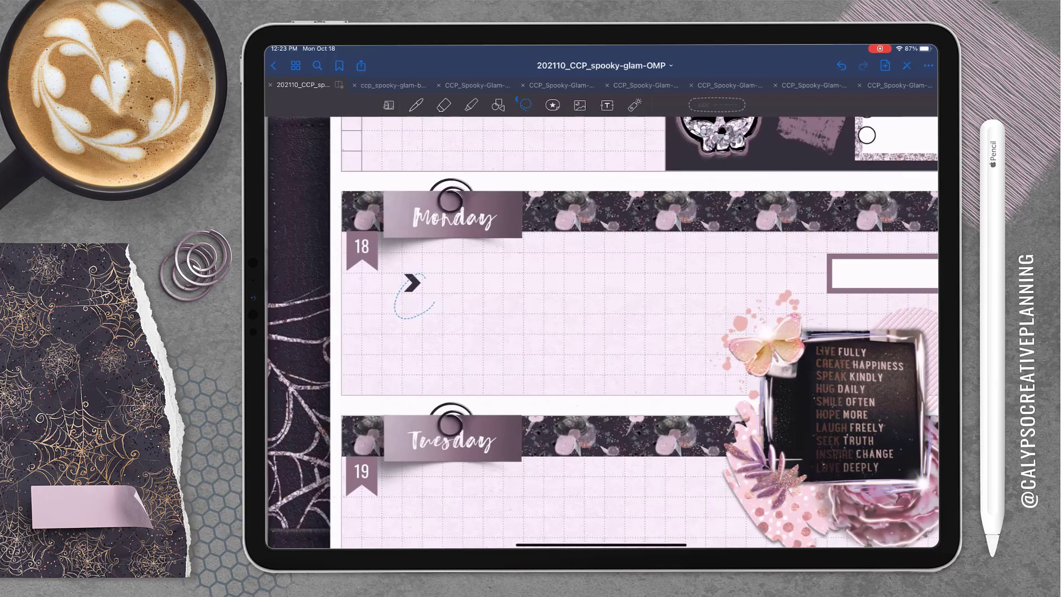
pyautogui.click(417, 284)
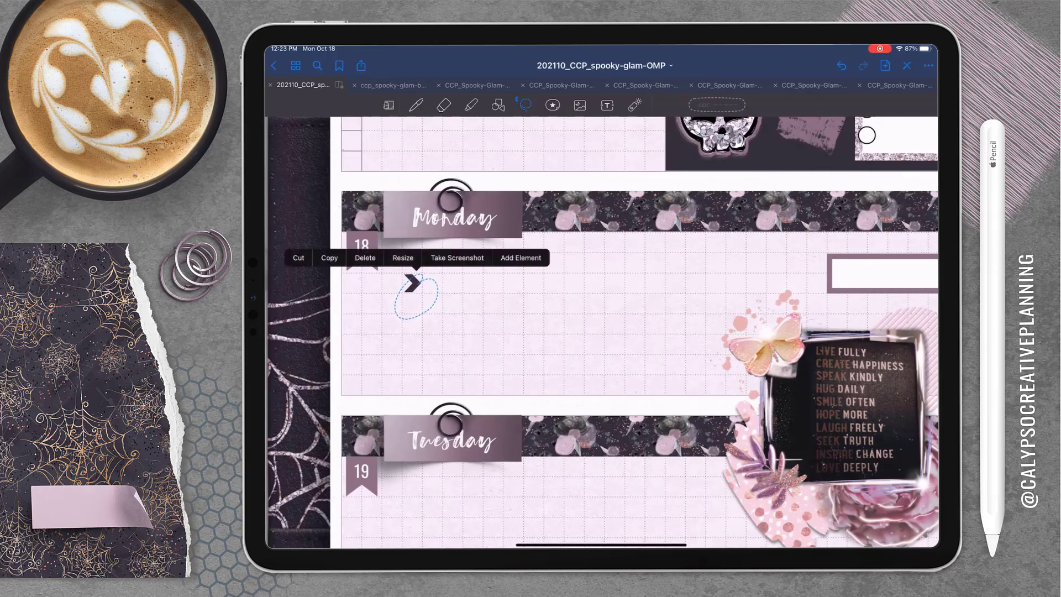
# Duplicate the arrow into aligned bullet columns down Monday and Tuesday
pyautogui.moveTo(412, 287); pyautogui.dragTo(443, 348)
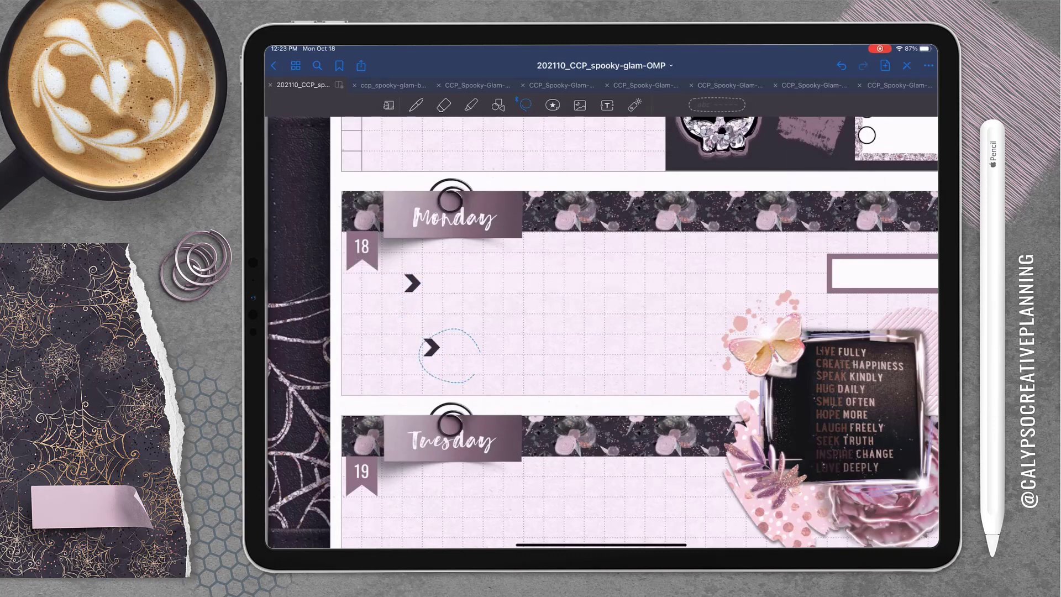
pyautogui.moveTo(427, 348); pyautogui.dragTo(427, 323)
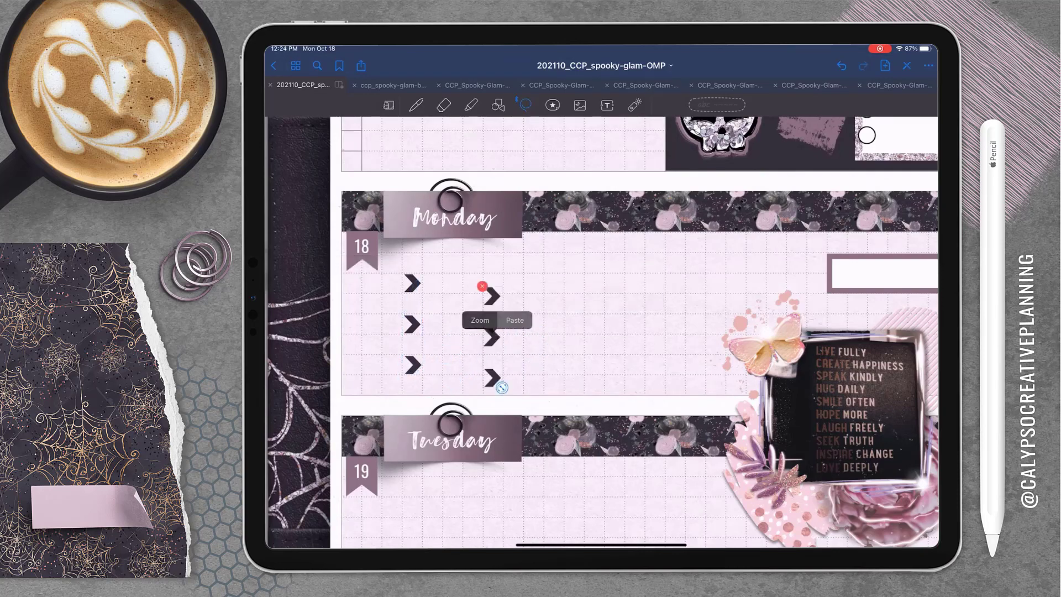
pyautogui.scroll(-3)
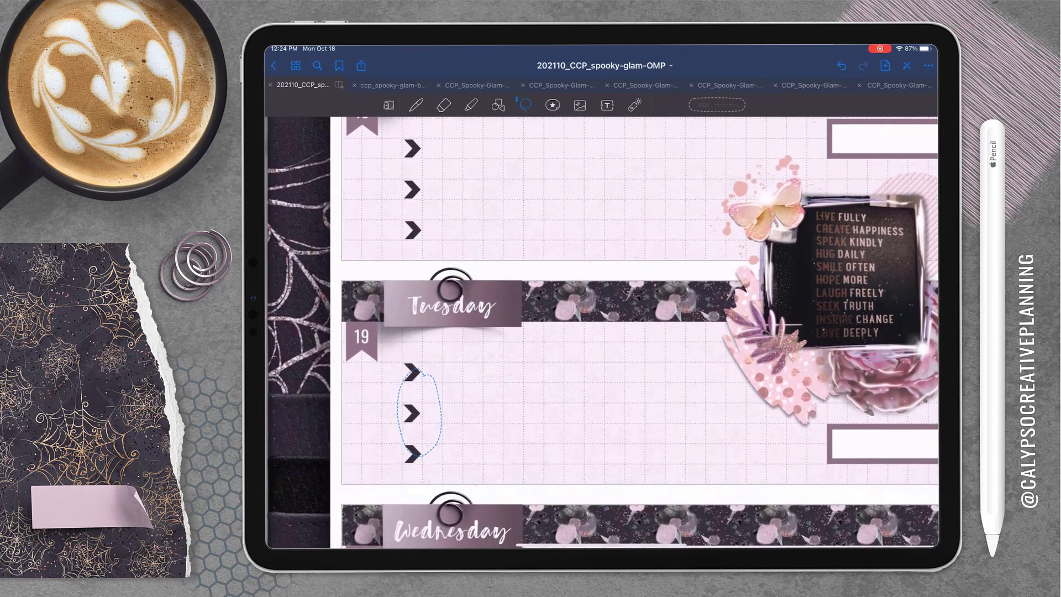
pyautogui.scroll(-3)
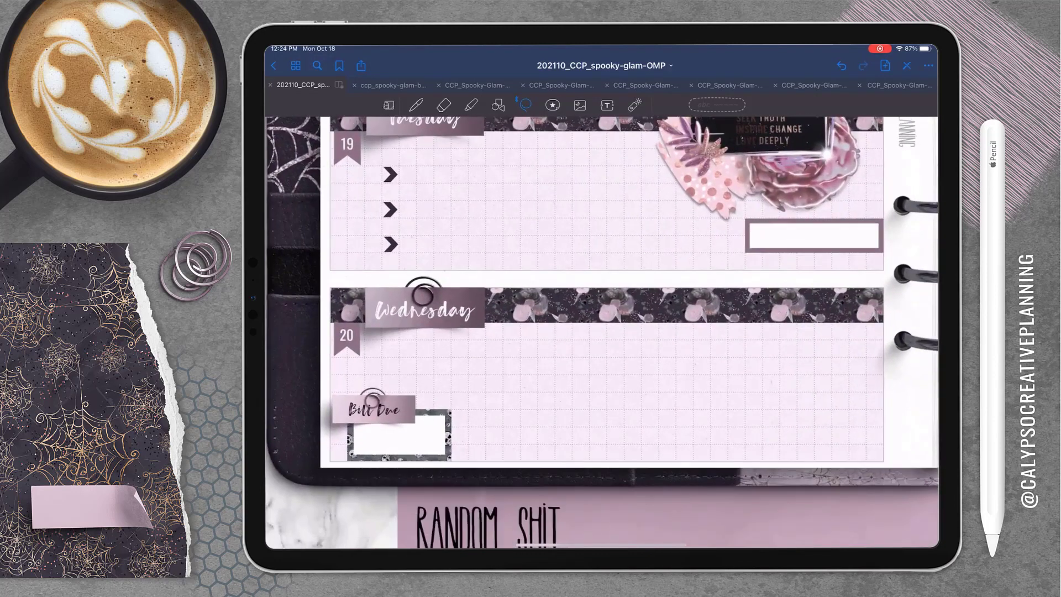